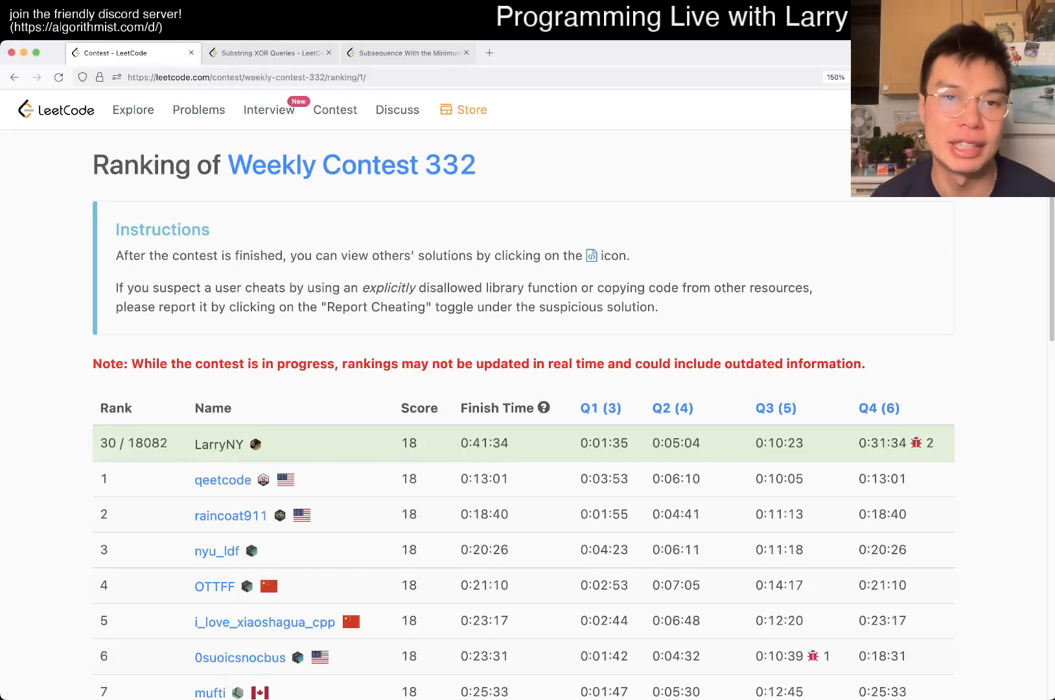
Open the Substring XOR Queries problem and highlight 'first' and 'second' in its statement
left_click(275, 53)
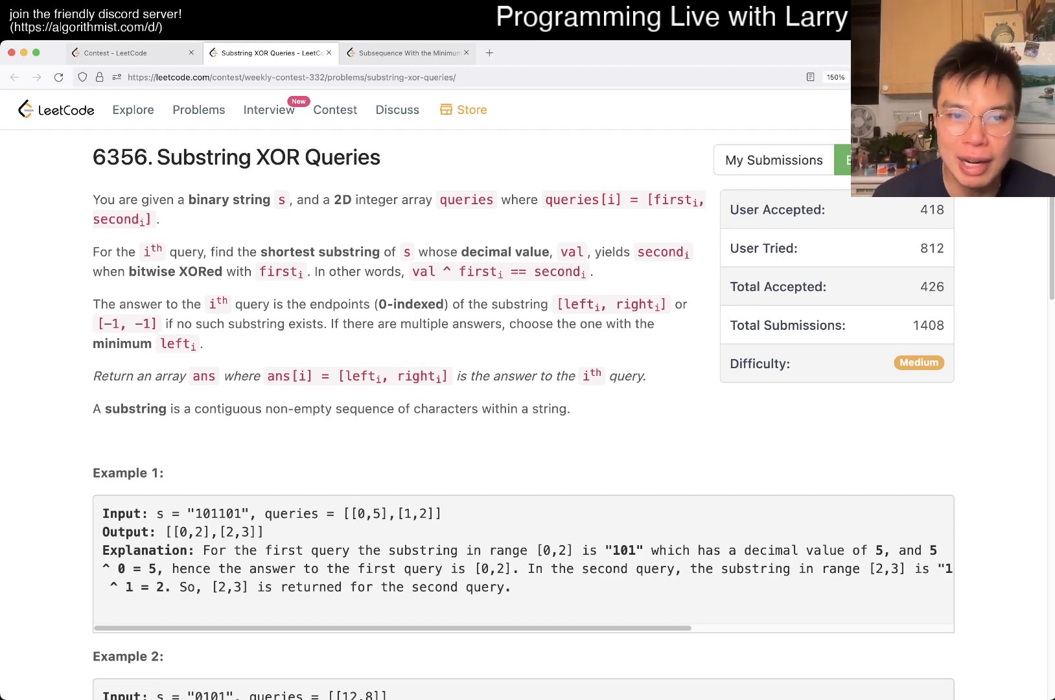
left_click_drag(412, 272, 591, 272)
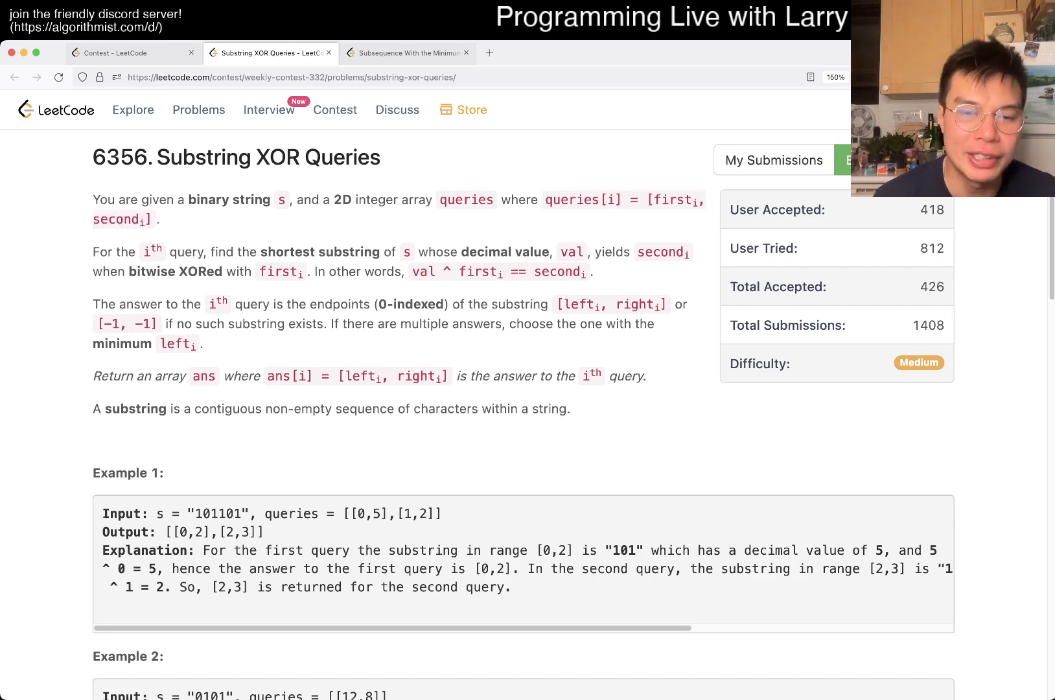
double_click(479, 271)
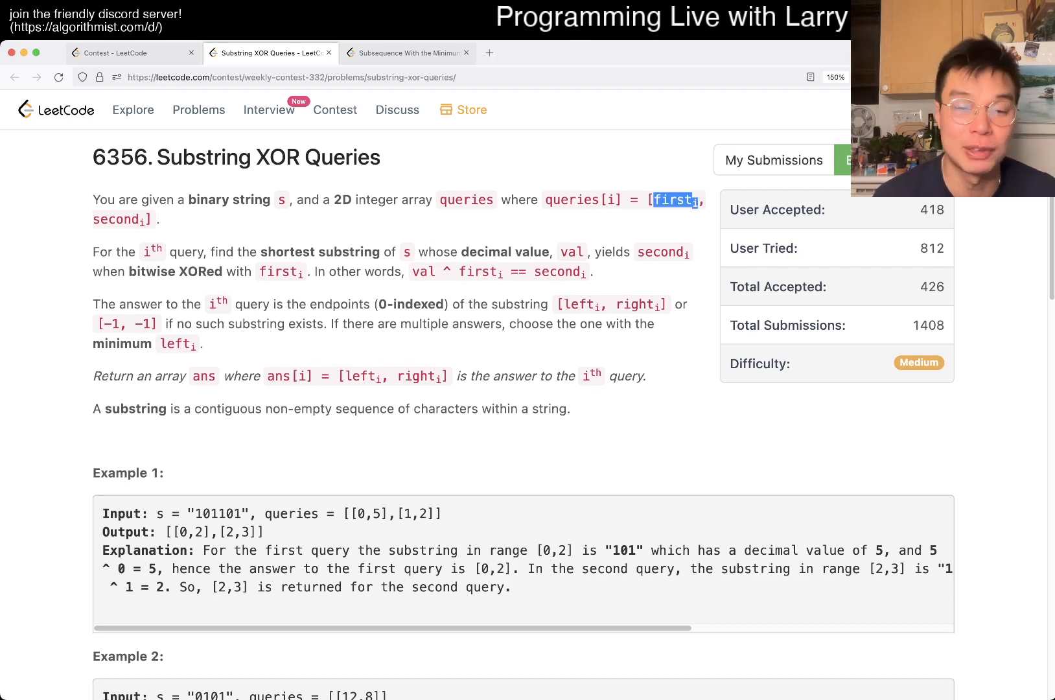
double_click(557, 271)
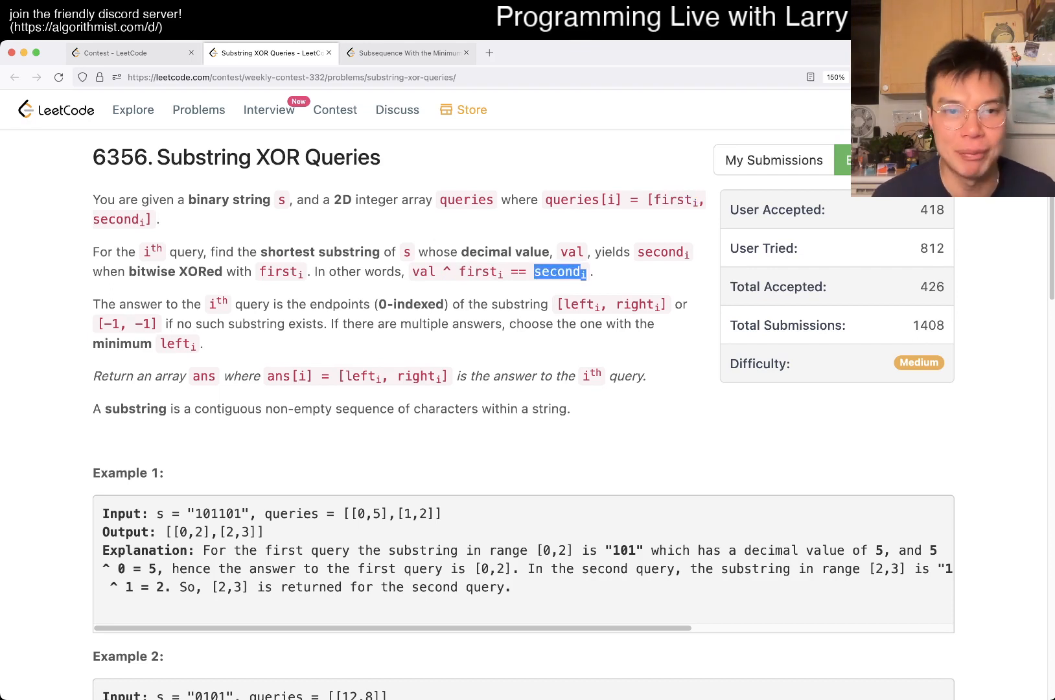
Write the docstring note 'val ^ first_i == second_i' in the editor
scroll("down", 3)
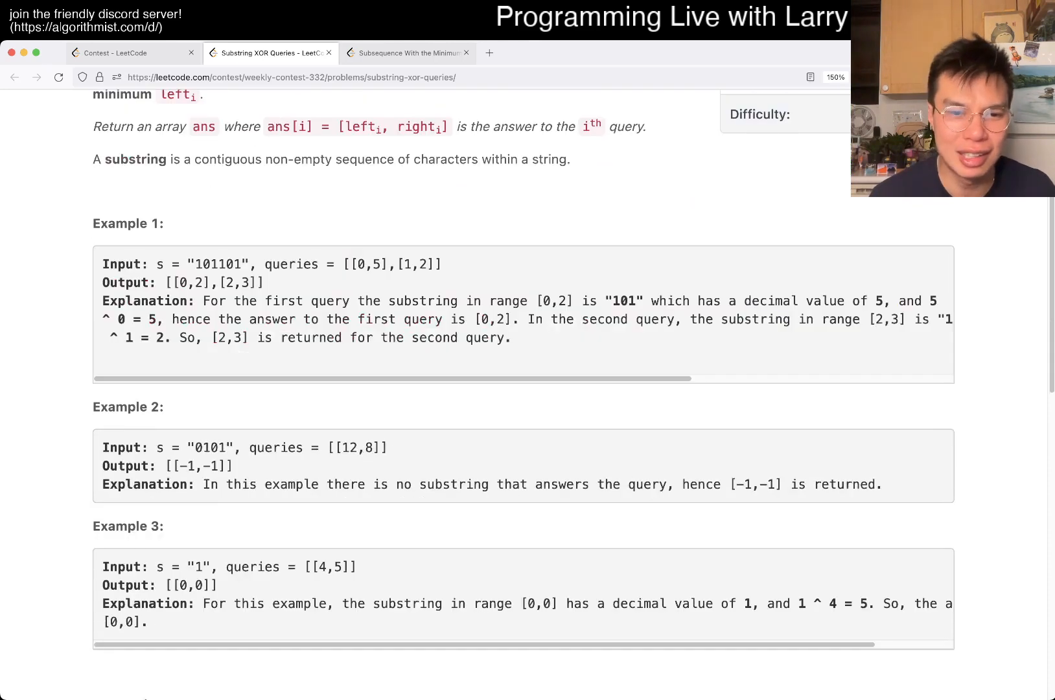
scroll("down", 3)
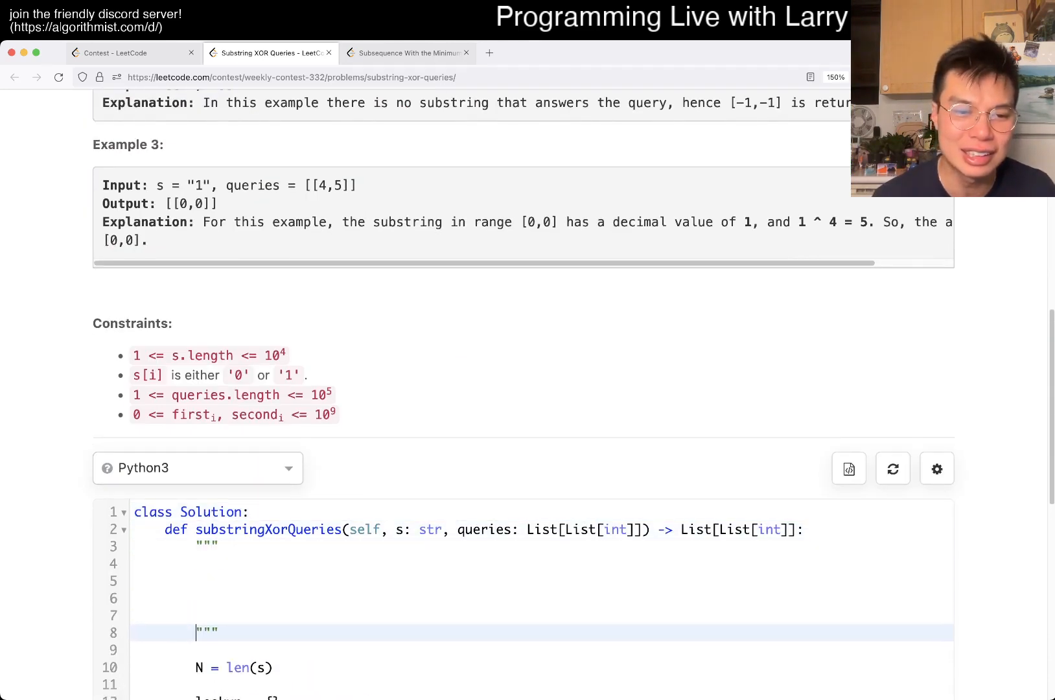
type("val ^ firsti == secondi")
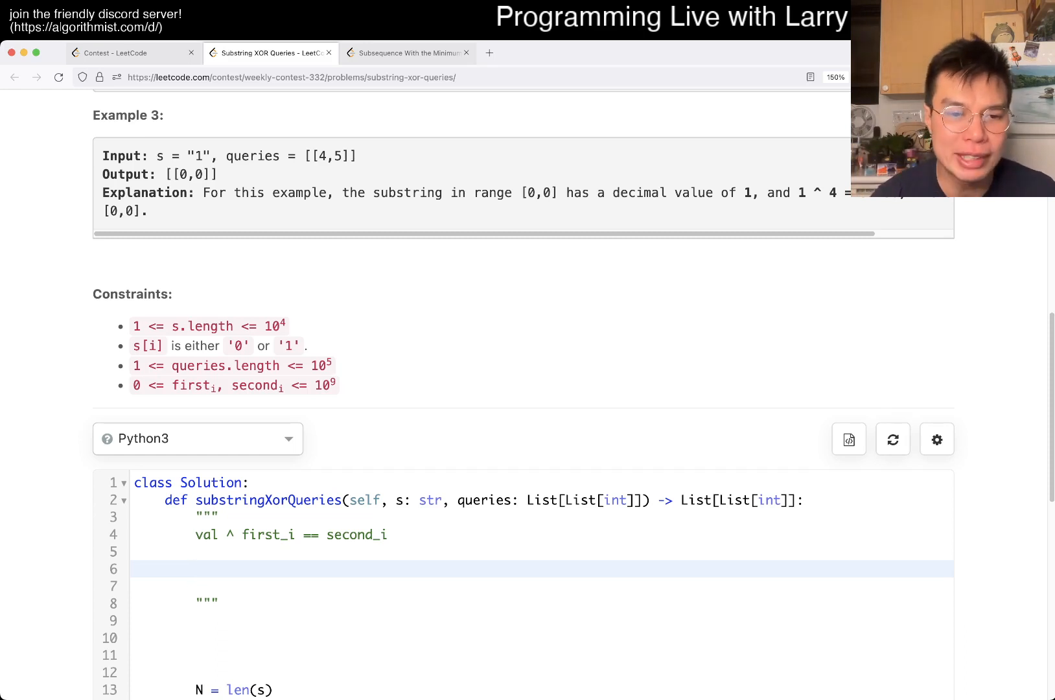
double_click(205, 535)
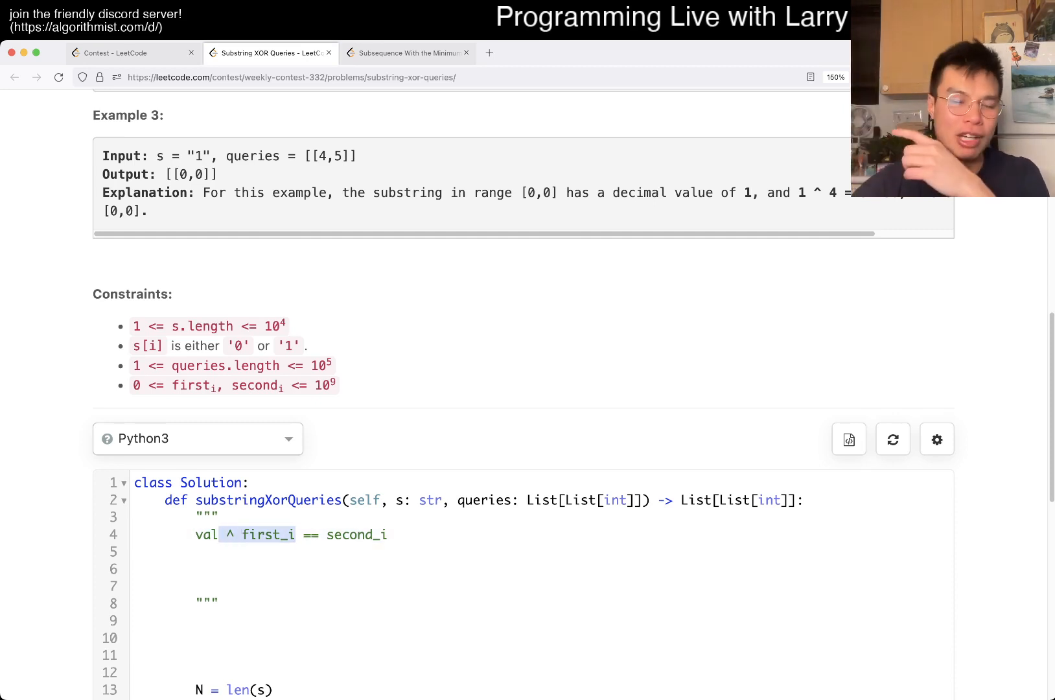
key("Backspace")
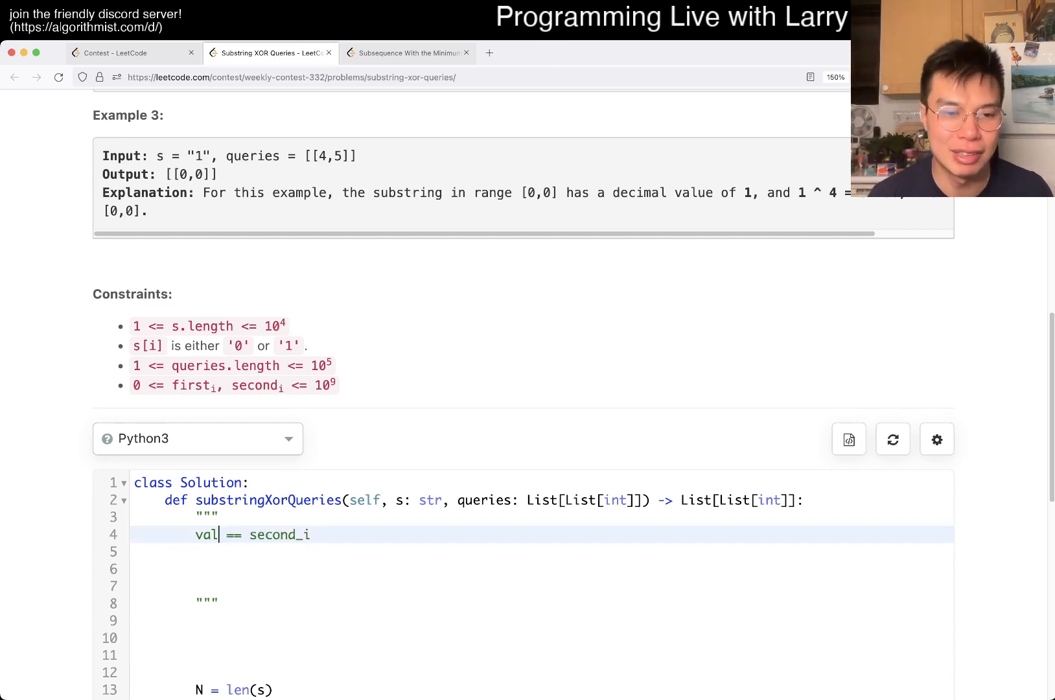
type("^ first_i")
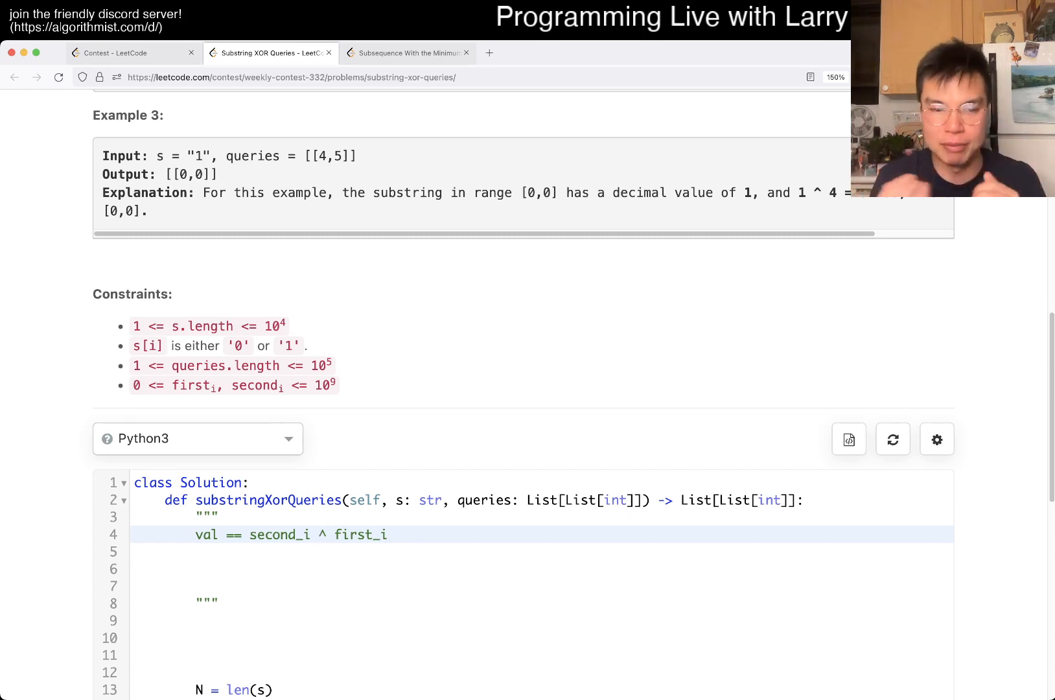
Rearrange the note to read val == second_i ^ first_i
left_click(314, 535)
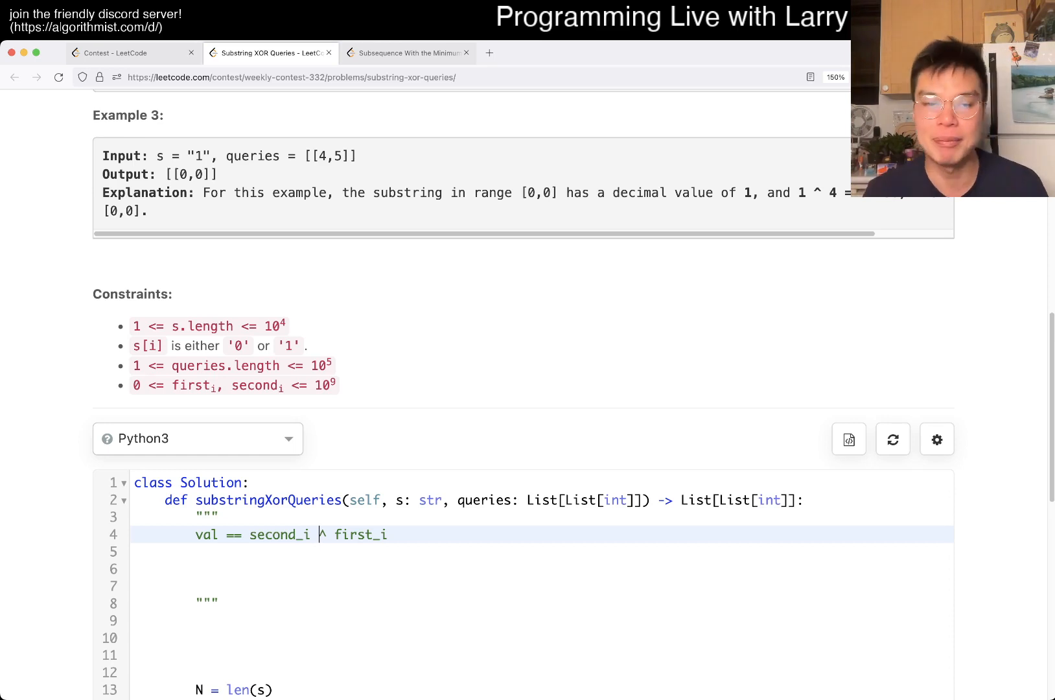
key("Backspace")
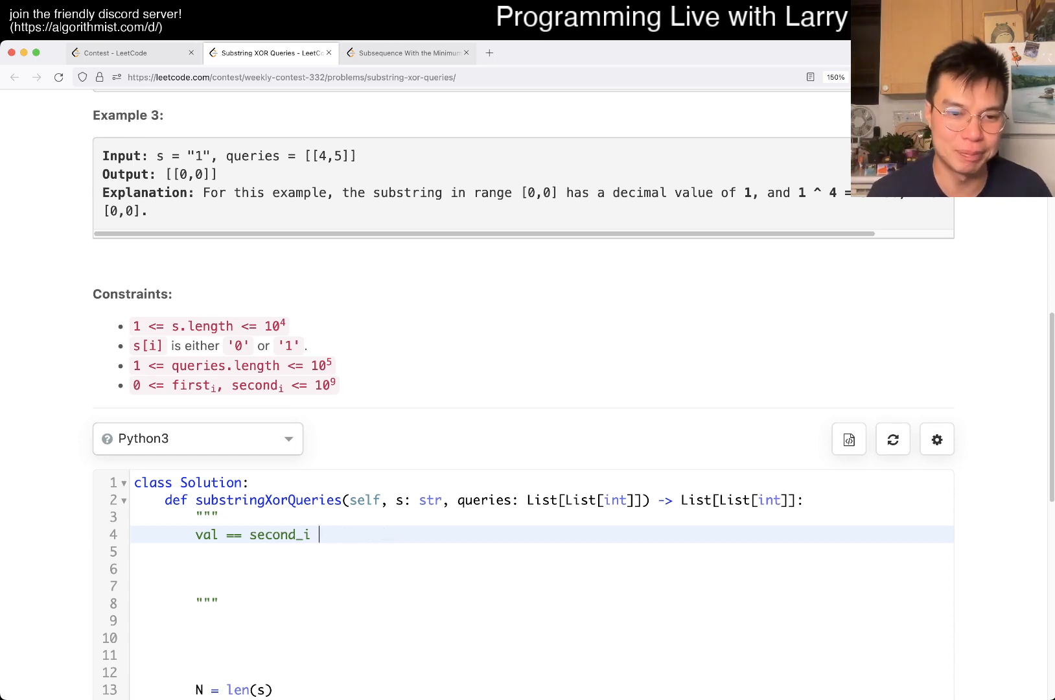
type("^ first_i")
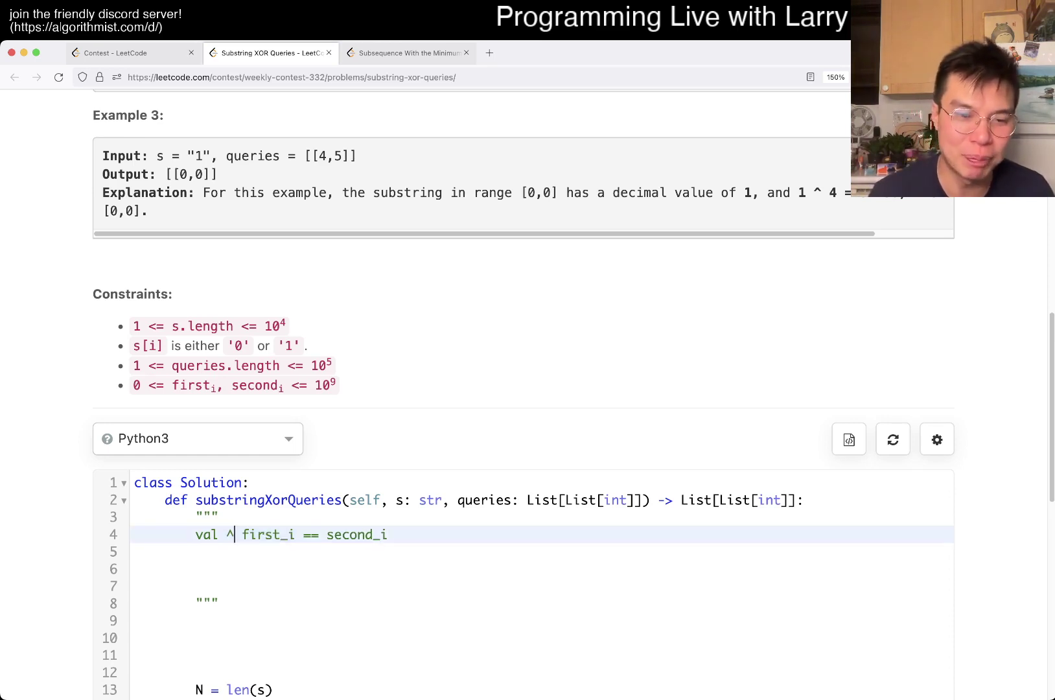
type("+")
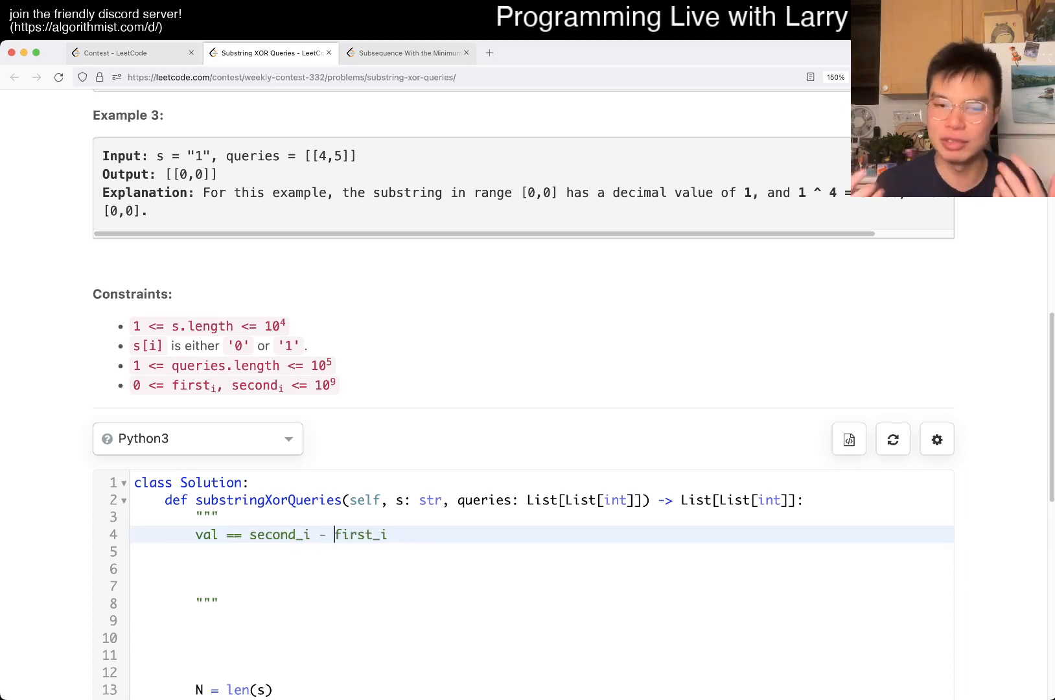
type("^")
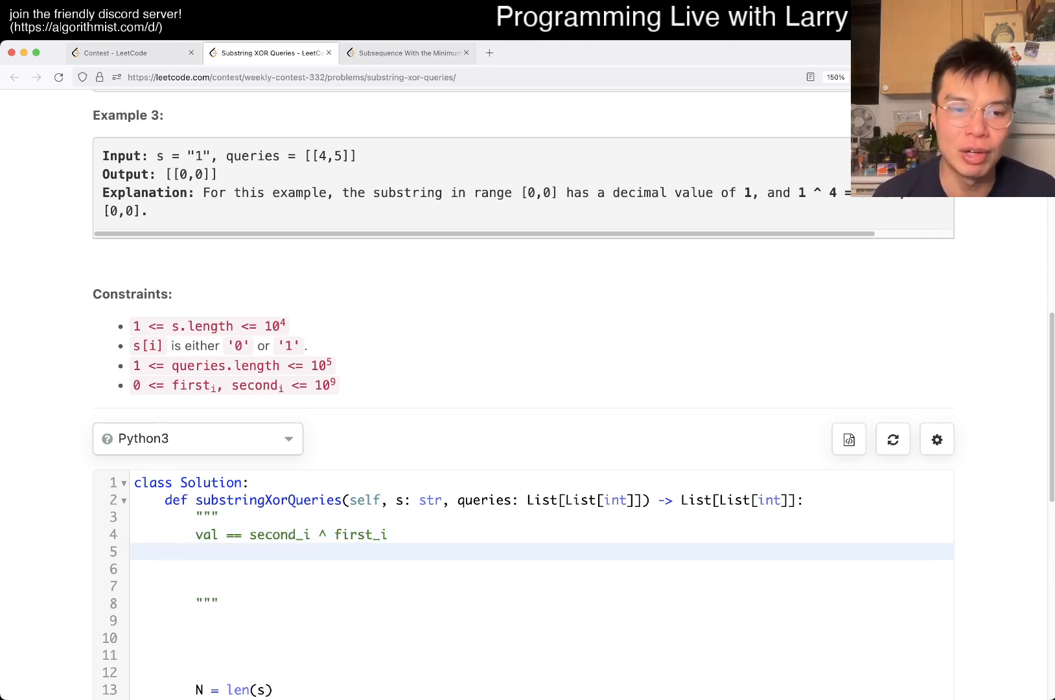
scroll("up", 3)
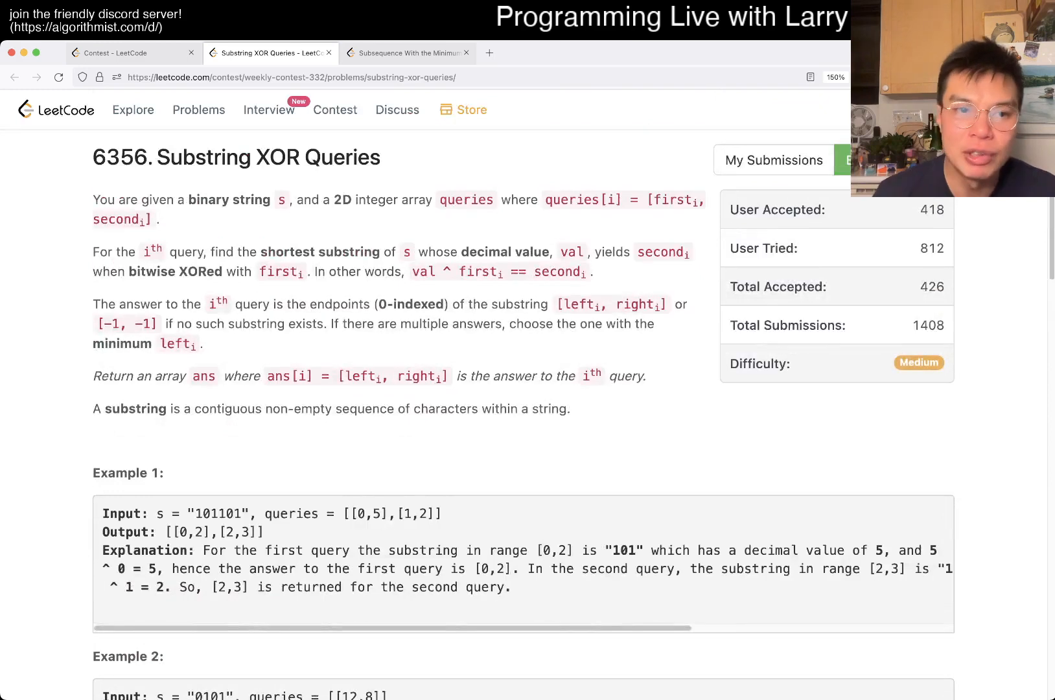
double_click(519, 304)
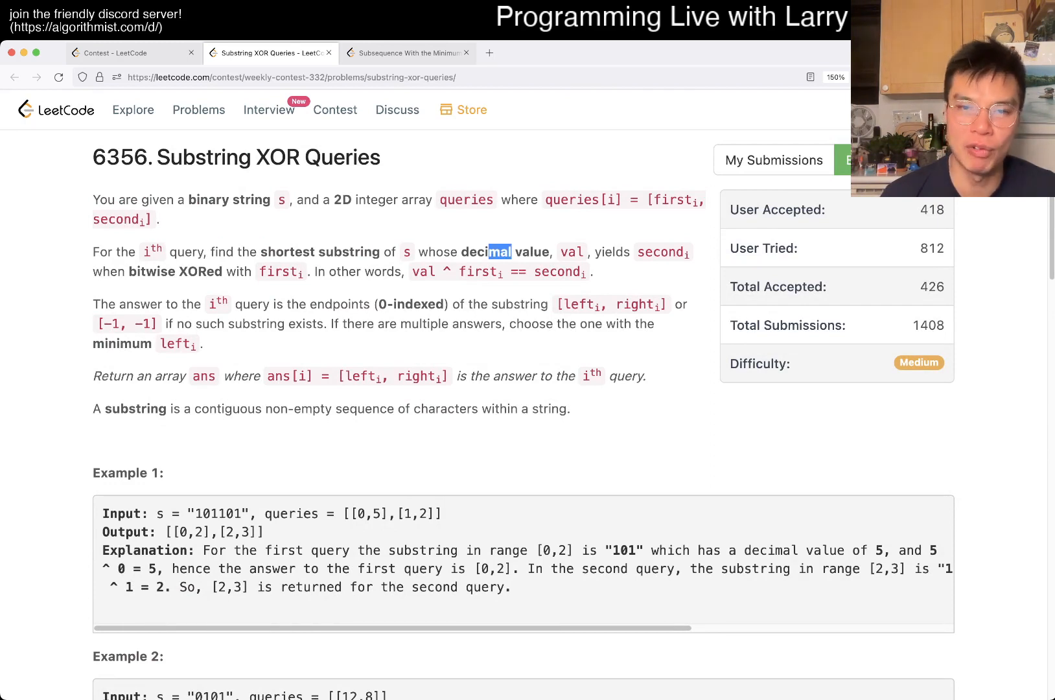
double_click(486, 252)
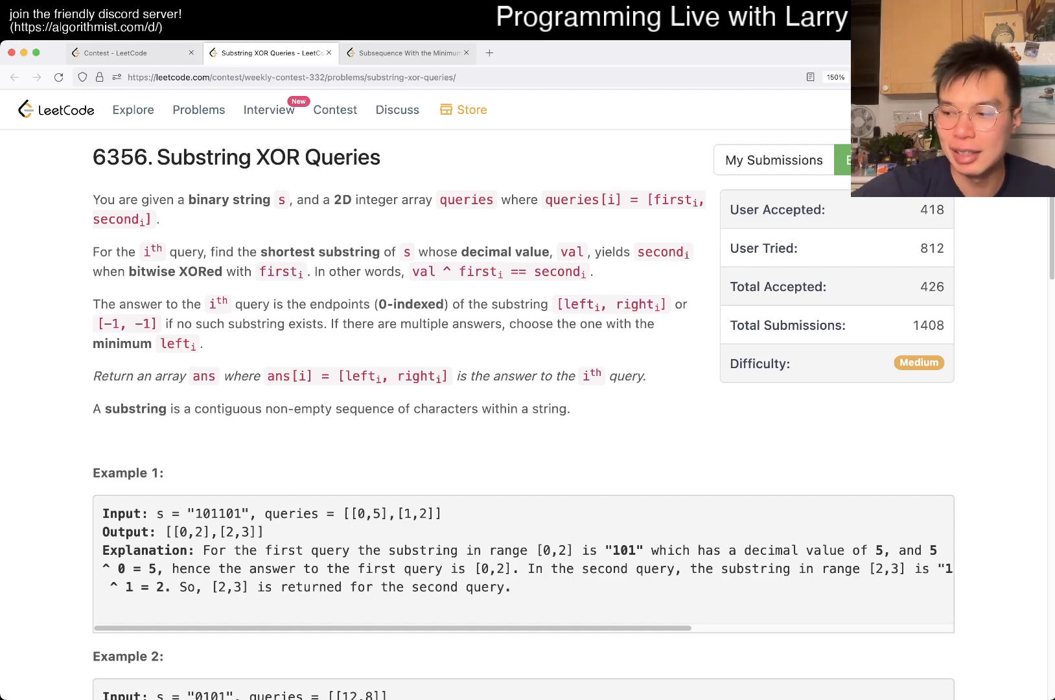
scroll("down", 3)
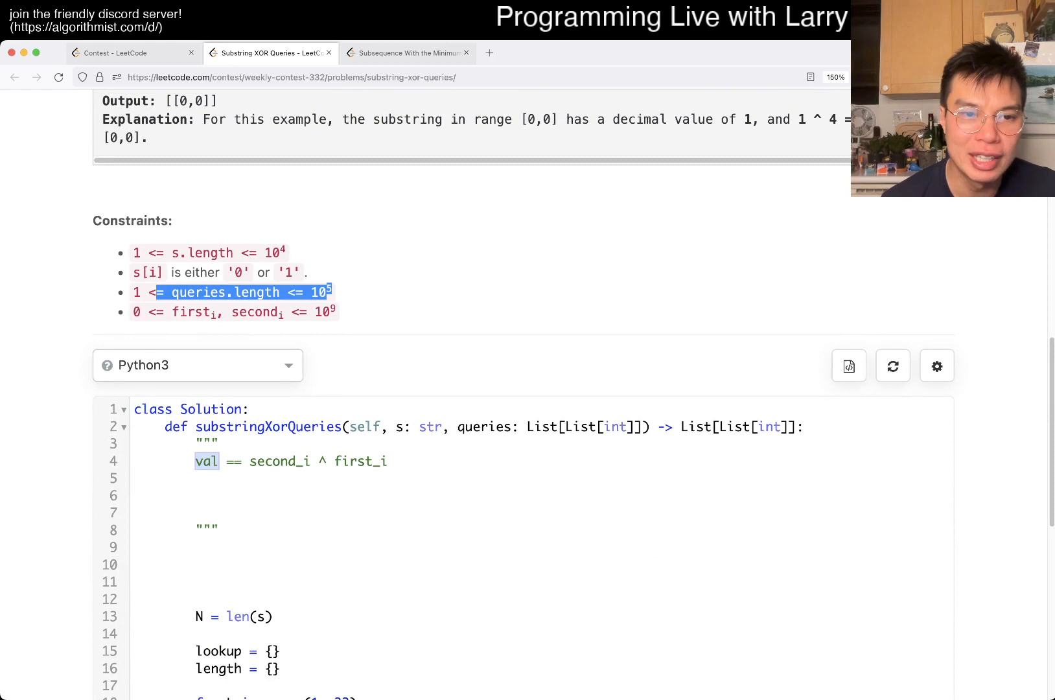
double_click(256, 312)
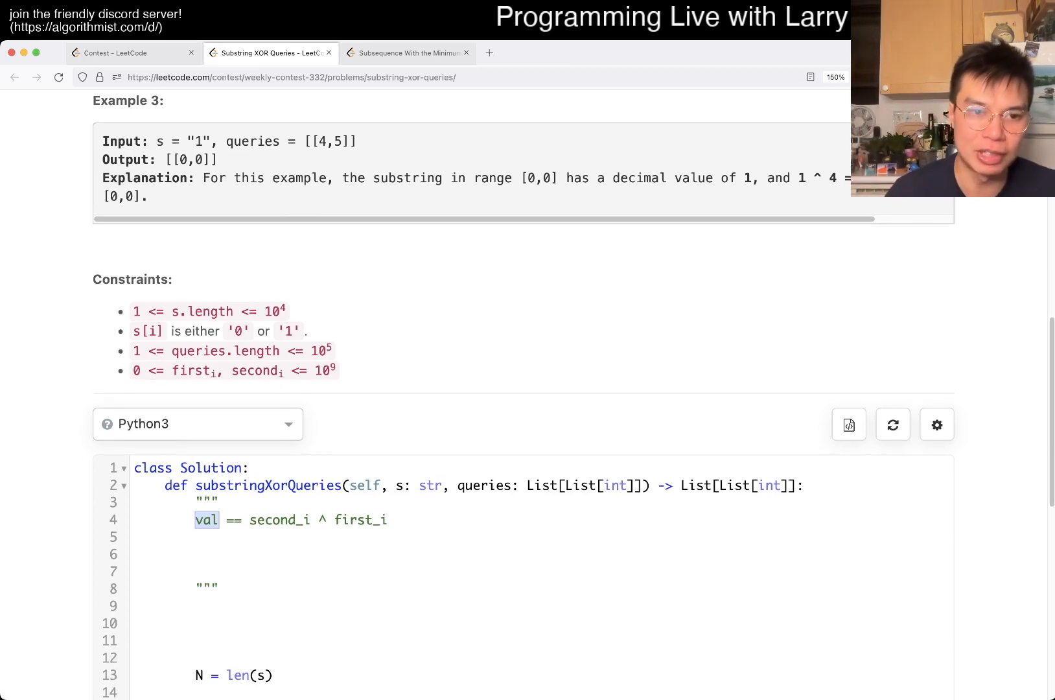
Add a docstring line L <= 32, check the 10^4 limit, then change it to L <= 1
type("L")
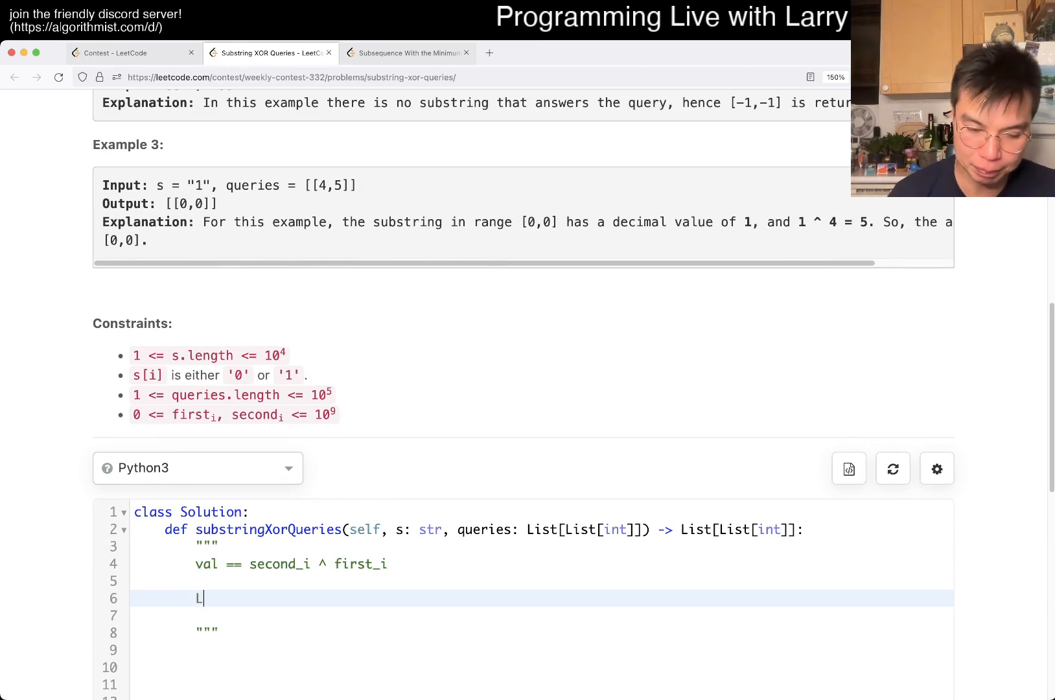
type("<= 32")
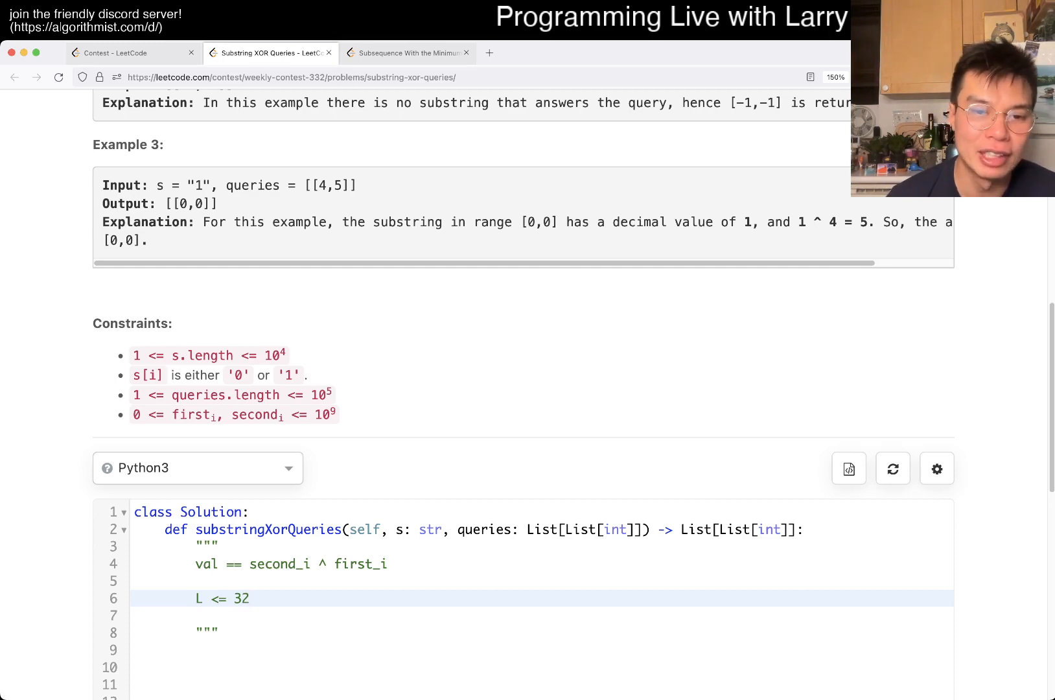
double_click(485, 530)
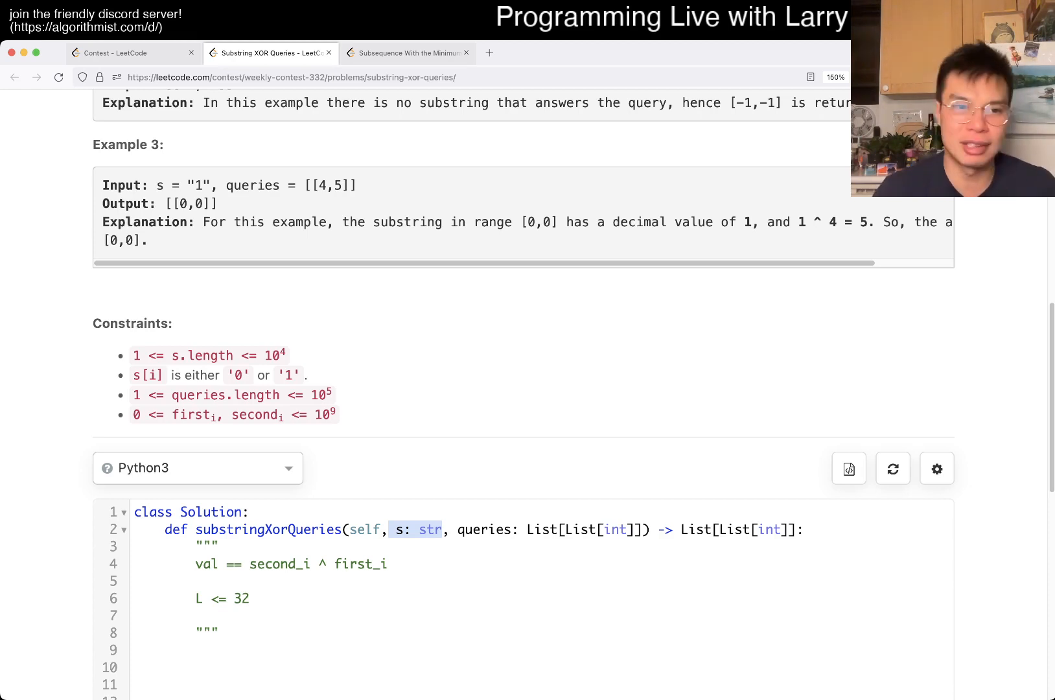
double_click(273, 356)
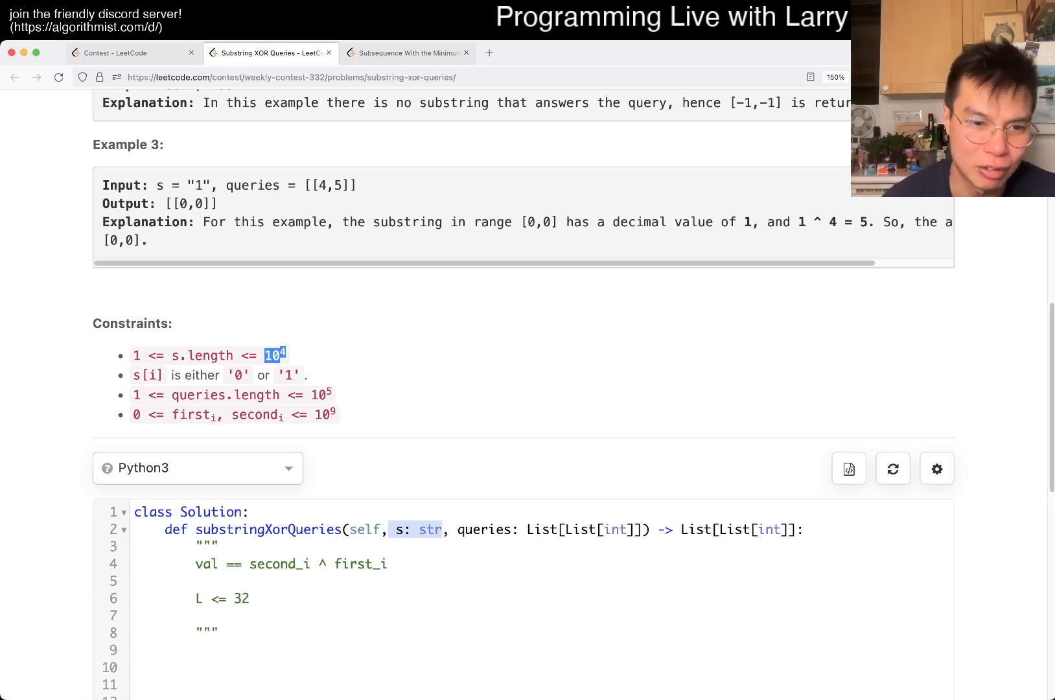
scroll("down", 3)
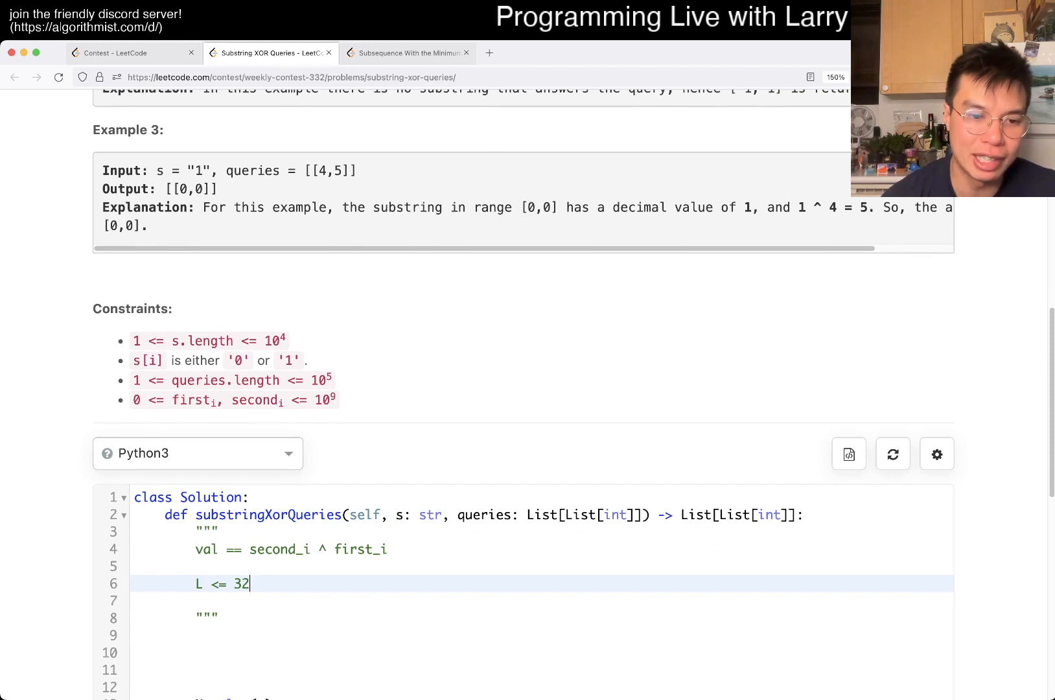
key("Backspace")
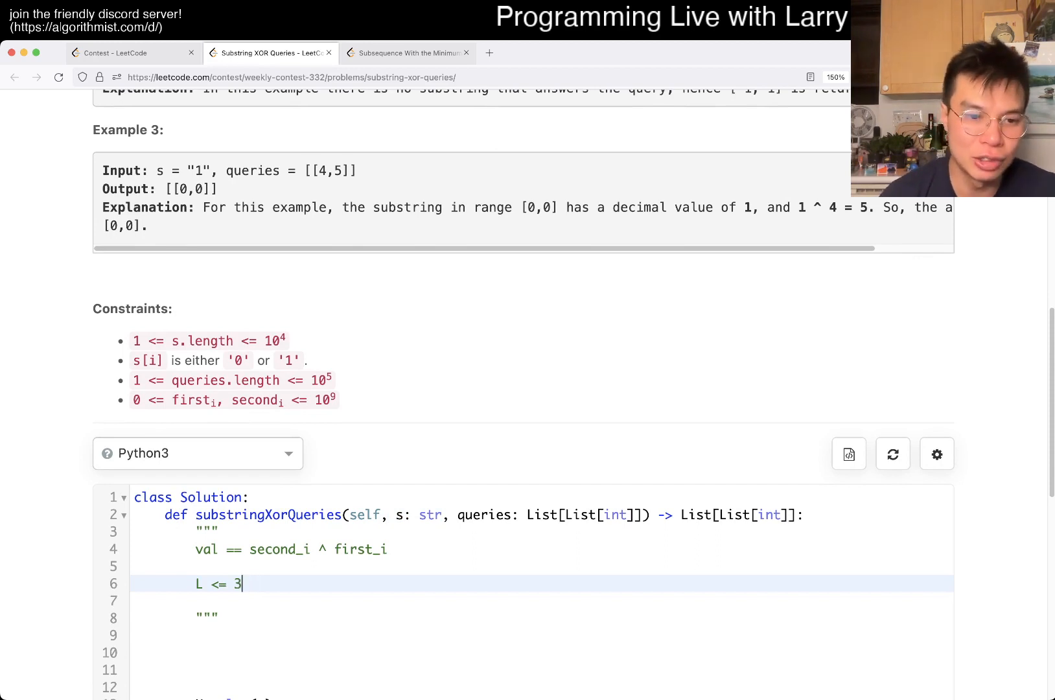
type("1")
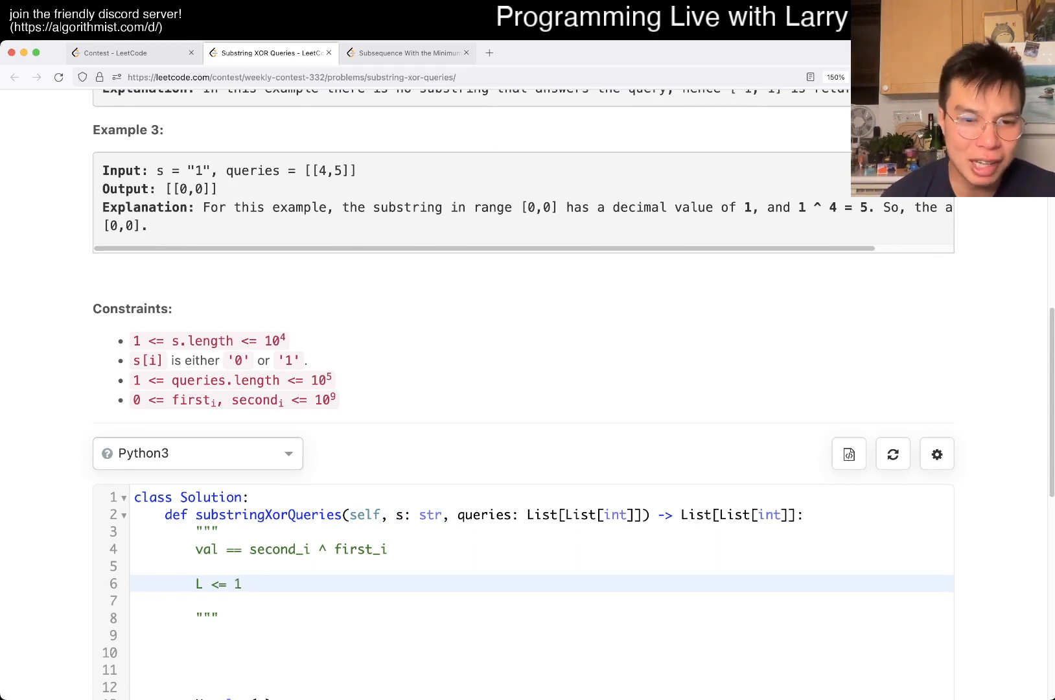
double_click(420, 514)
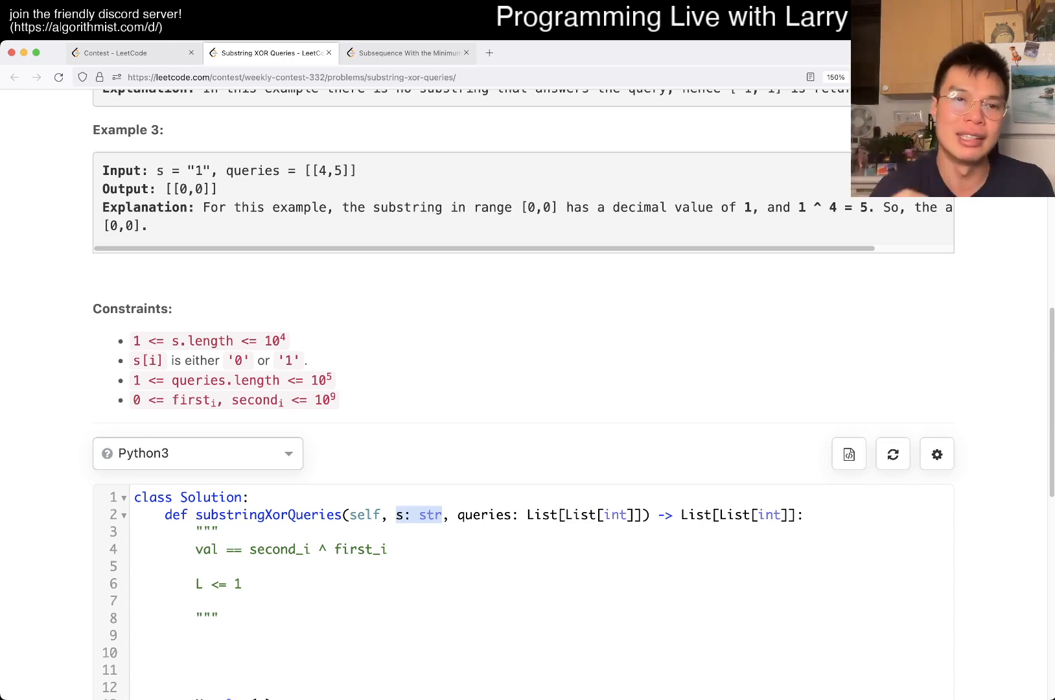
Highlight left_i and right_i in the statement, then change the length bound digit 1 to 4
scroll("up", 3)
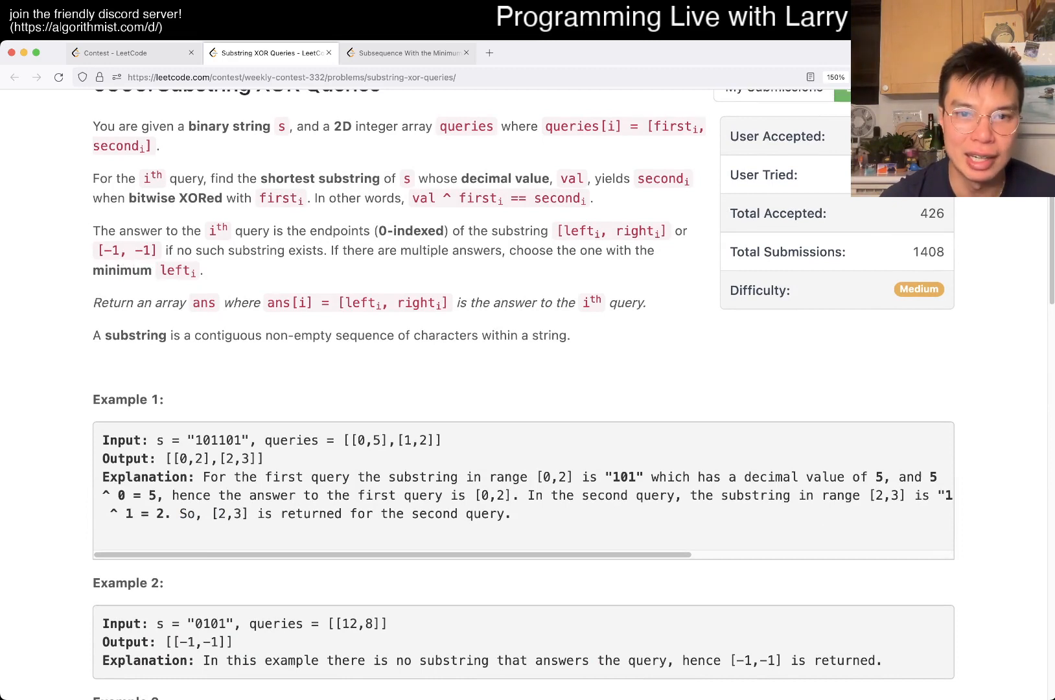
left_click_drag(92, 269, 196, 270)
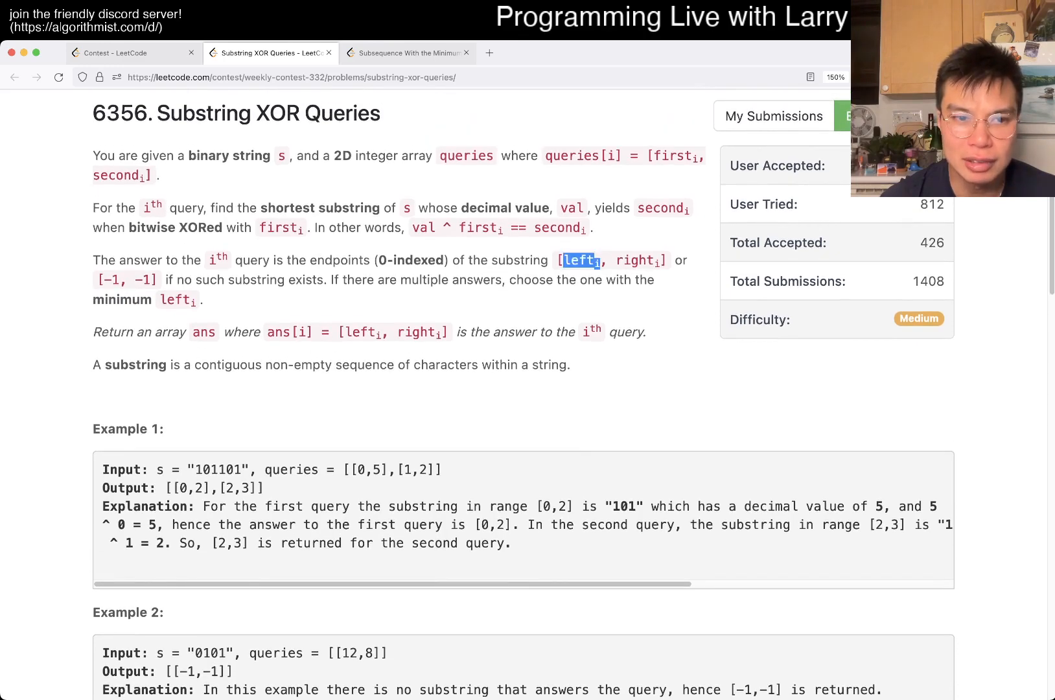
double_click(636, 261)
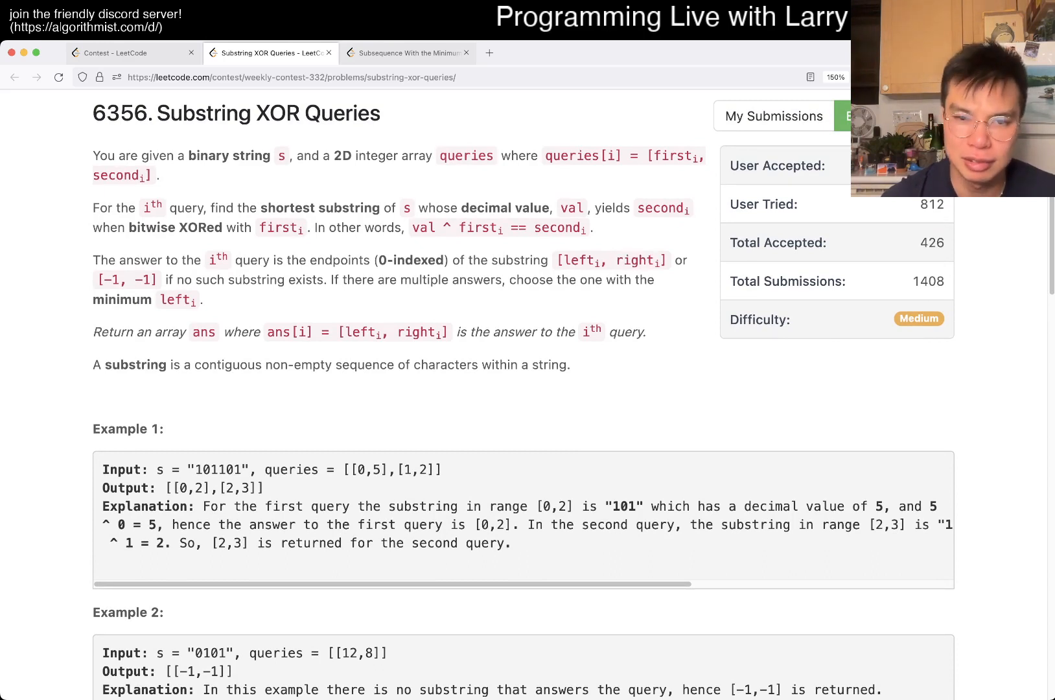
left_click_drag(579, 260, 638, 260)
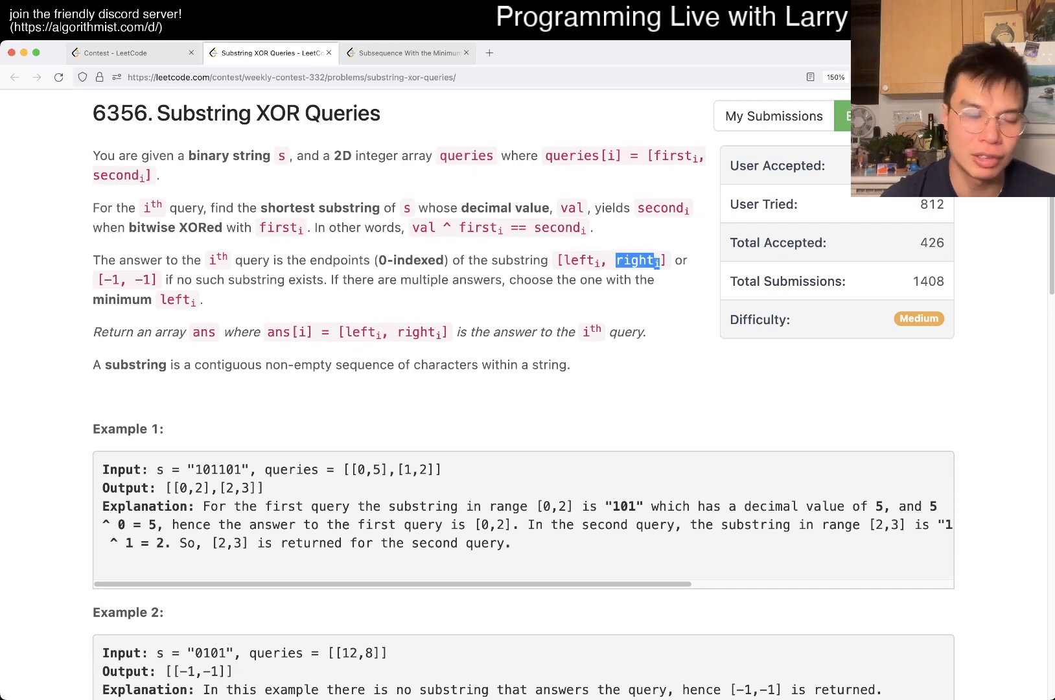
scroll("down", 3)
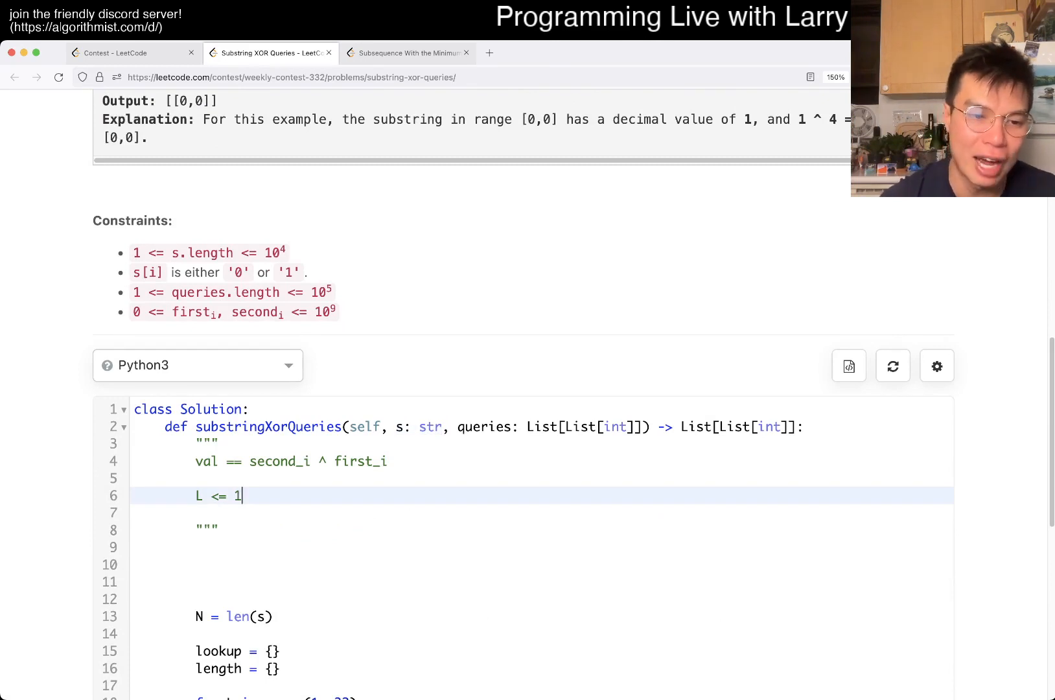
key("Backspace")
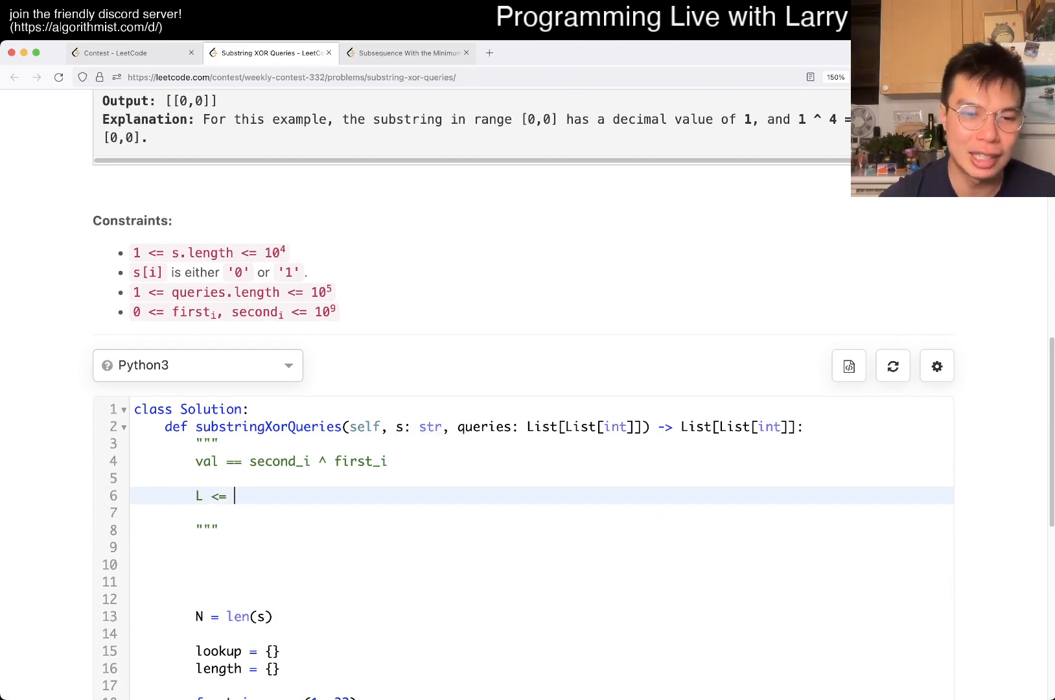
type("4")
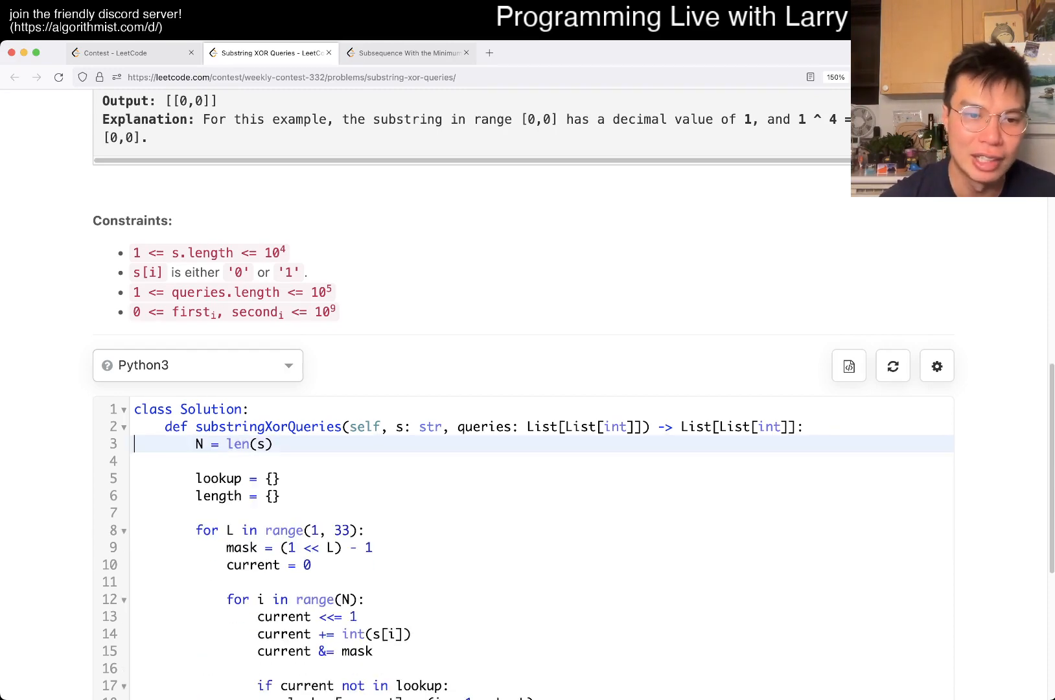
Comment above lookup: 'the first appearance of the binary bits "x", with the length'
scroll("down", 3)
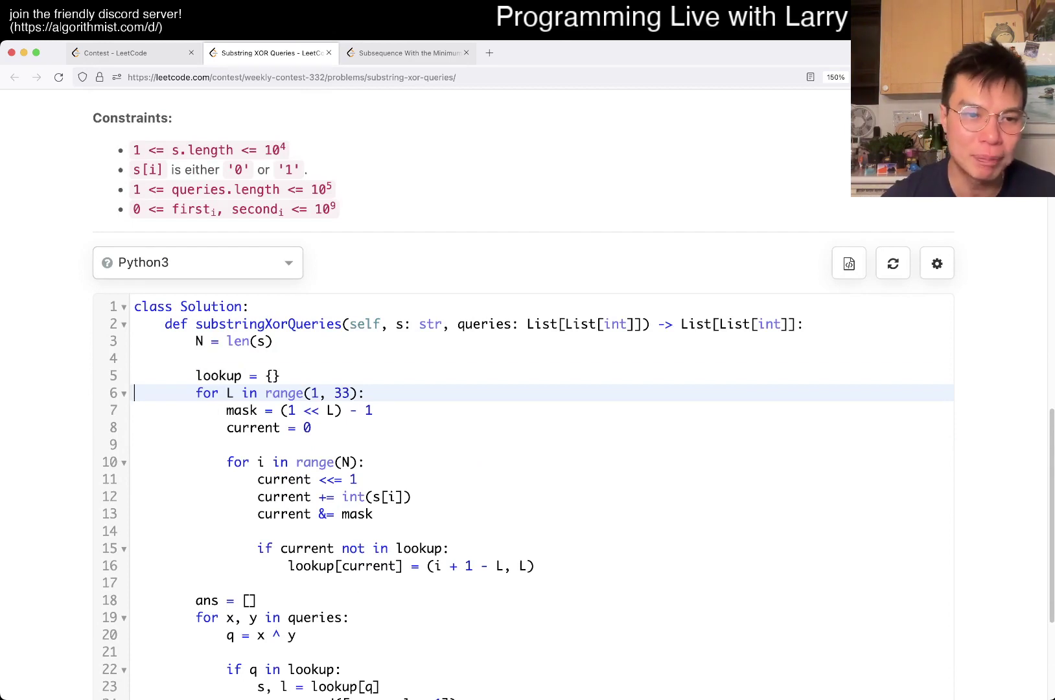
type("# lookup[x] i")
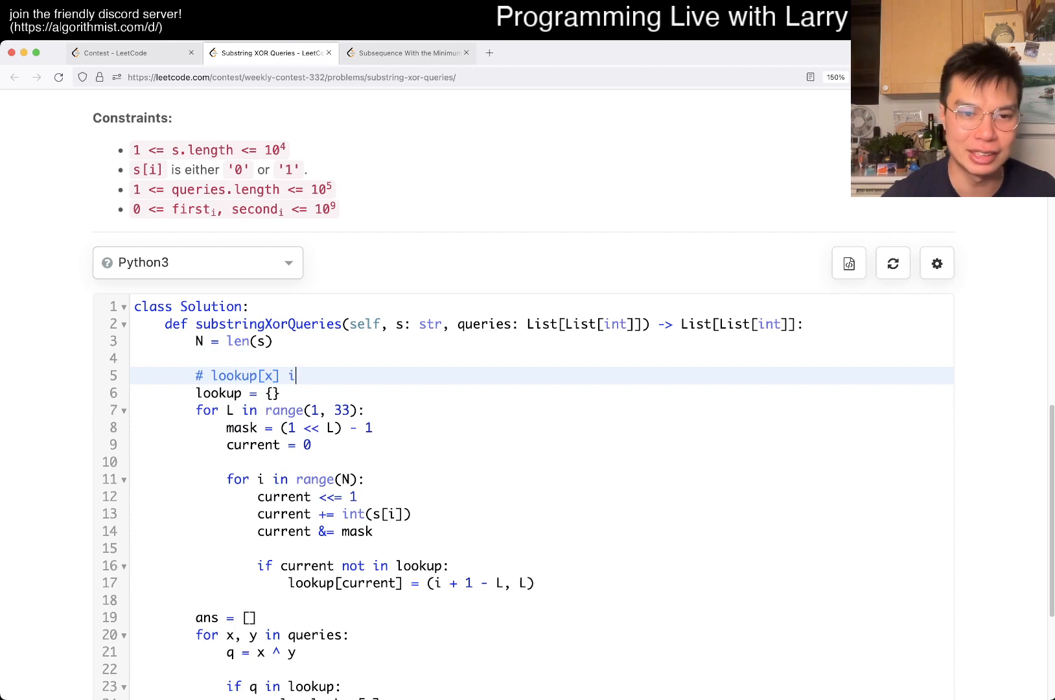
type("s the first appearna")
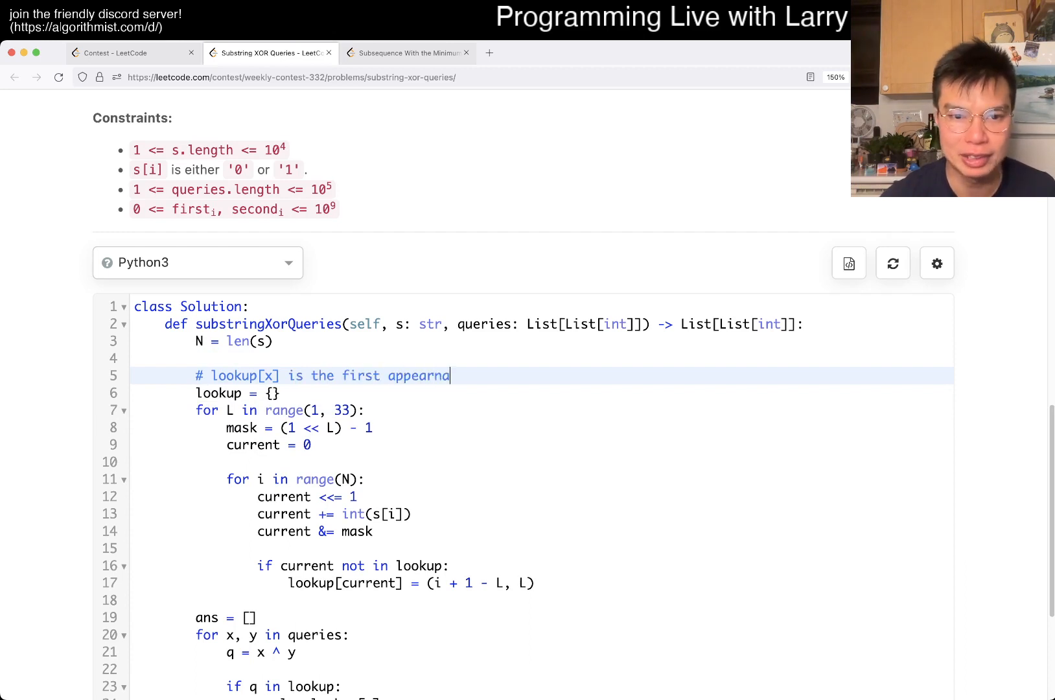
type("ce of")
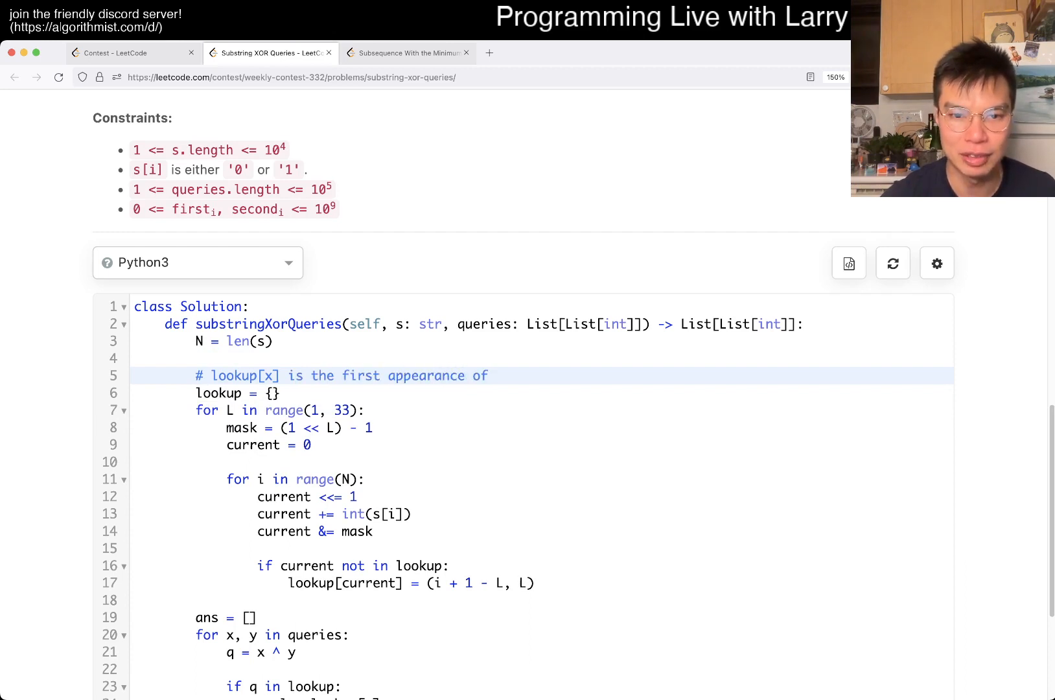
type("the binary bits \"\"")
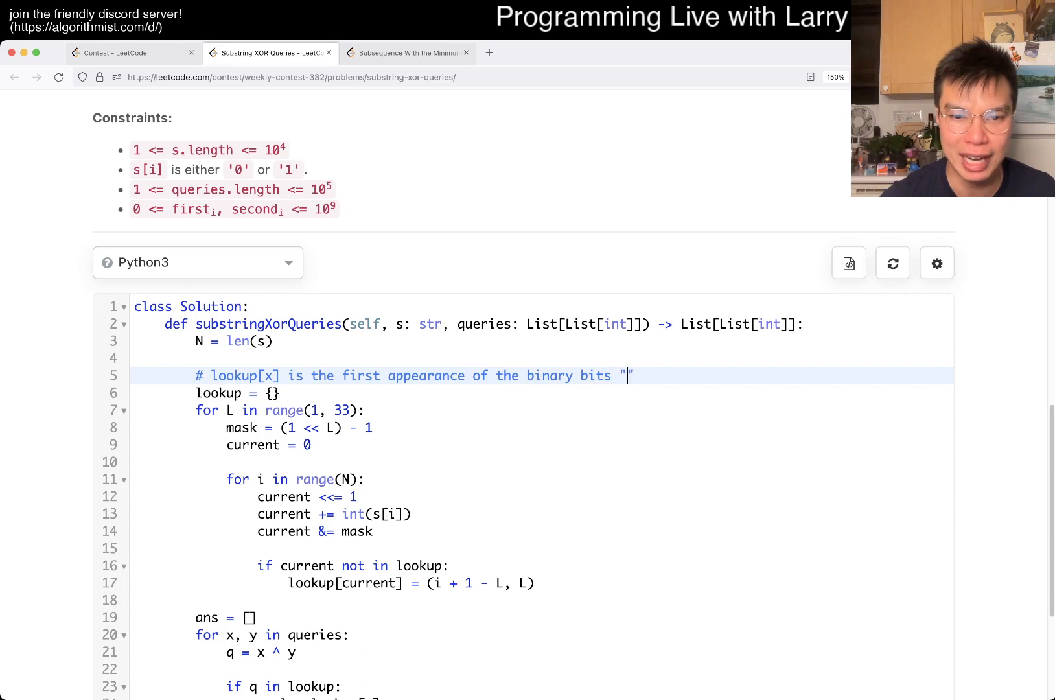
type("x\", with the l")
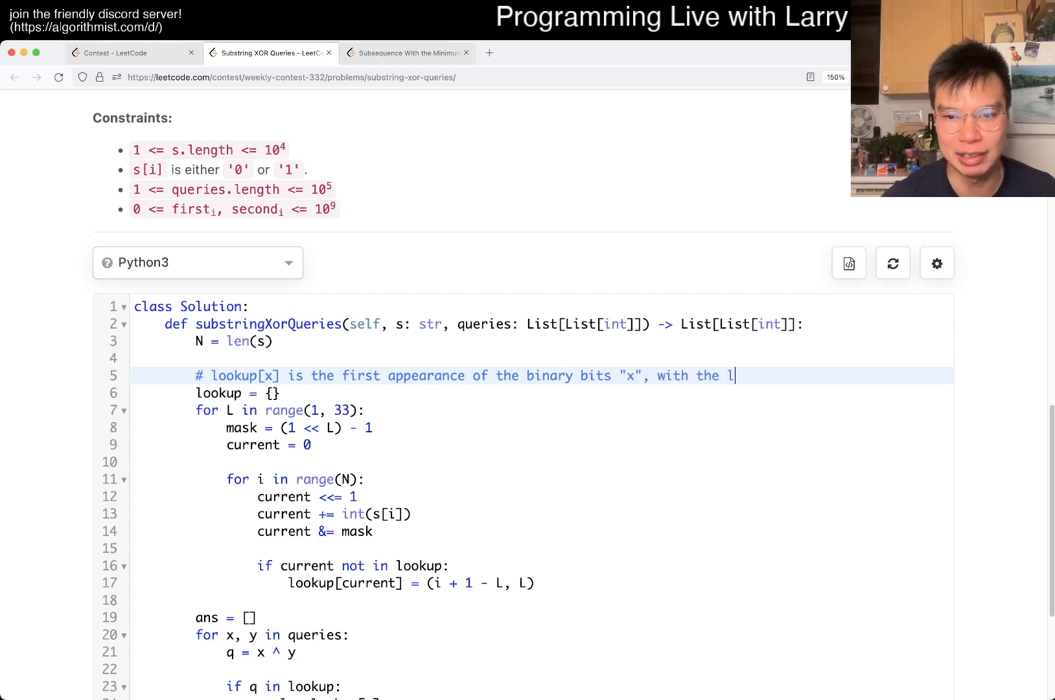
type("ength")
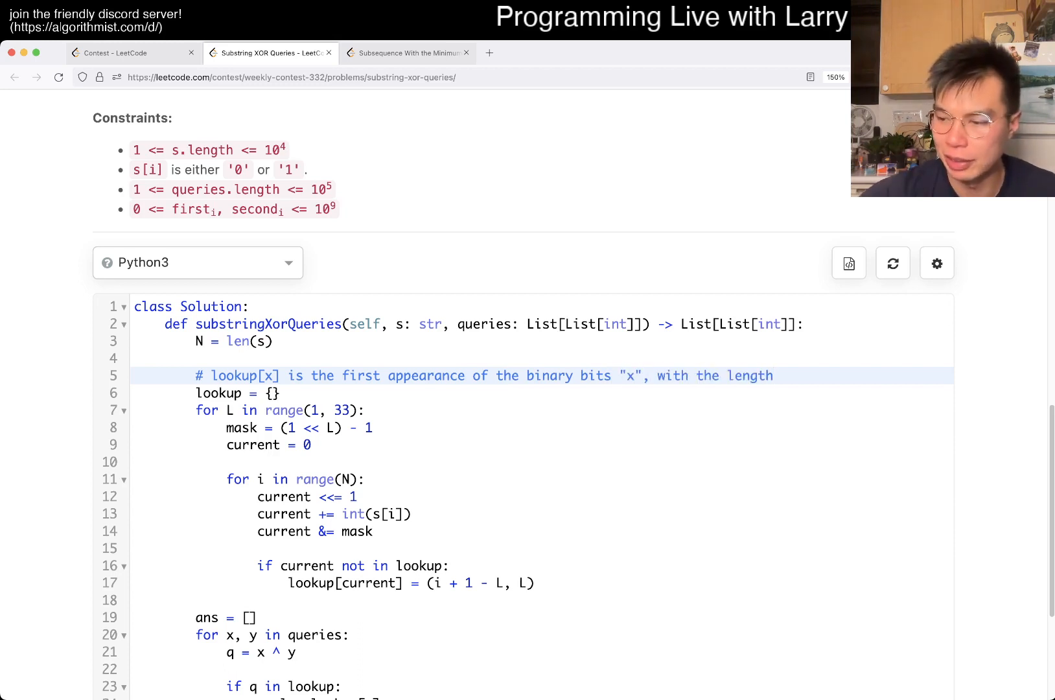
left_click(774, 376)
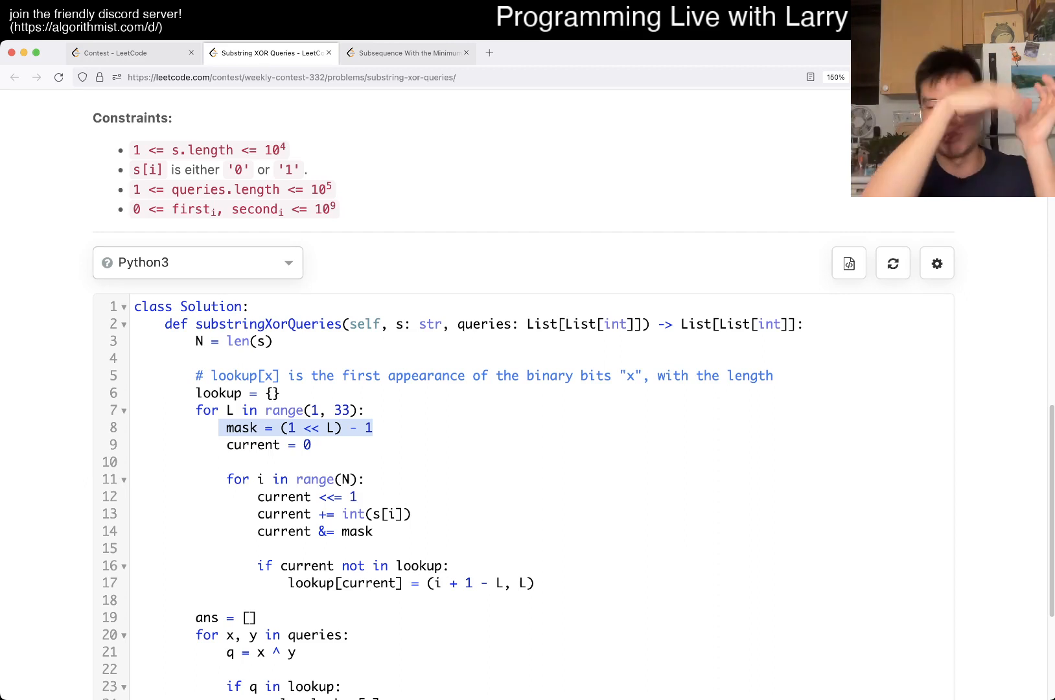
left_click(311, 428)
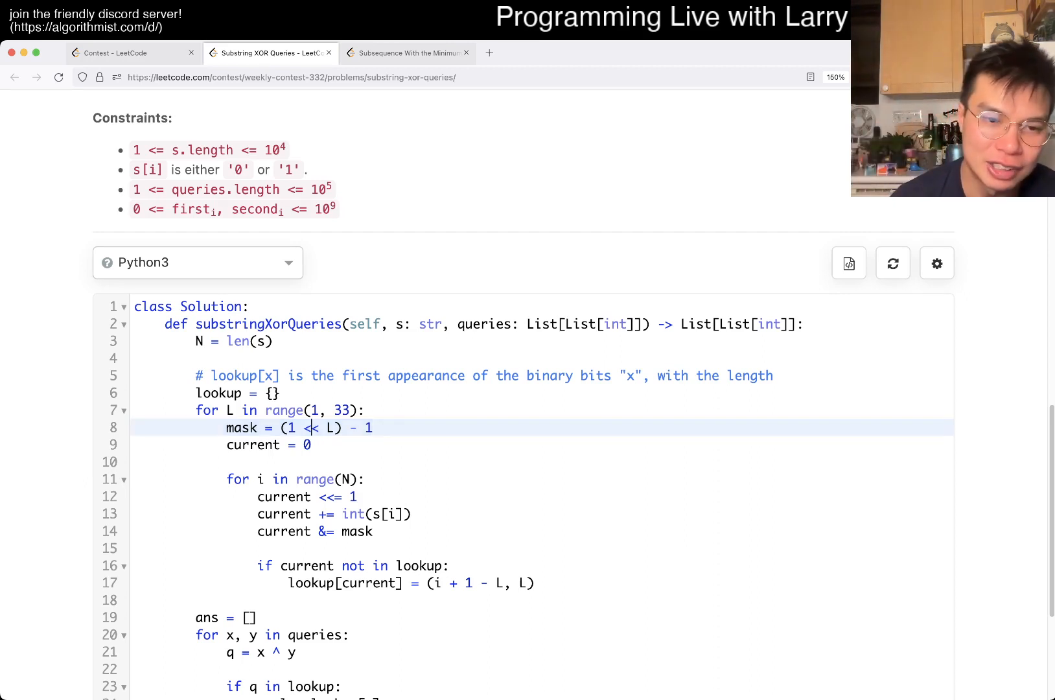
type("<")
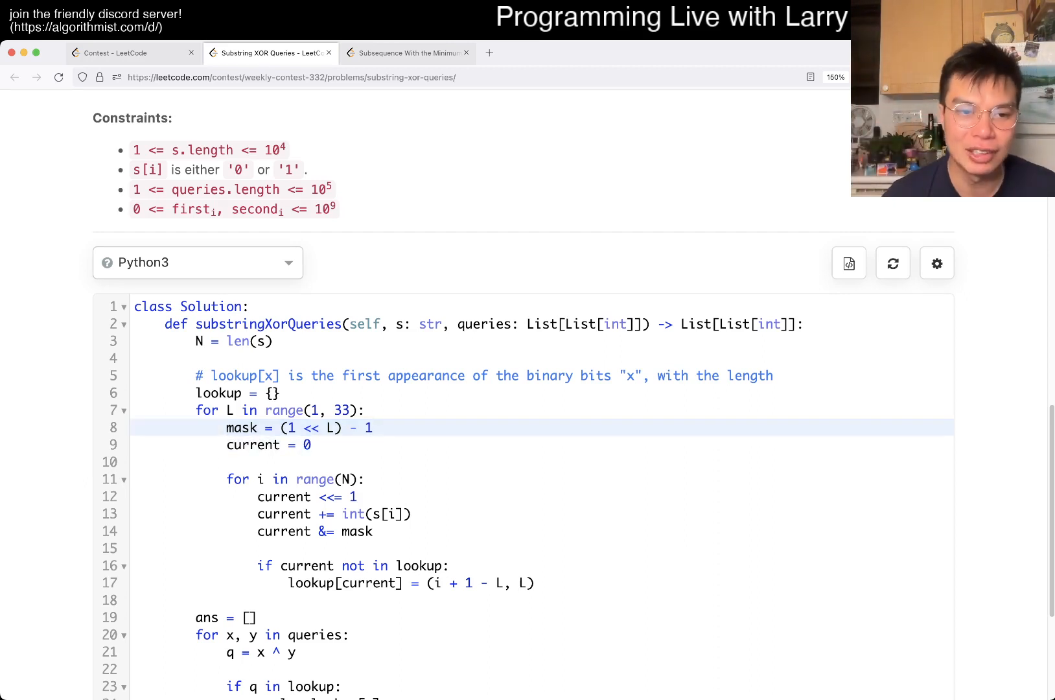
type("# 1")
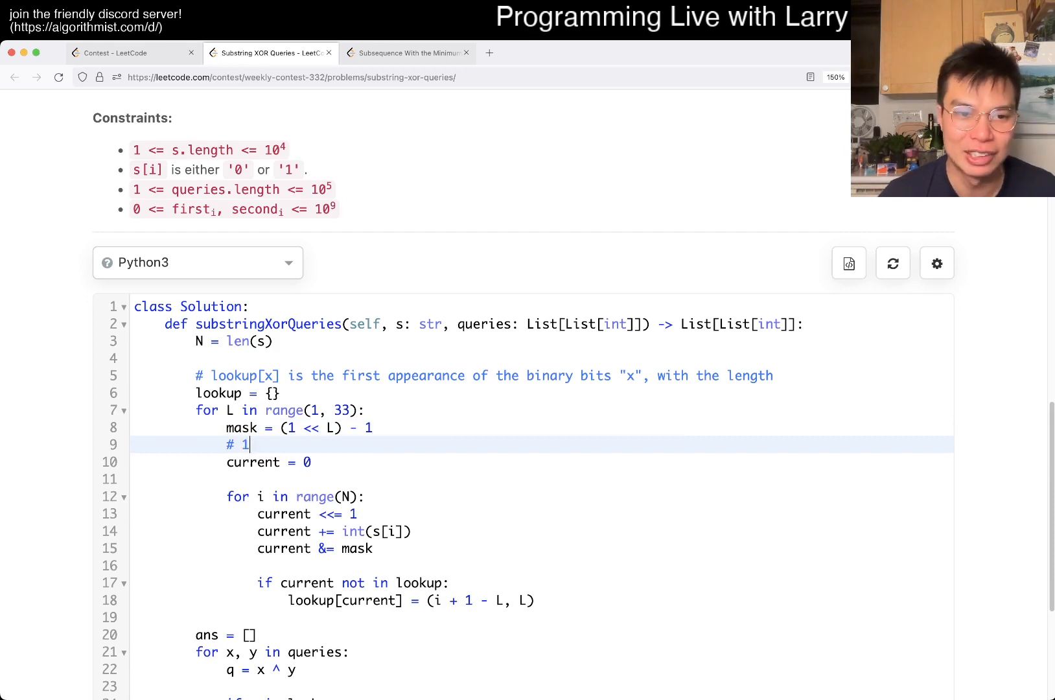
type("111")
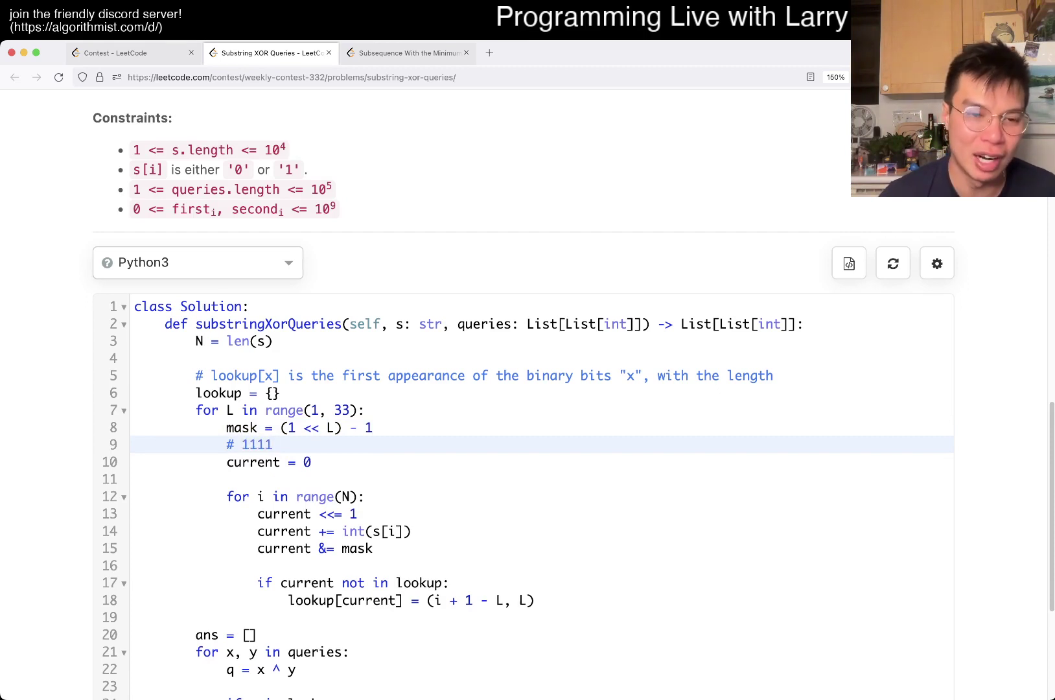
double_click(257, 445)
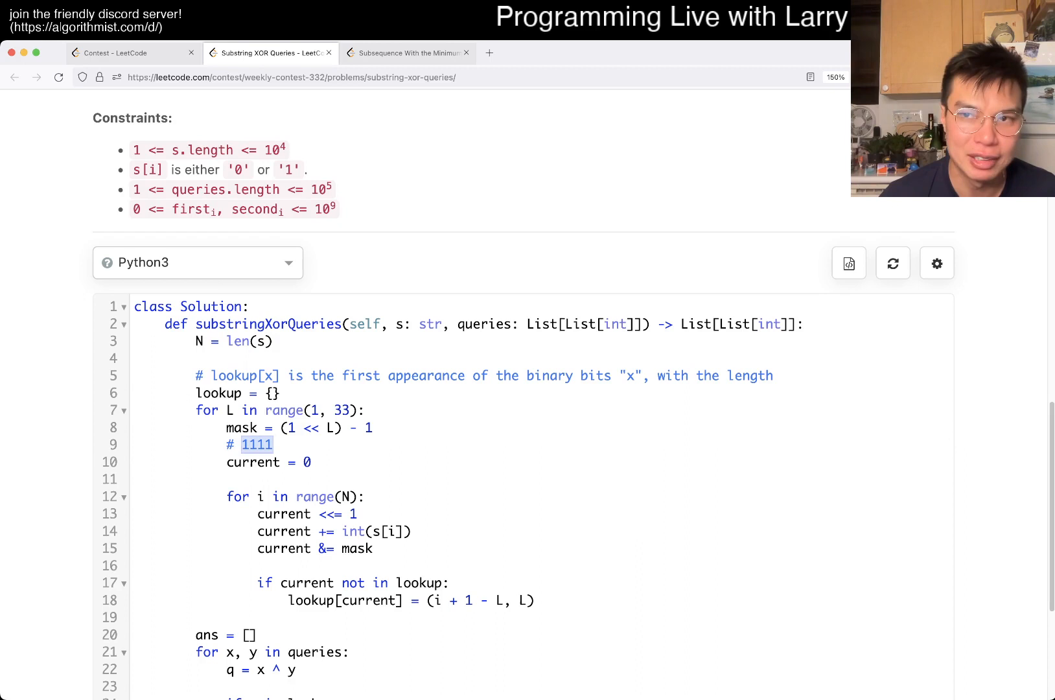
left_click(246, 445)
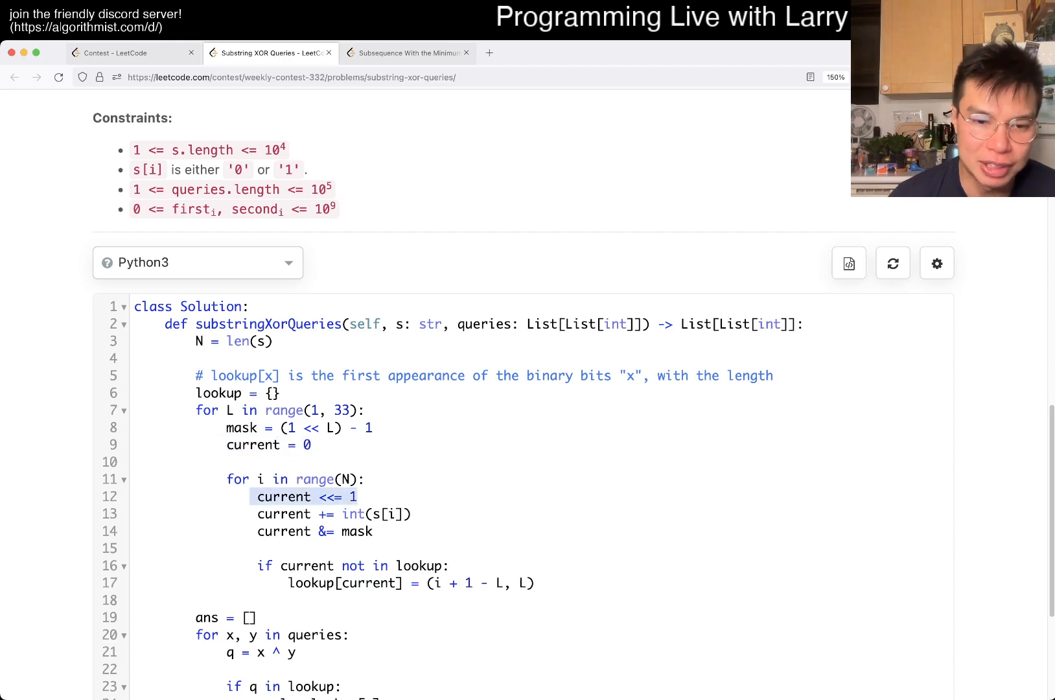
left_click_drag(257, 497, 373, 532)
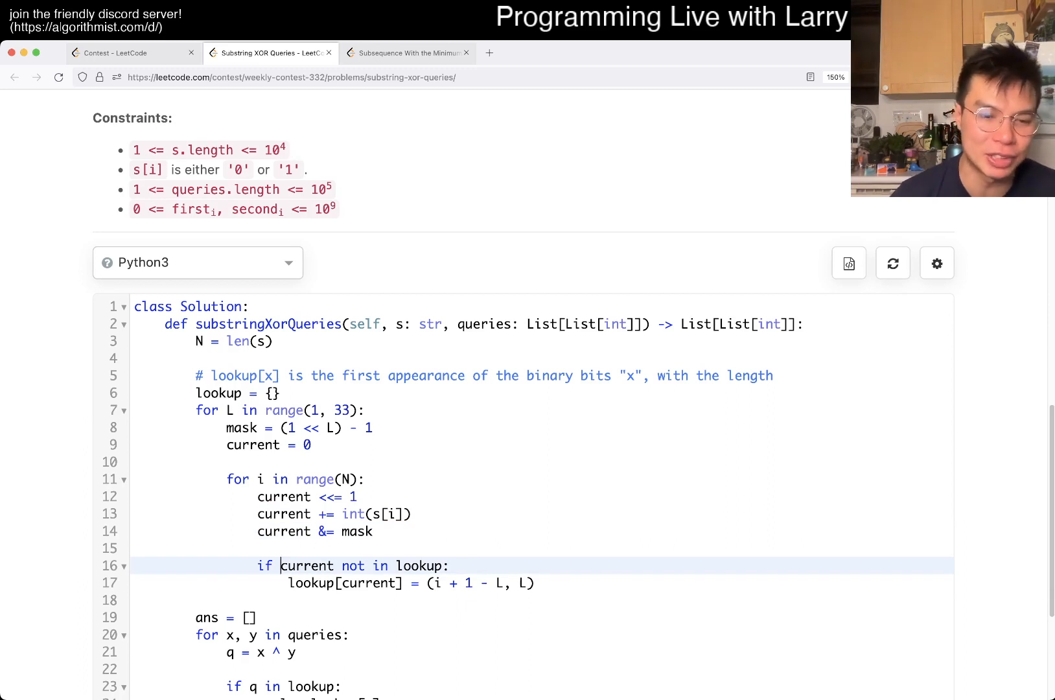
type("i")
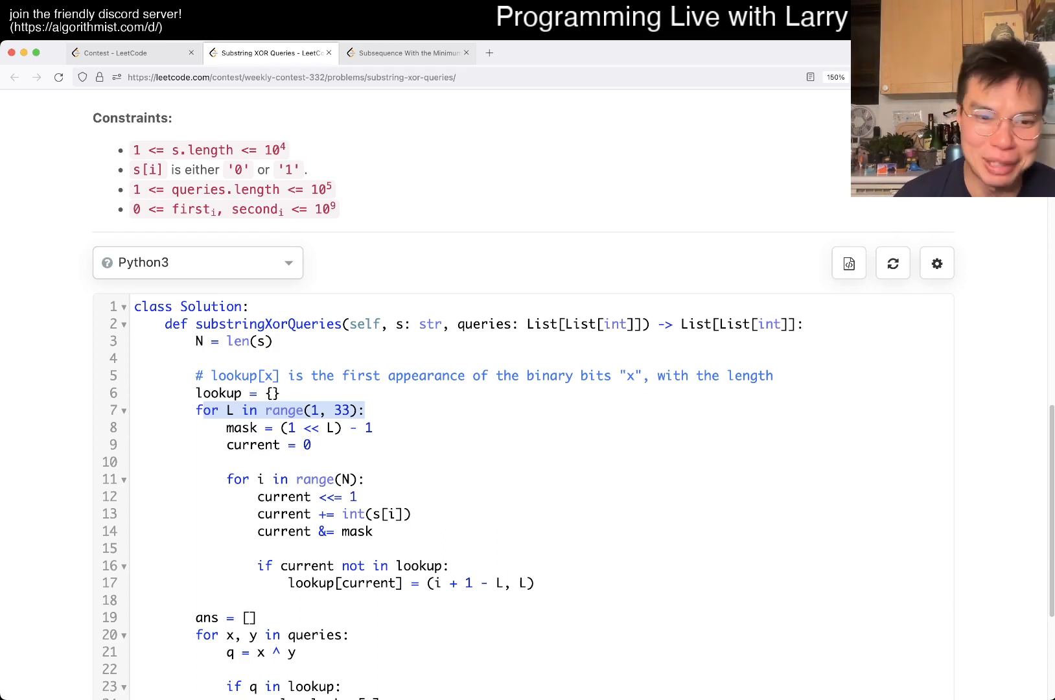
left_click(325, 565)
type("i >= L - 1and")
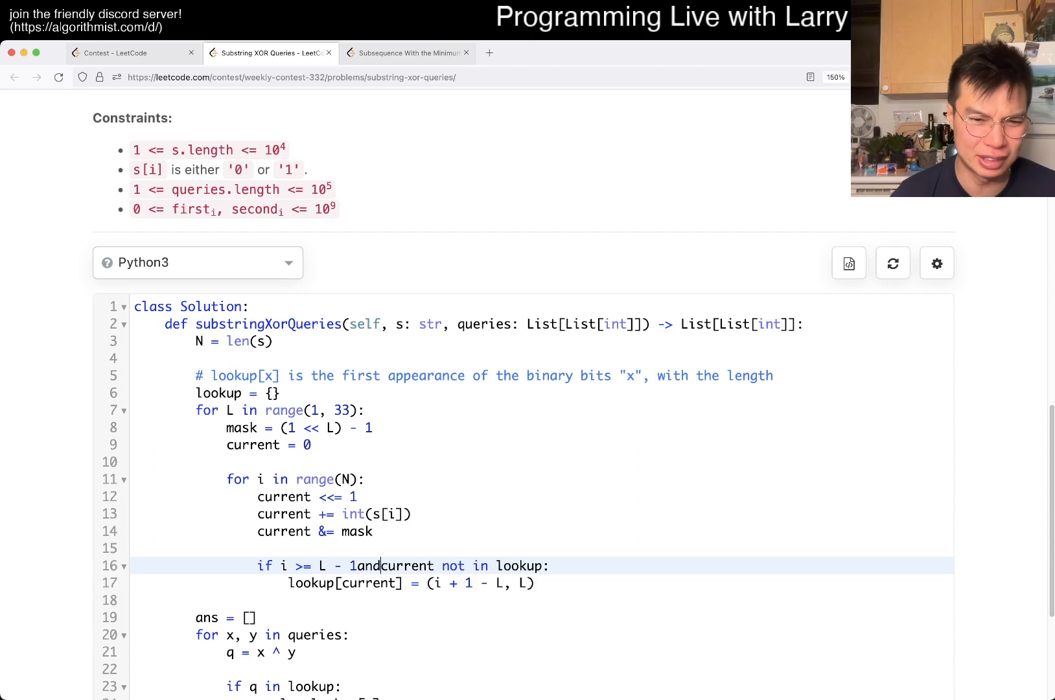
type("\" \"")
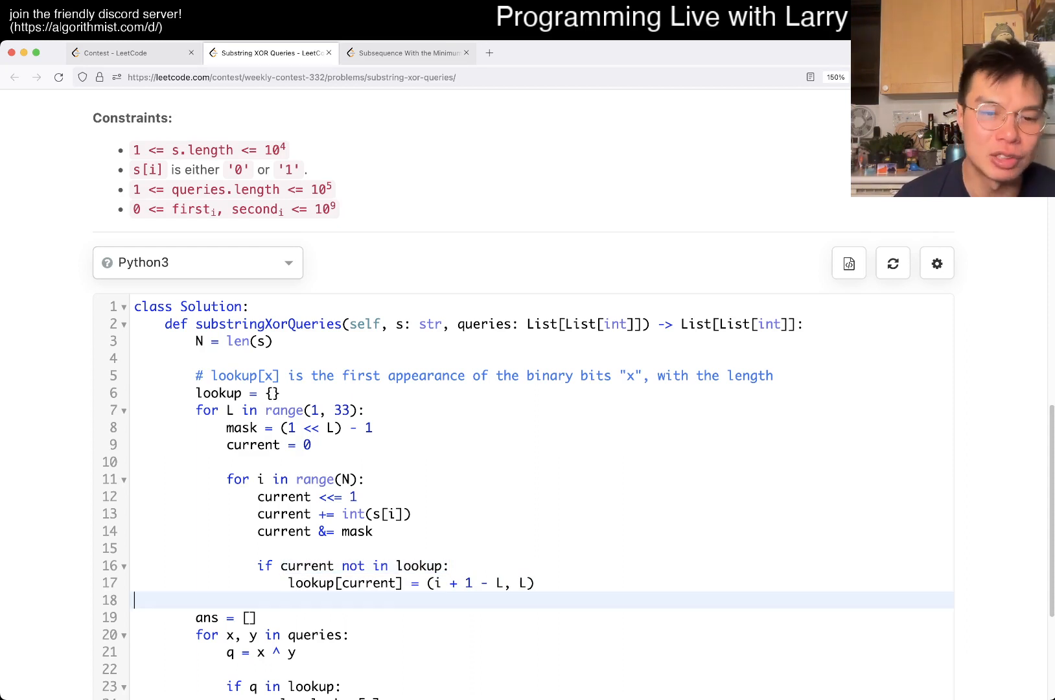
left_click_drag(429, 583, 491, 583)
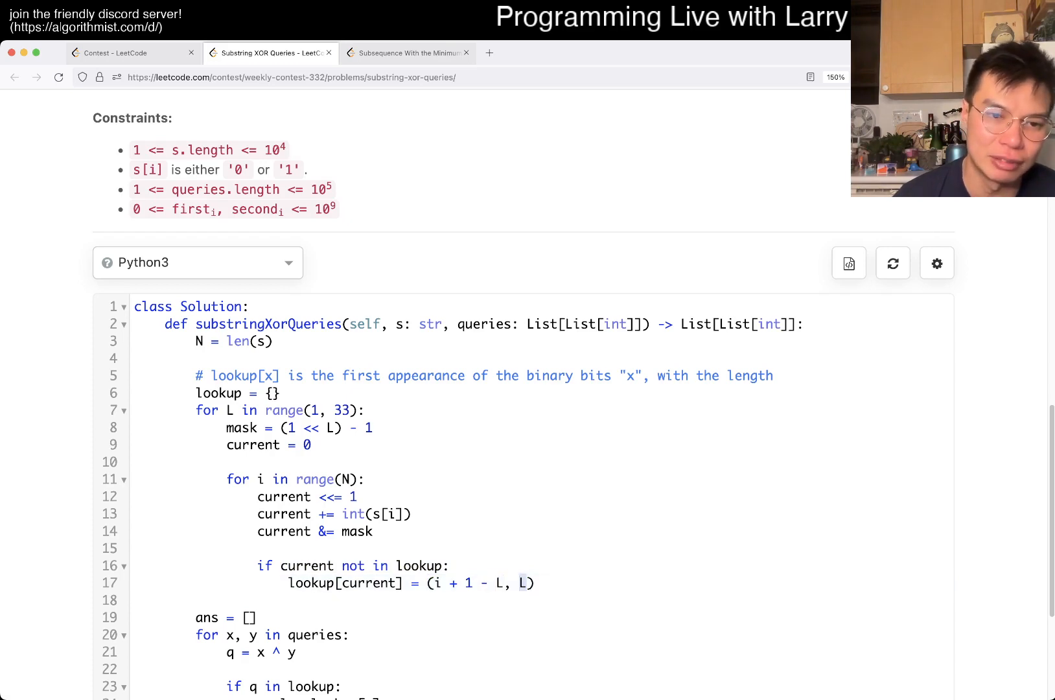
scroll("down", 3)
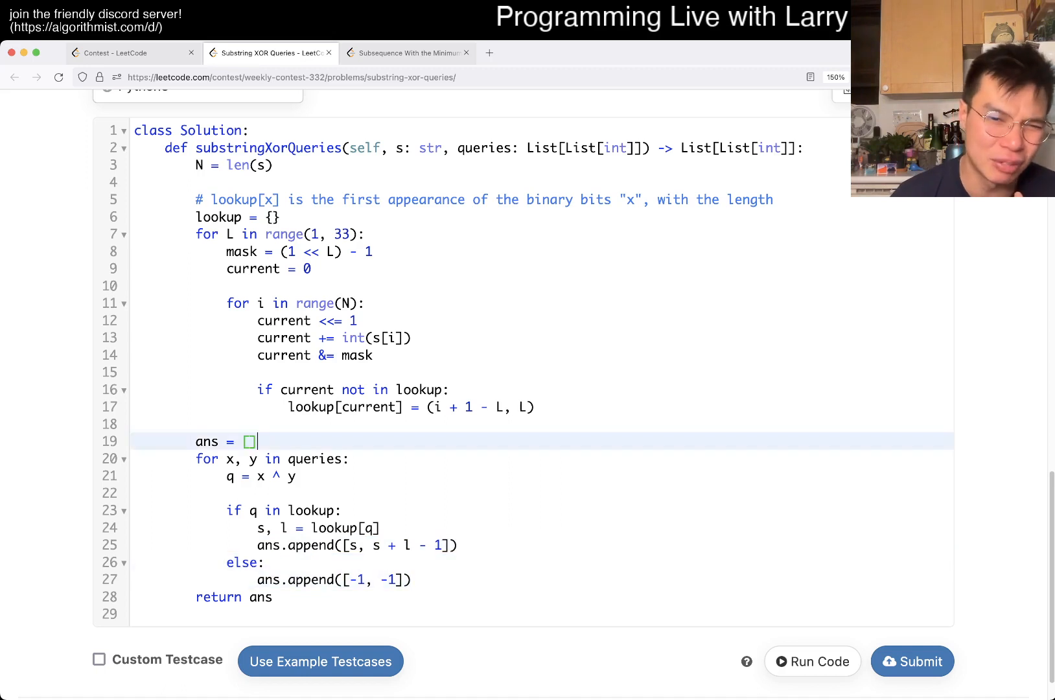
type("]")
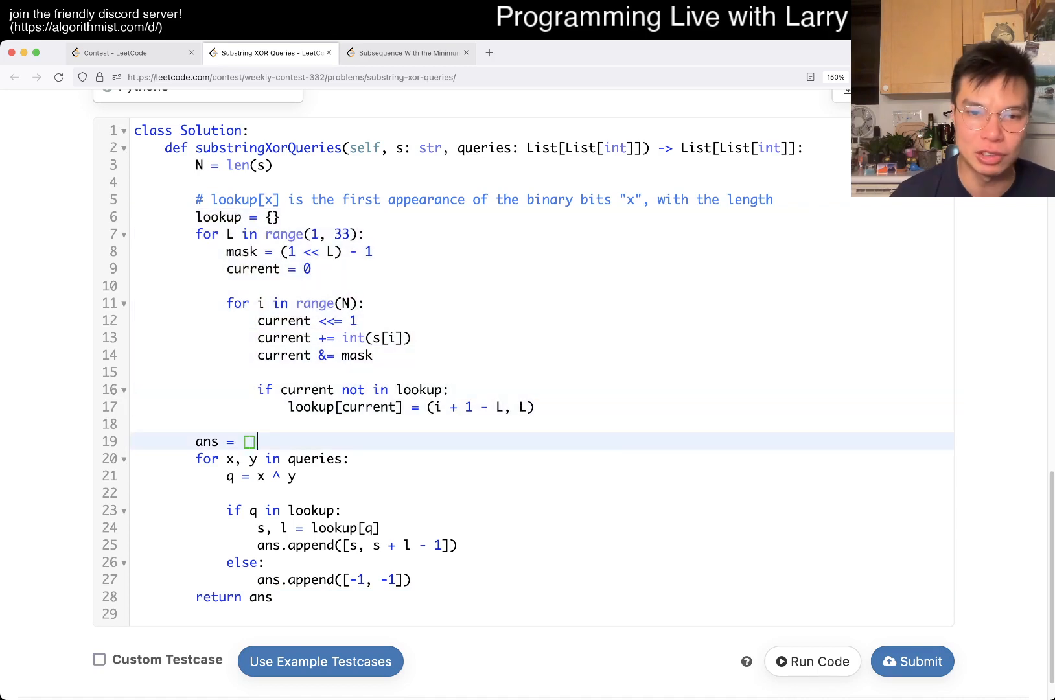
Add the comment '# O(N log R) where R is the...' to the solution
type("#")
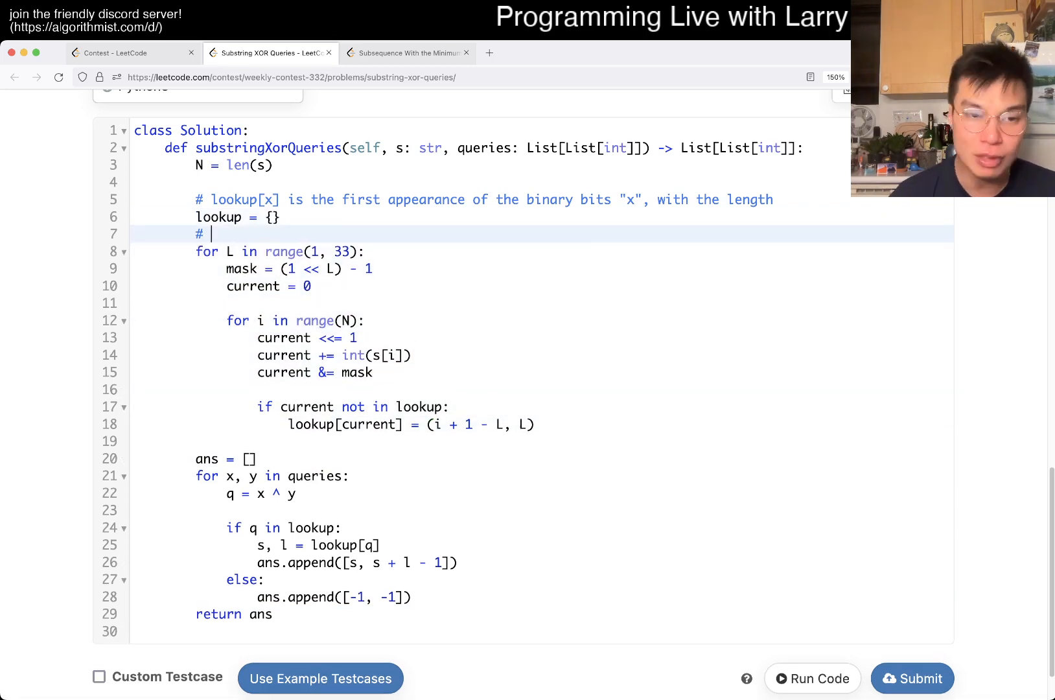
type("0(")
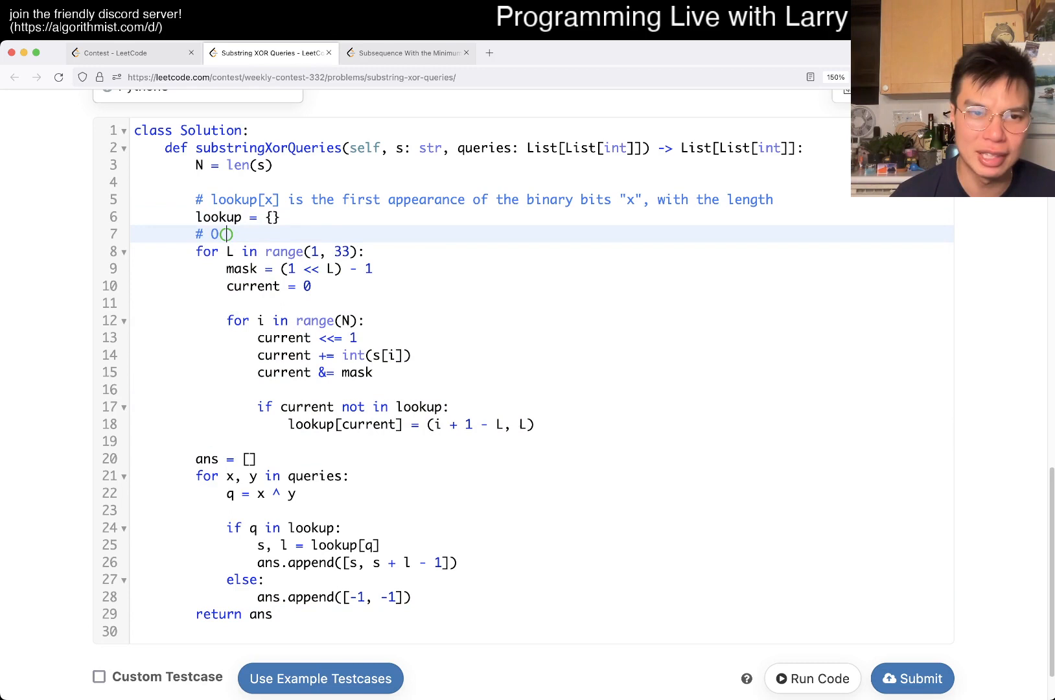
type("N log")
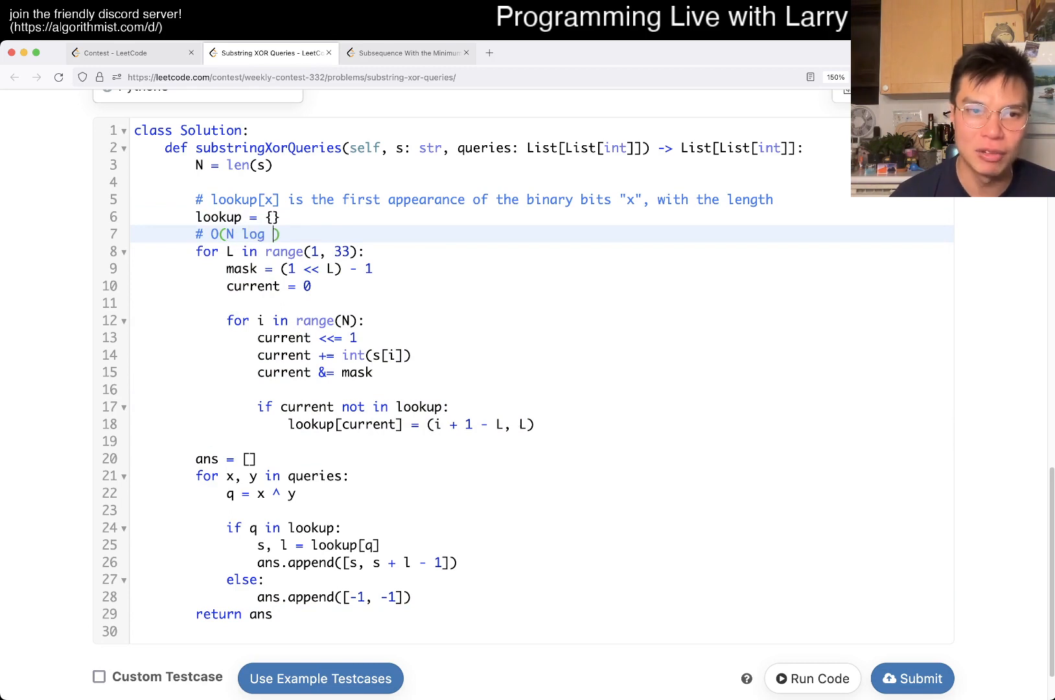
type("R) where R is the range")
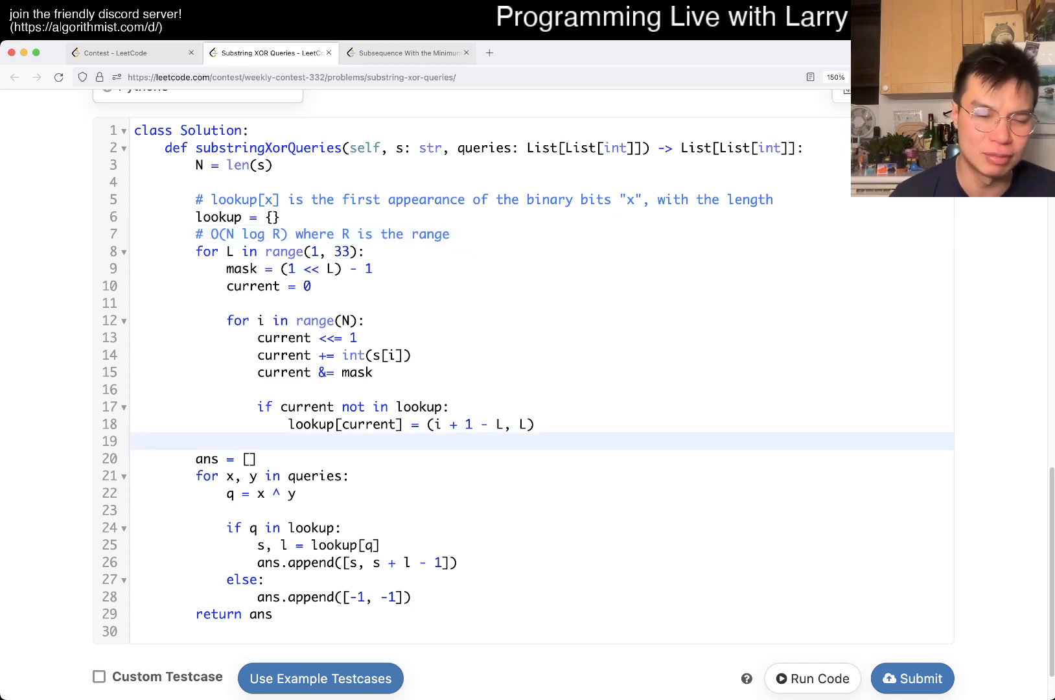
double_click(316, 477)
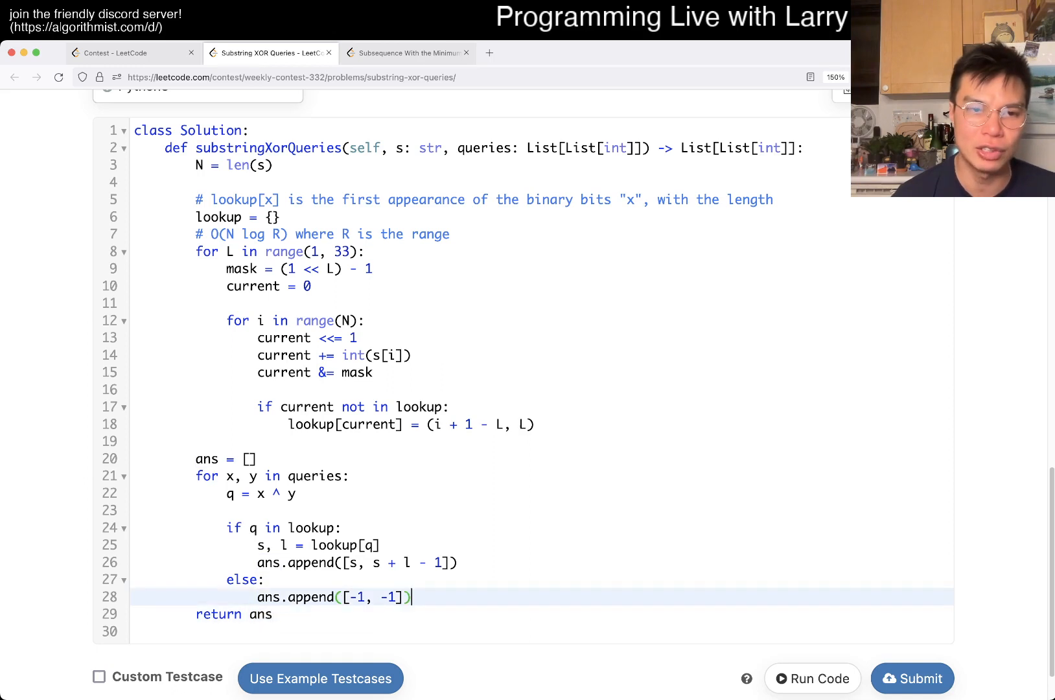
Add a second comment '# O(N log R + Q)' above return ans
type("# O(")
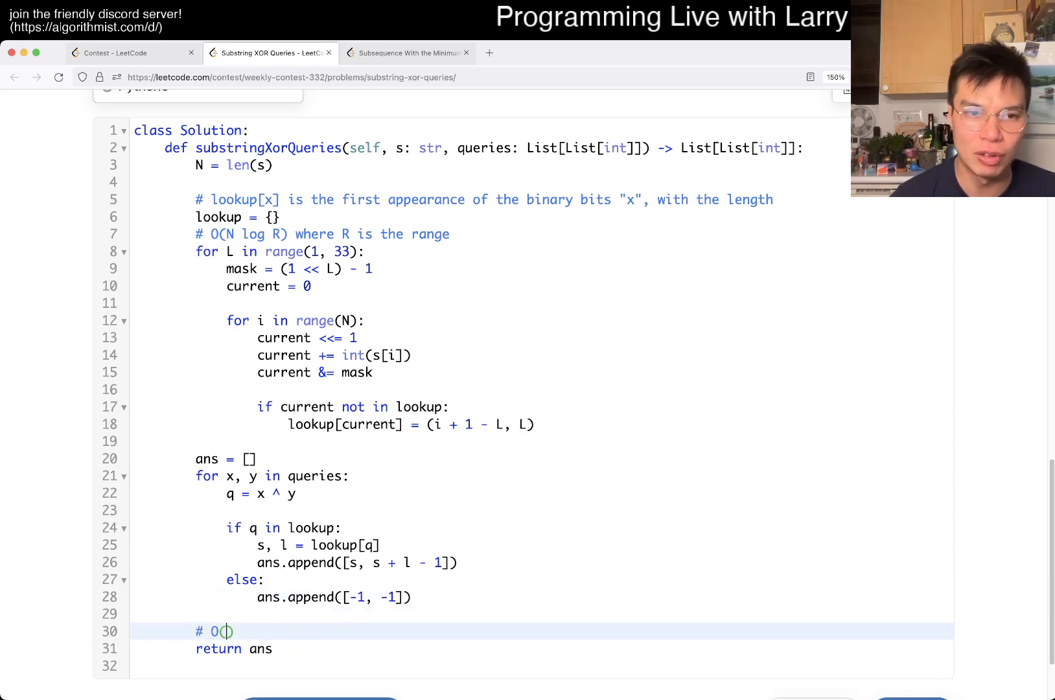
type("N log R + Q")
type("# O")
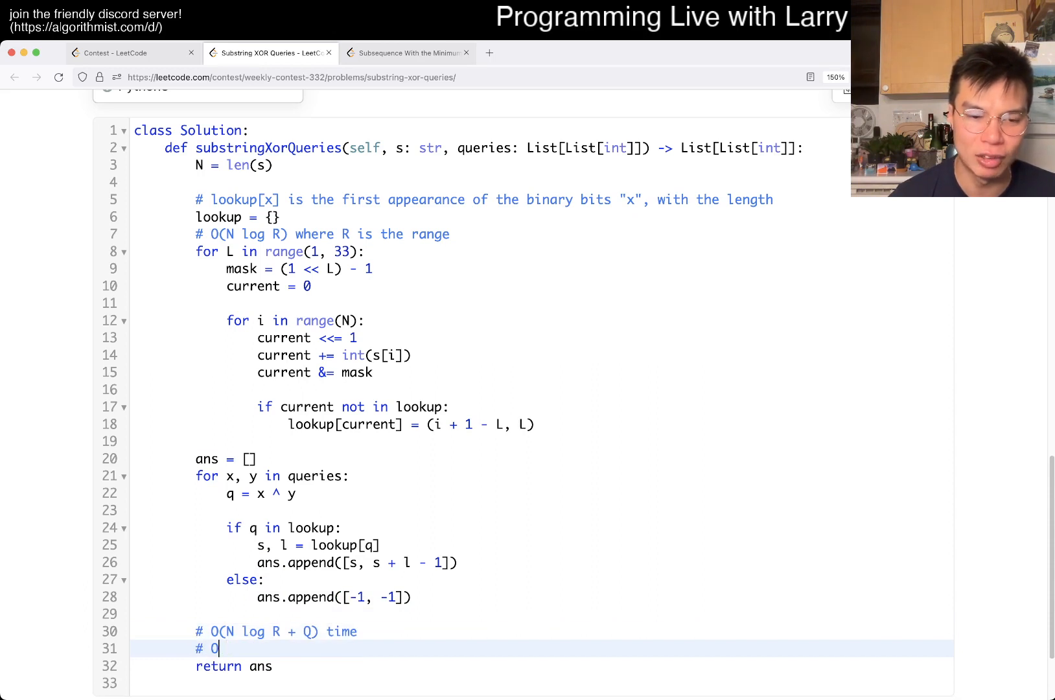
key("Backspace")
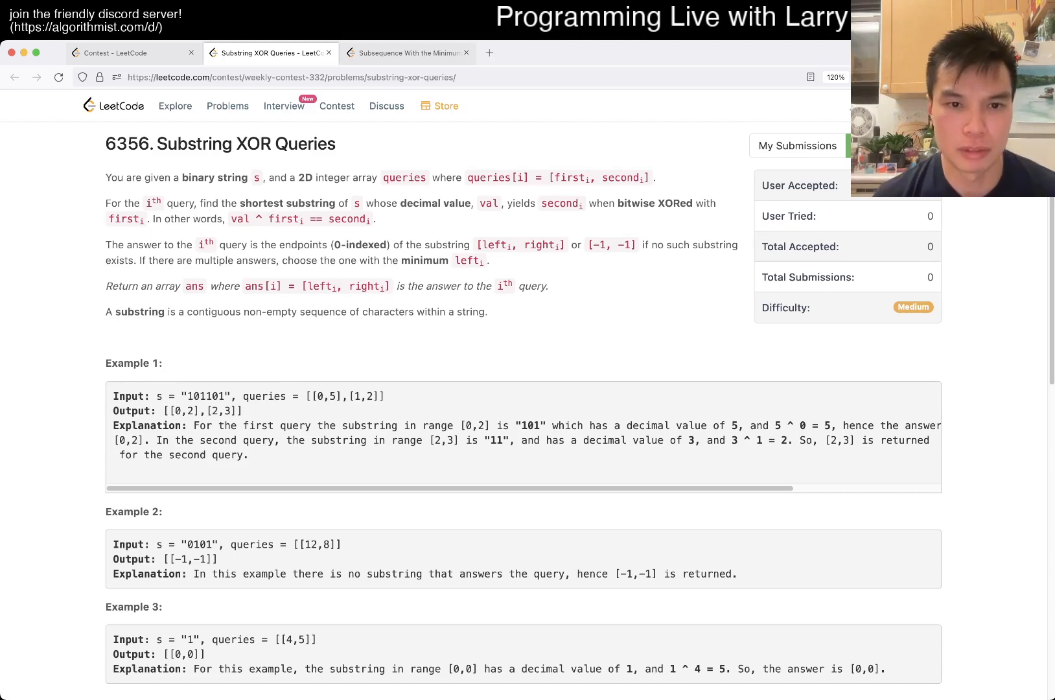
Highlight a word in the constraints, then scroll to the bare Solution stub in the editor
double_click(465, 260)
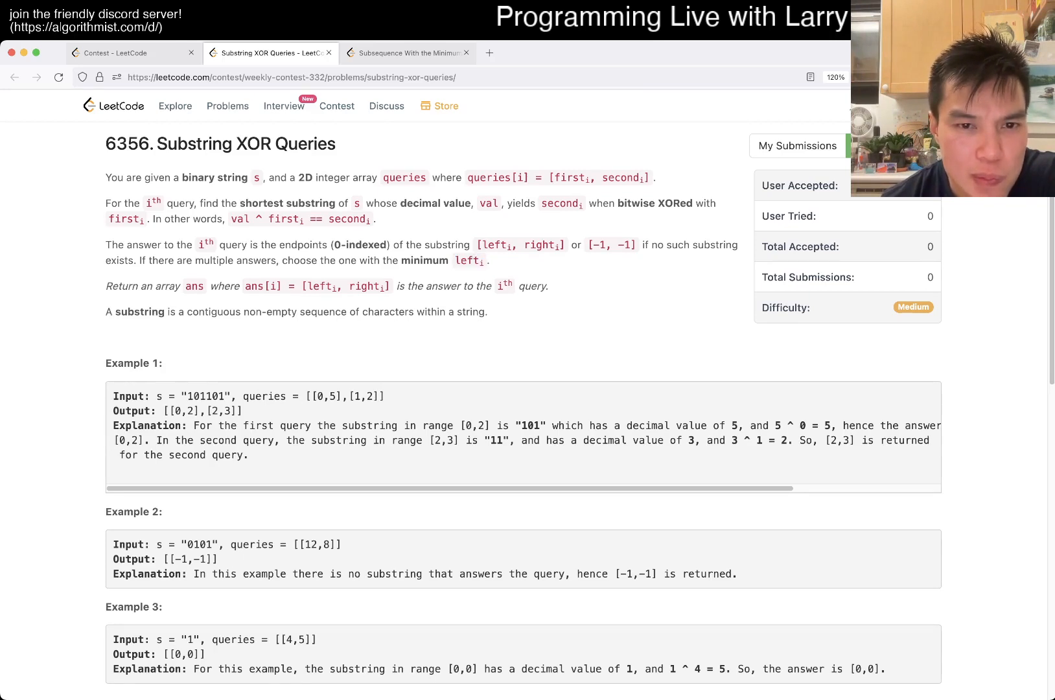
double_click(466, 261)
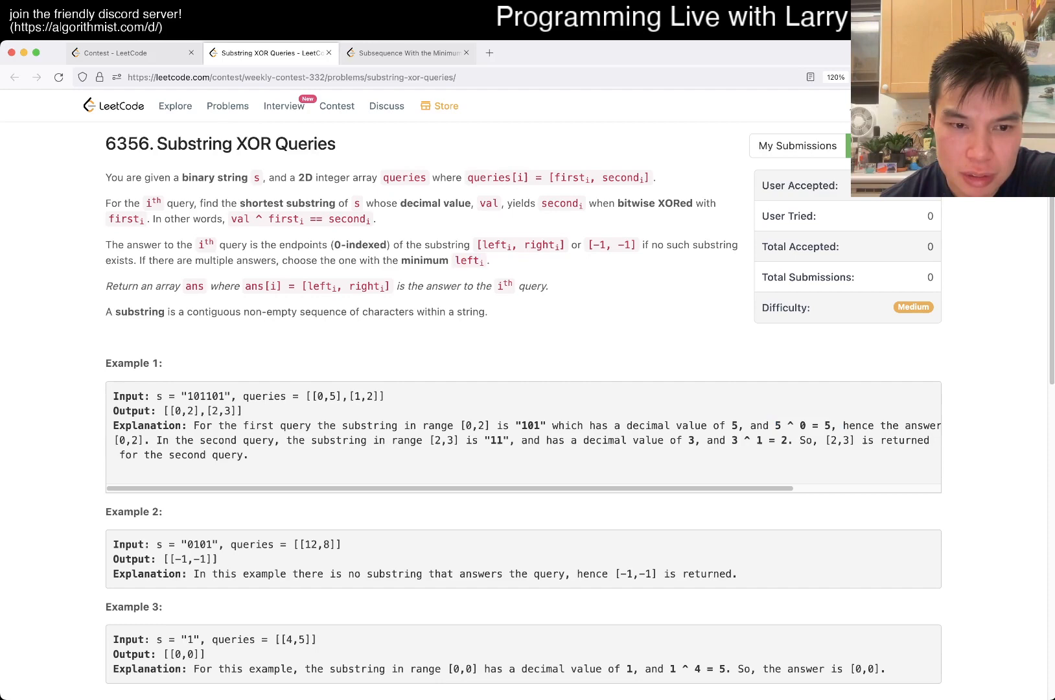
scroll("down", 3)
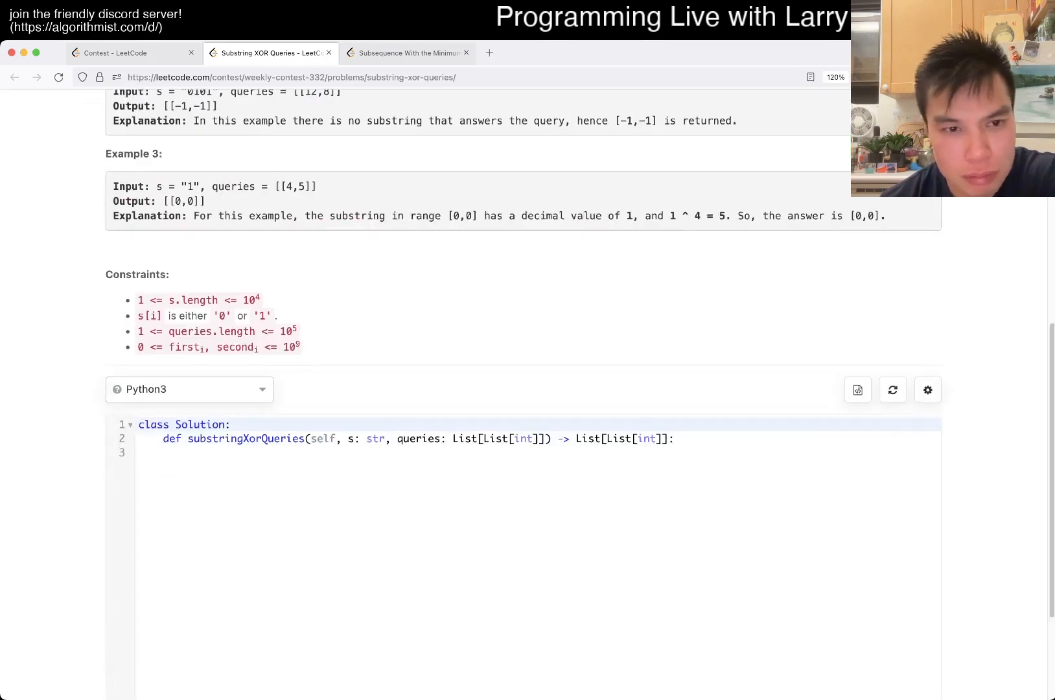
scroll("up", 3)
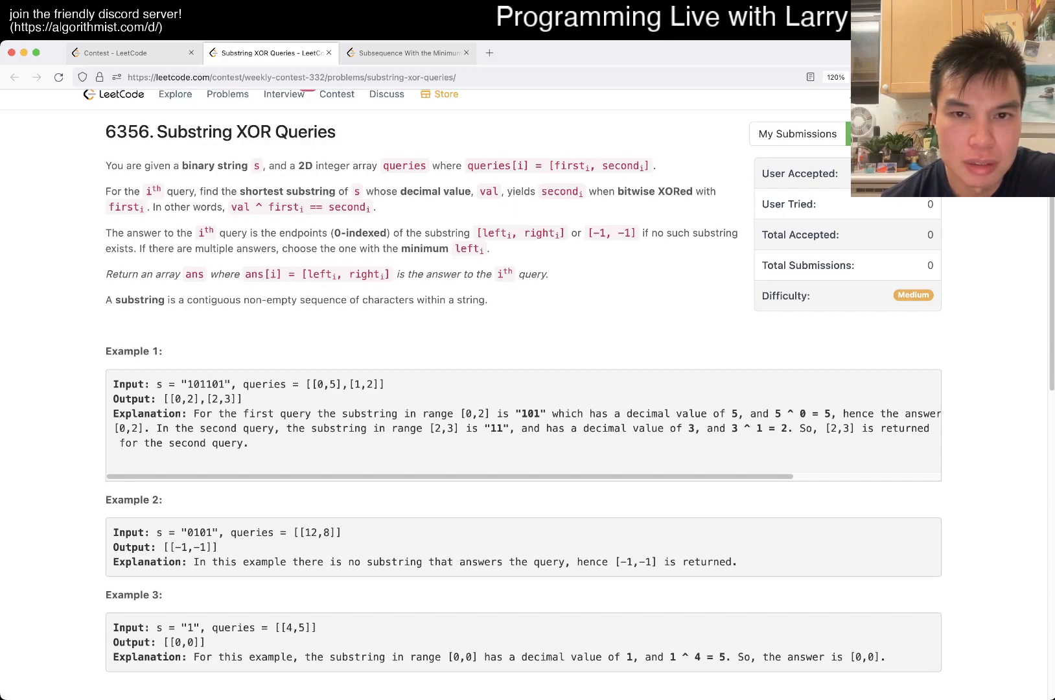
scroll("down", 3)
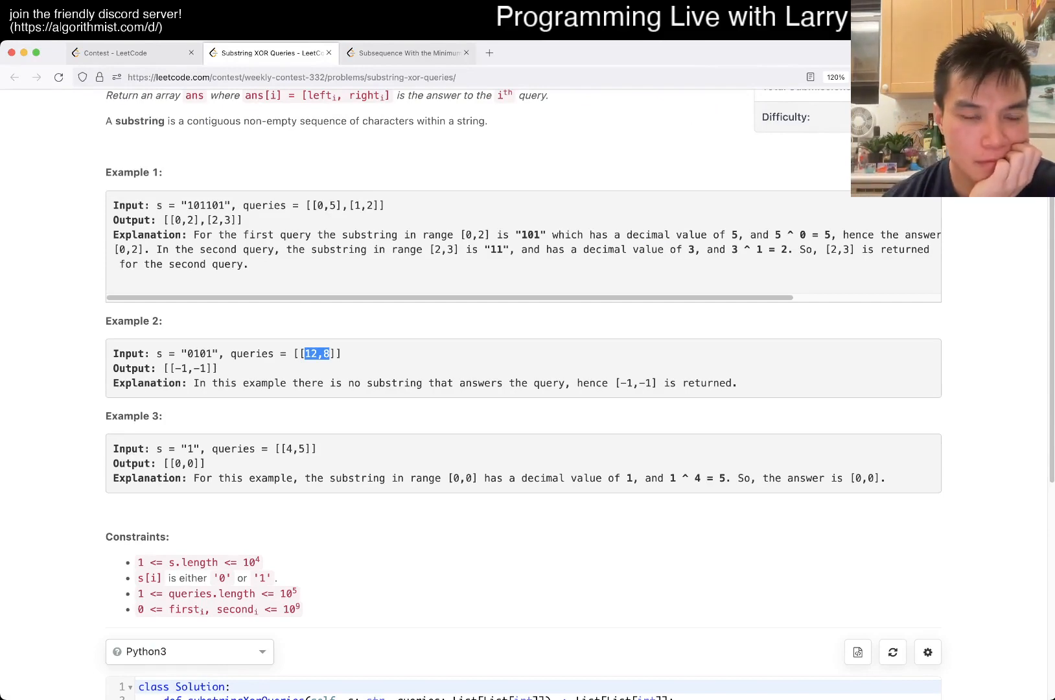
scroll("down", 3)
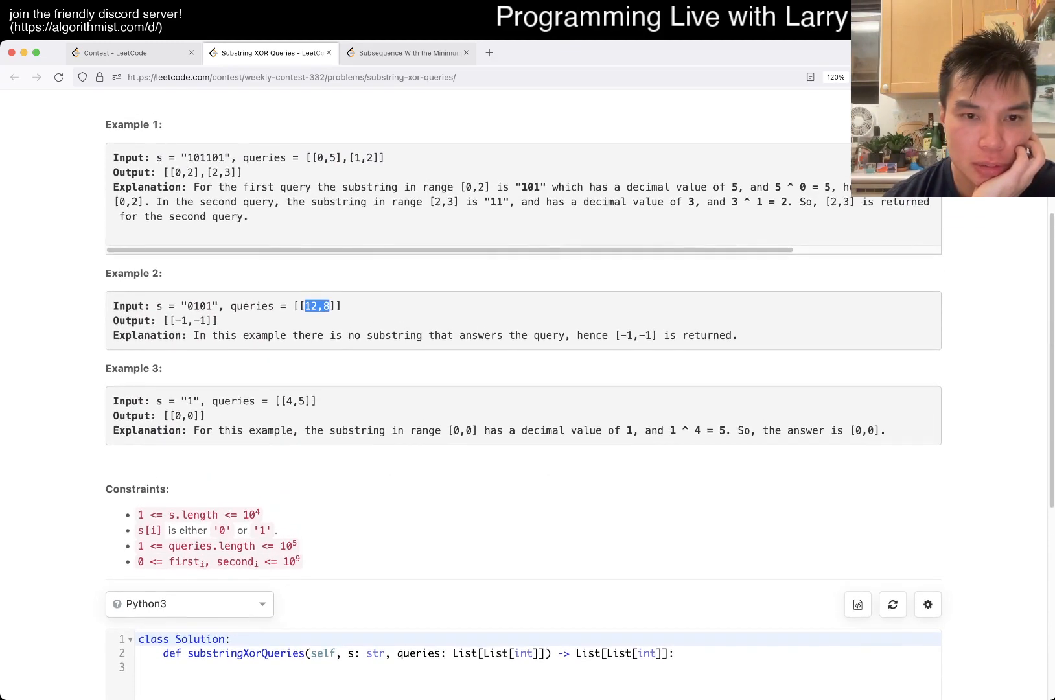
scroll("down", 3)
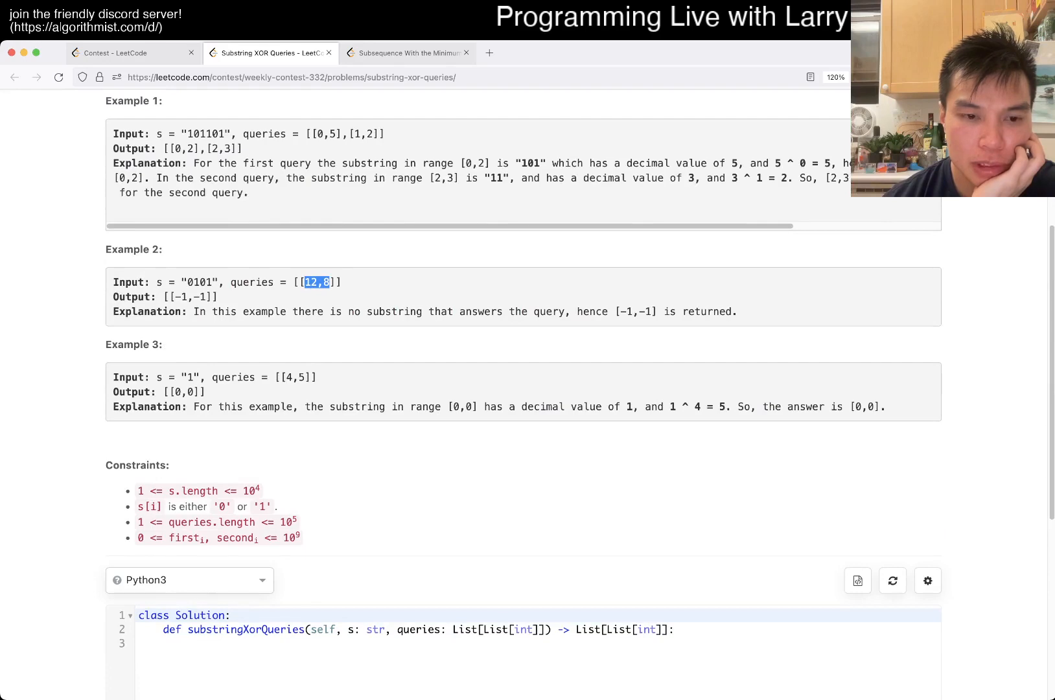
scroll("down", 3)
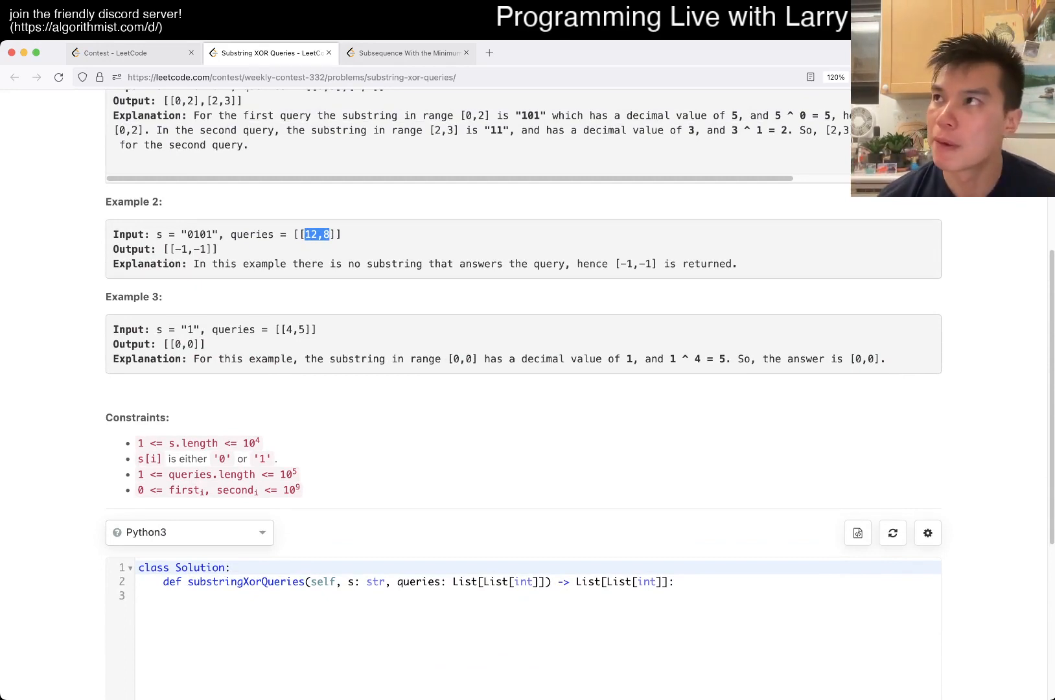
scroll("down", 3)
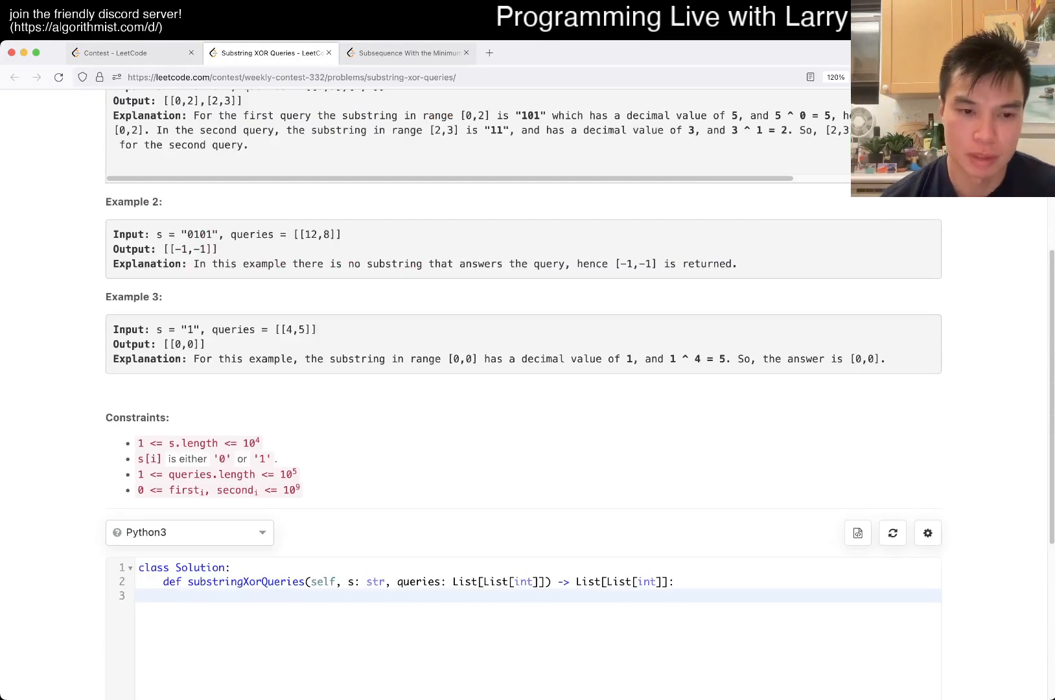
scroll("down", 3)
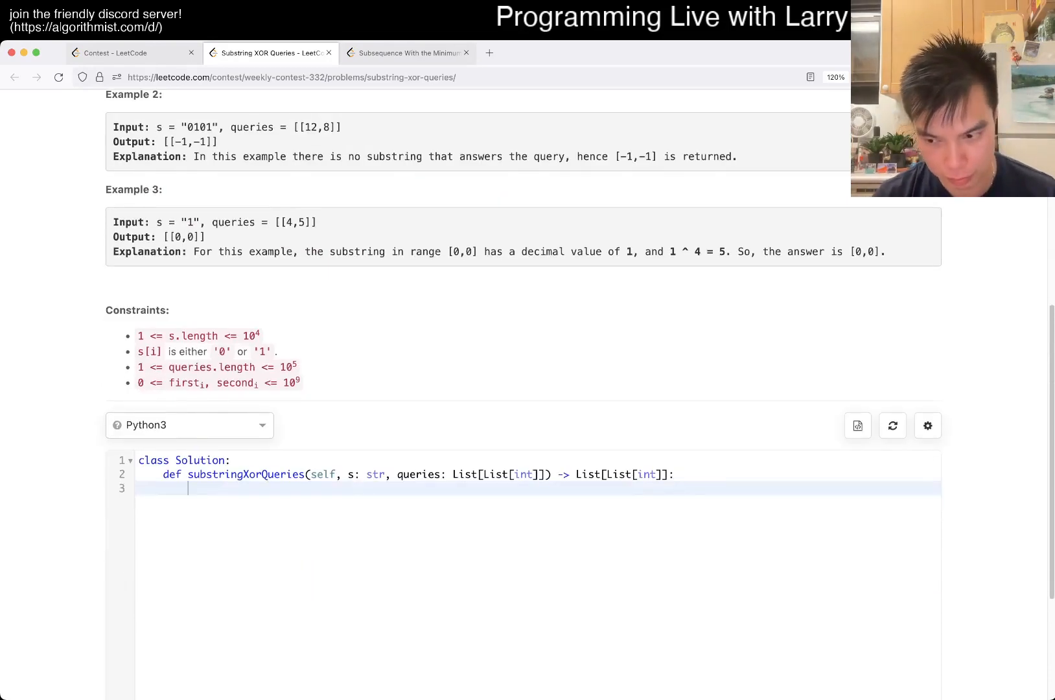
Start lookup = {} with a loop over L in range(32), a bit mask, and a loop over range(N)
type("lookup = {")
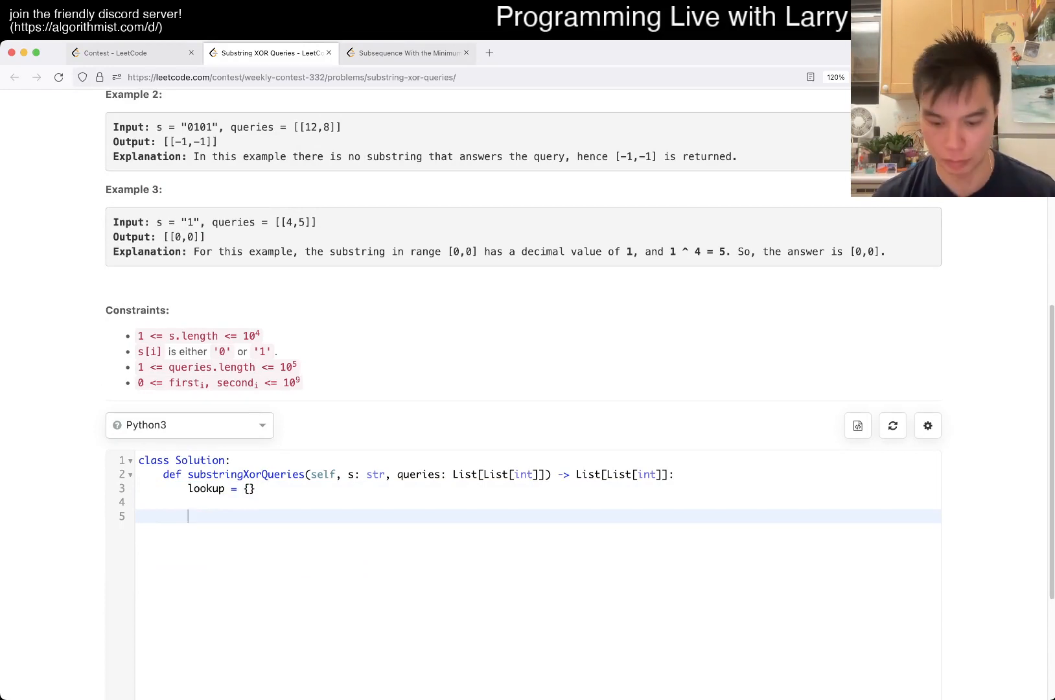
type("for")
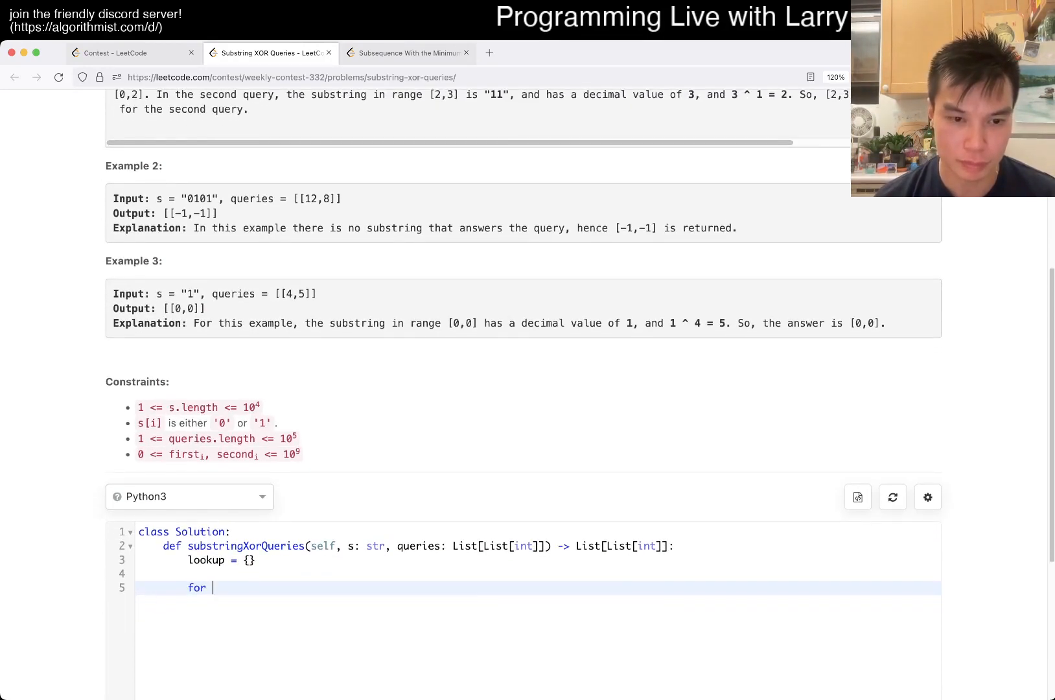
type("L in range(")
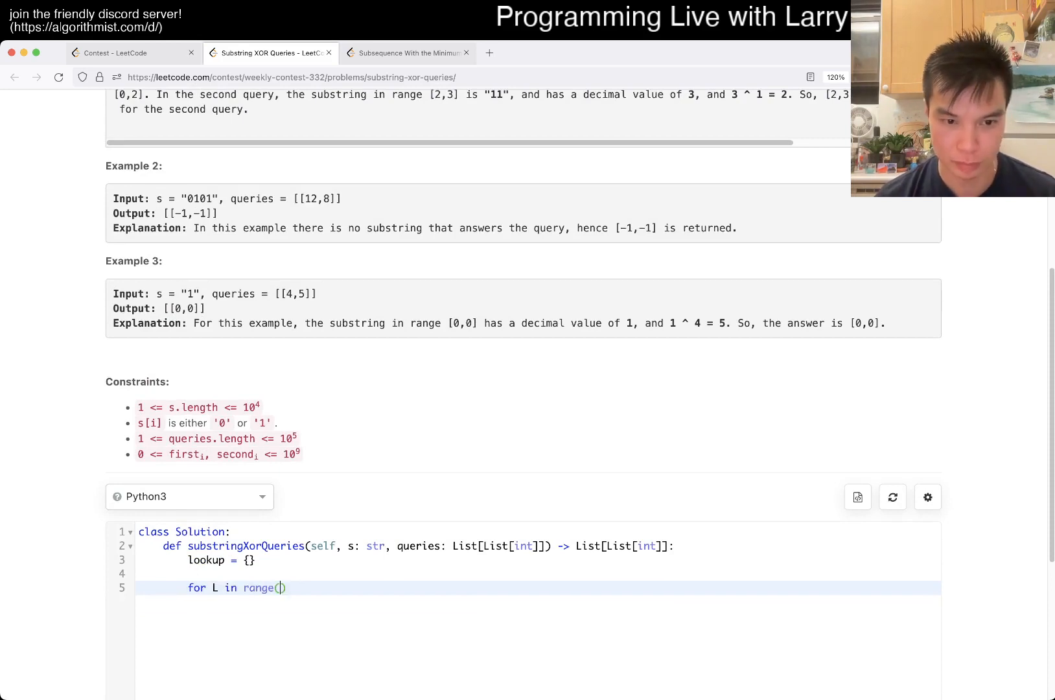
type("32):")
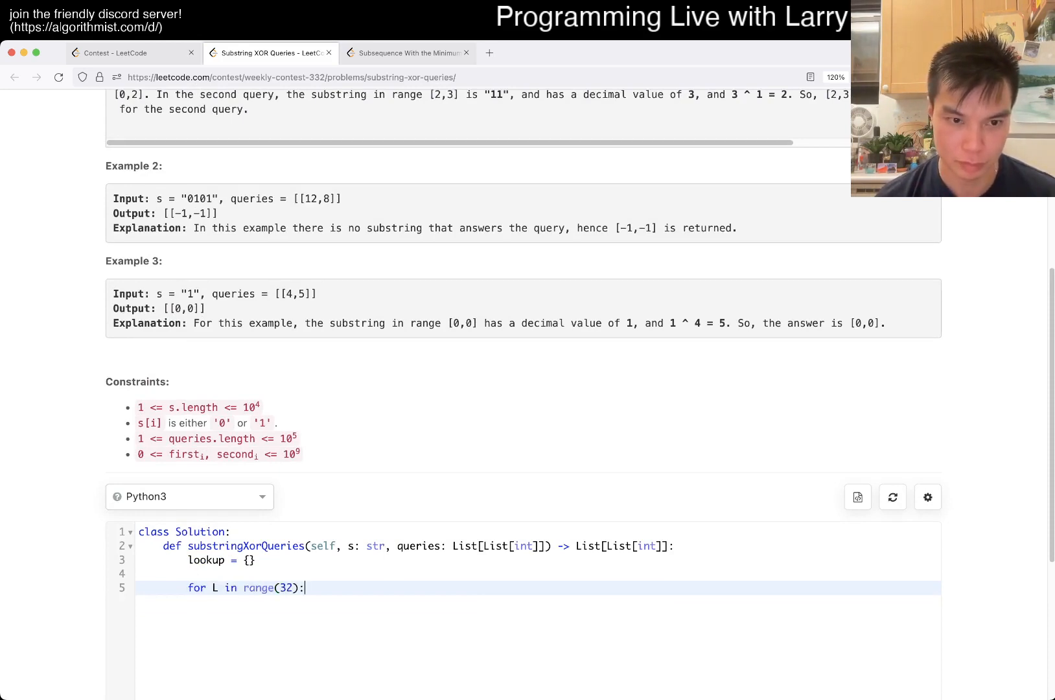
key("enter")
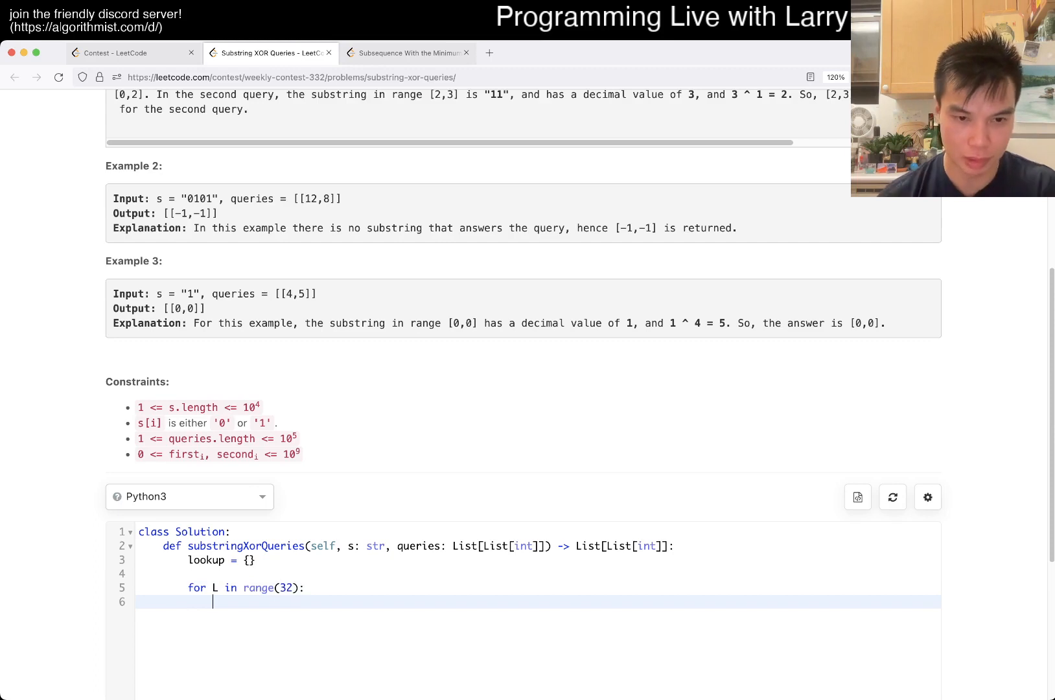
type("for")
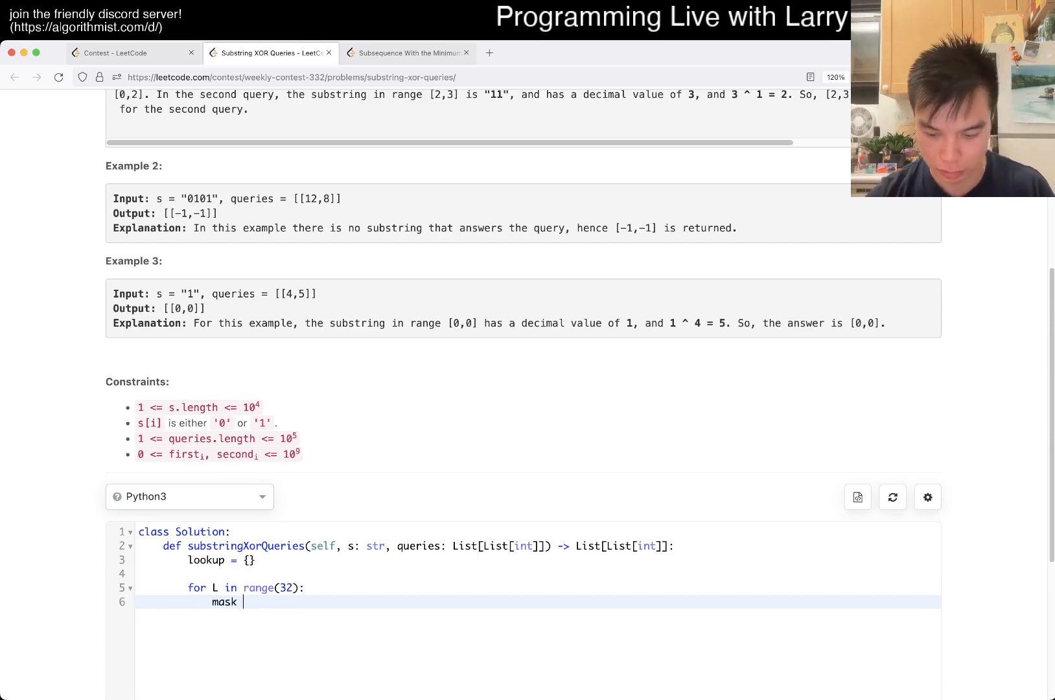
type("= (1 << L) - 1")
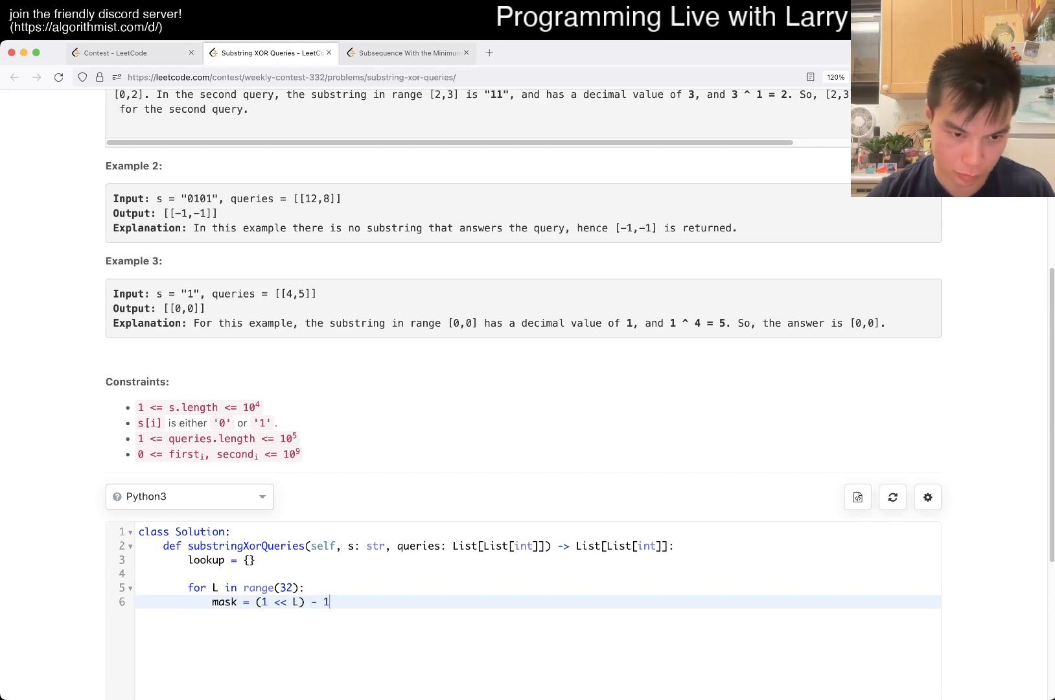
key("Enter")
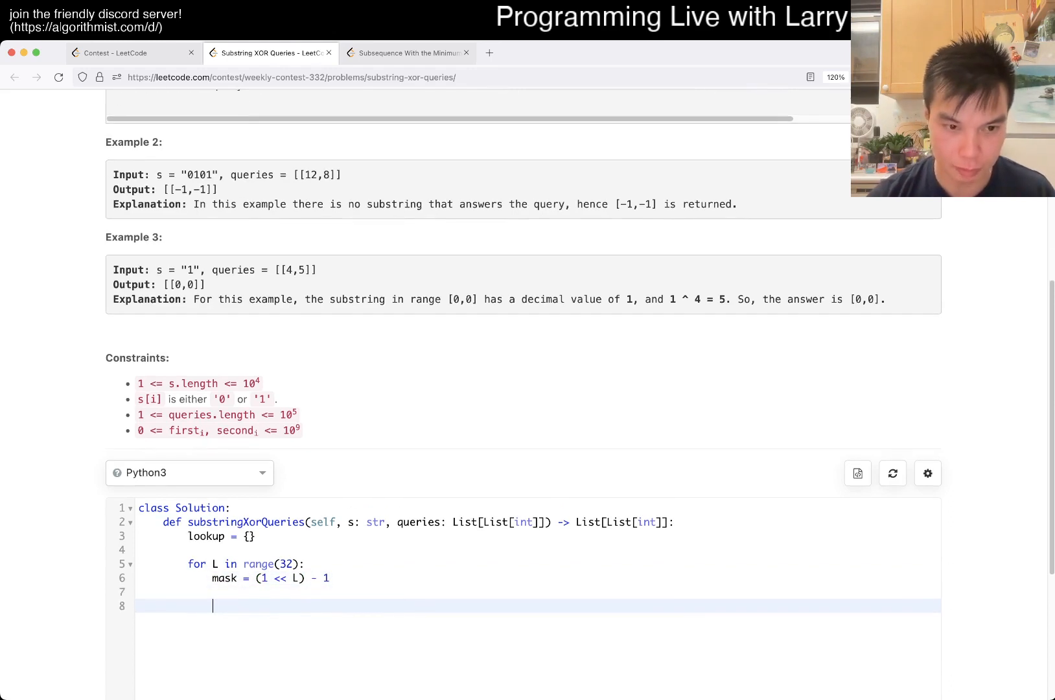
type("current = 0")
type("for i in ra")
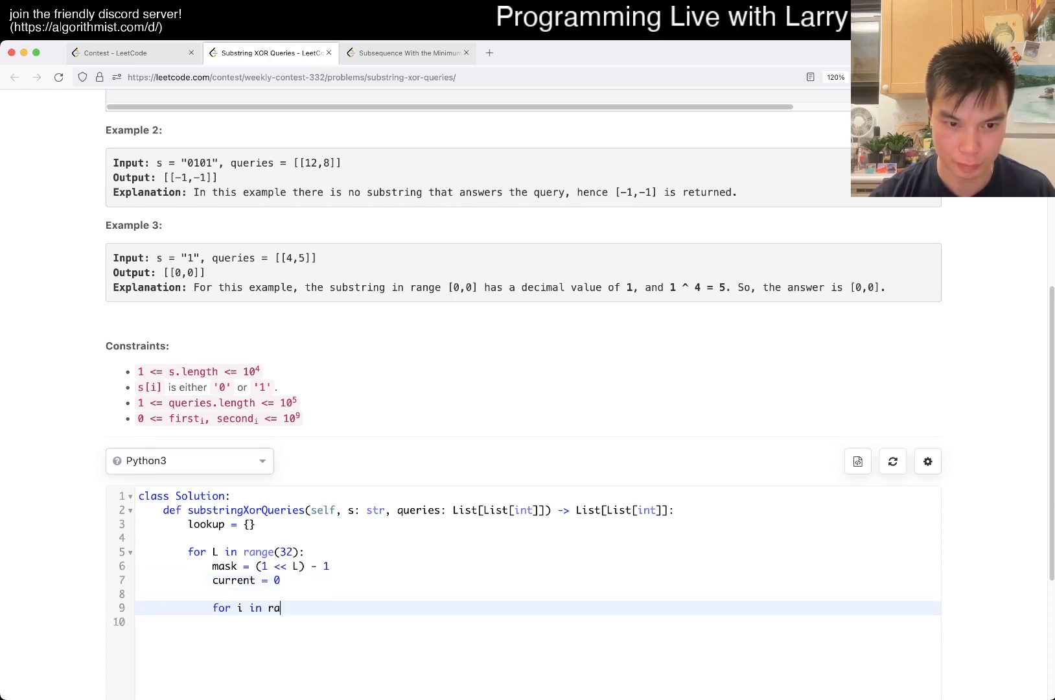
type("nge(N):")
type("N = len(s)")
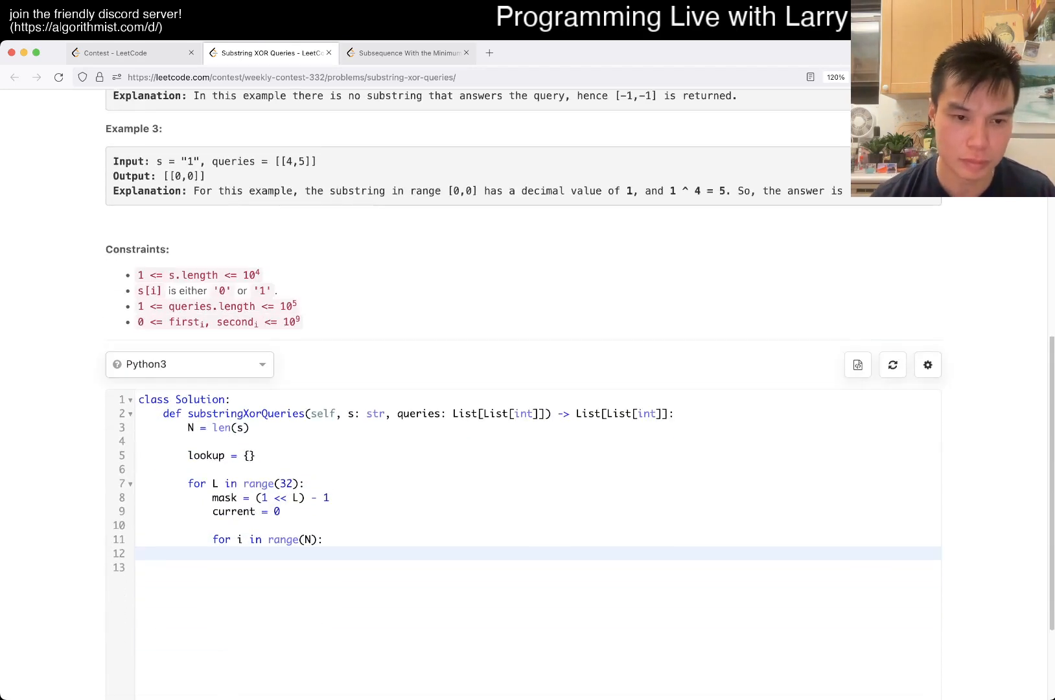
Build current from int(s[i]), apply &= mask, and store lookup[current] = i - L when unseen
scroll("down", 3)
type("current += s[i")
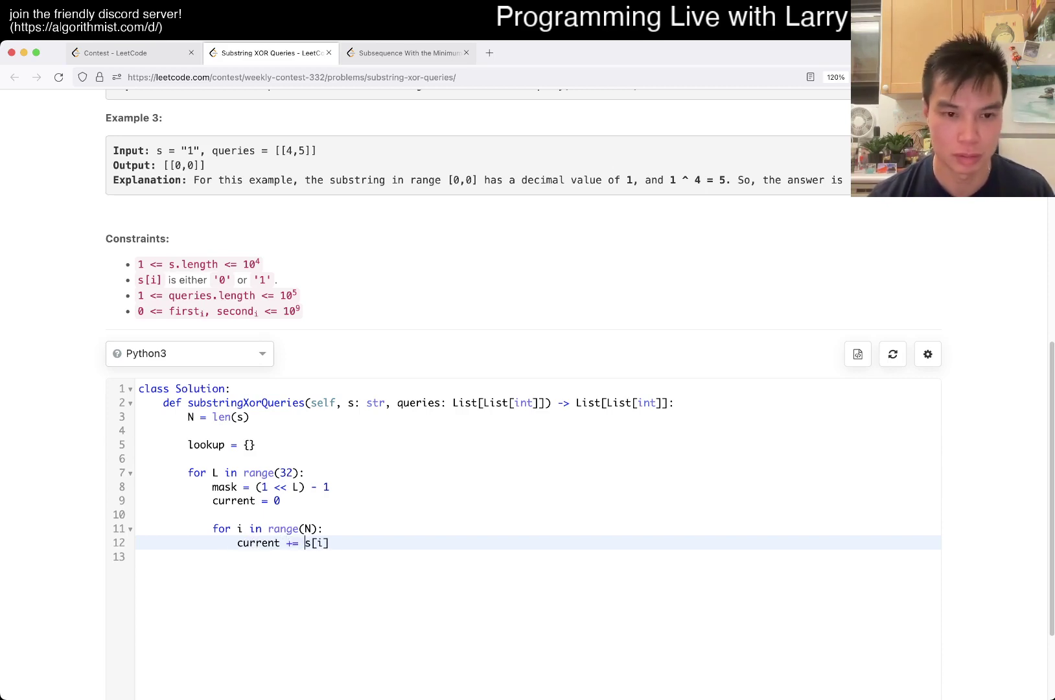
type("int(s[i])")
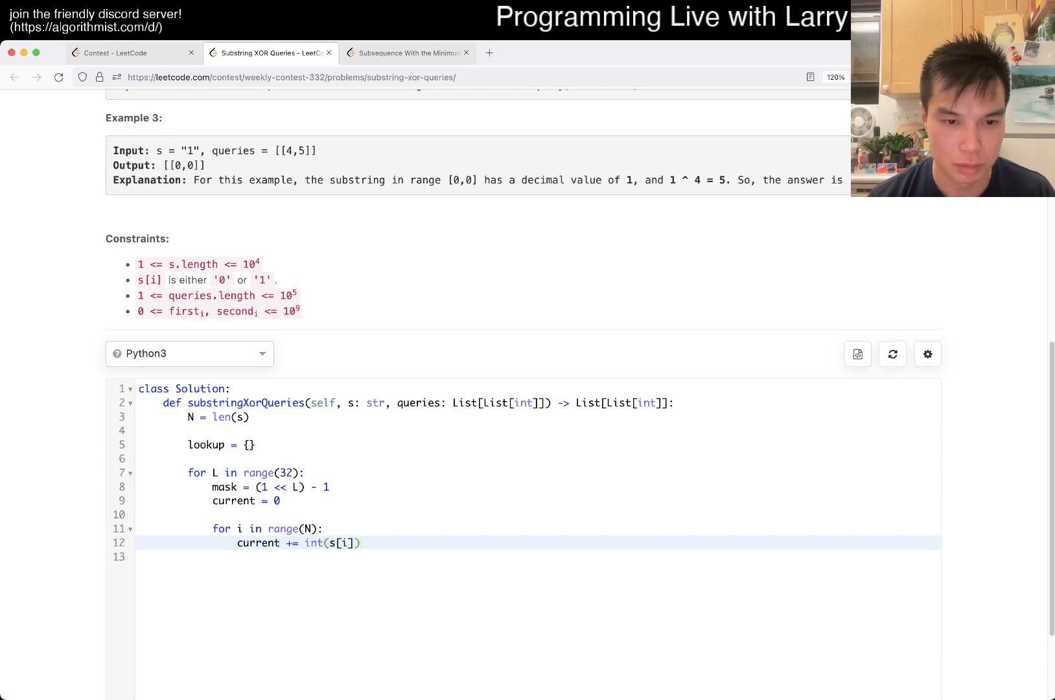
type("cure")
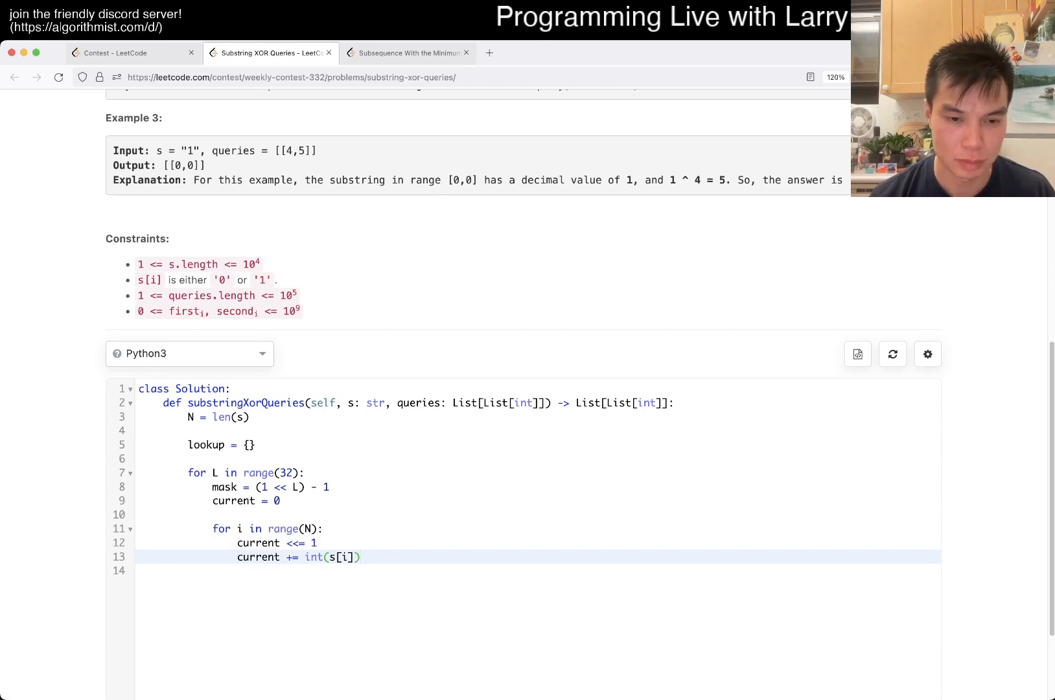
type("c")
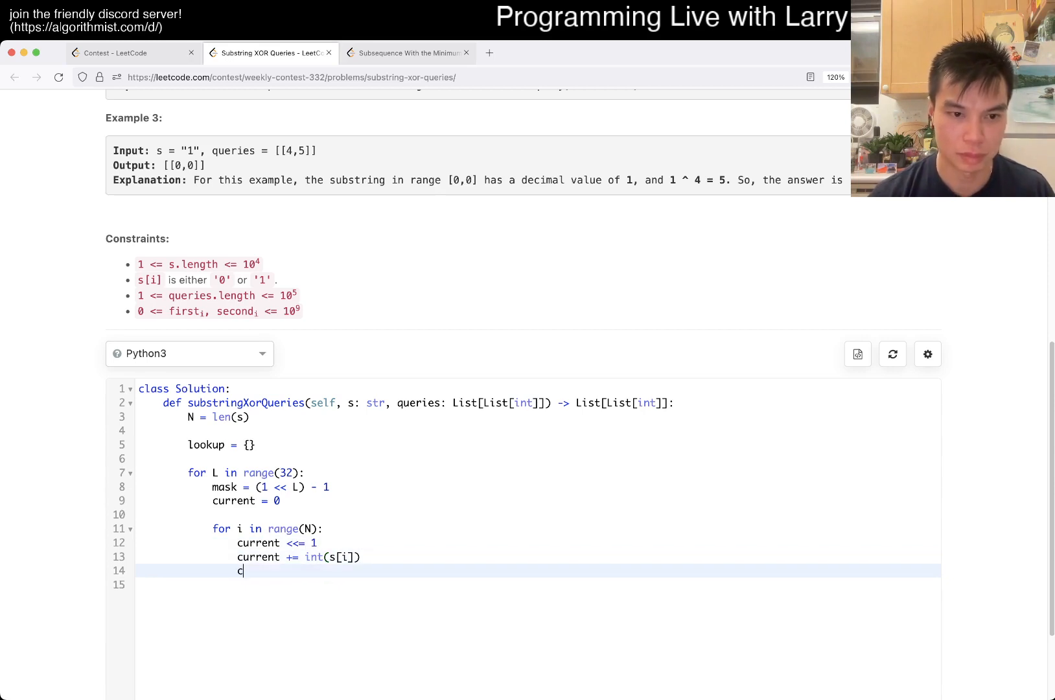
type("urrent")
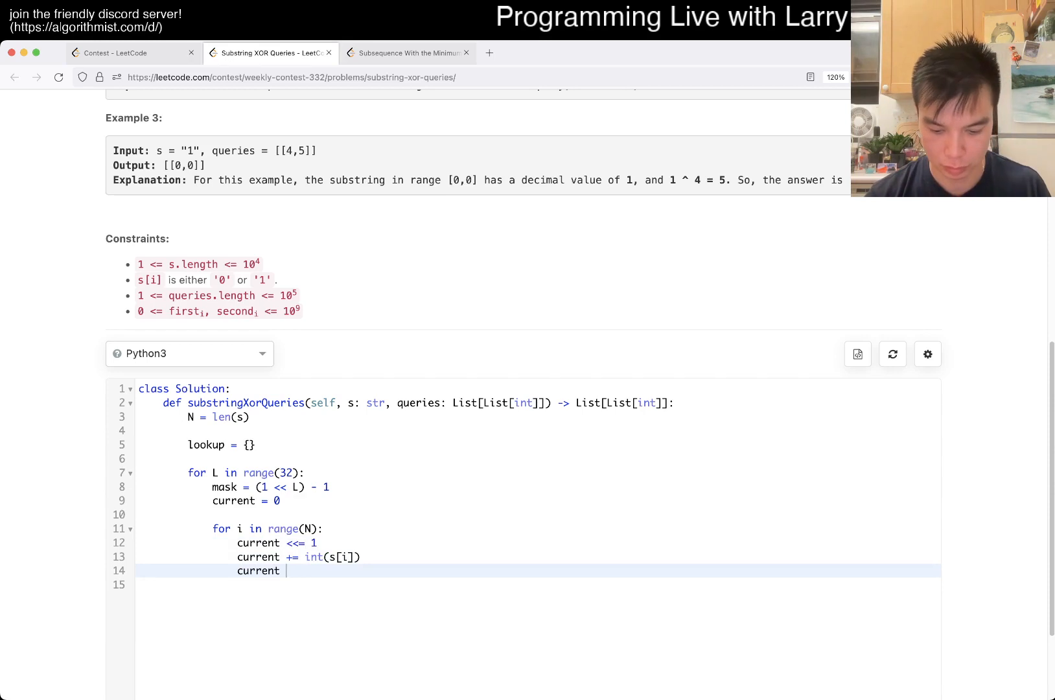
type("&= mask")
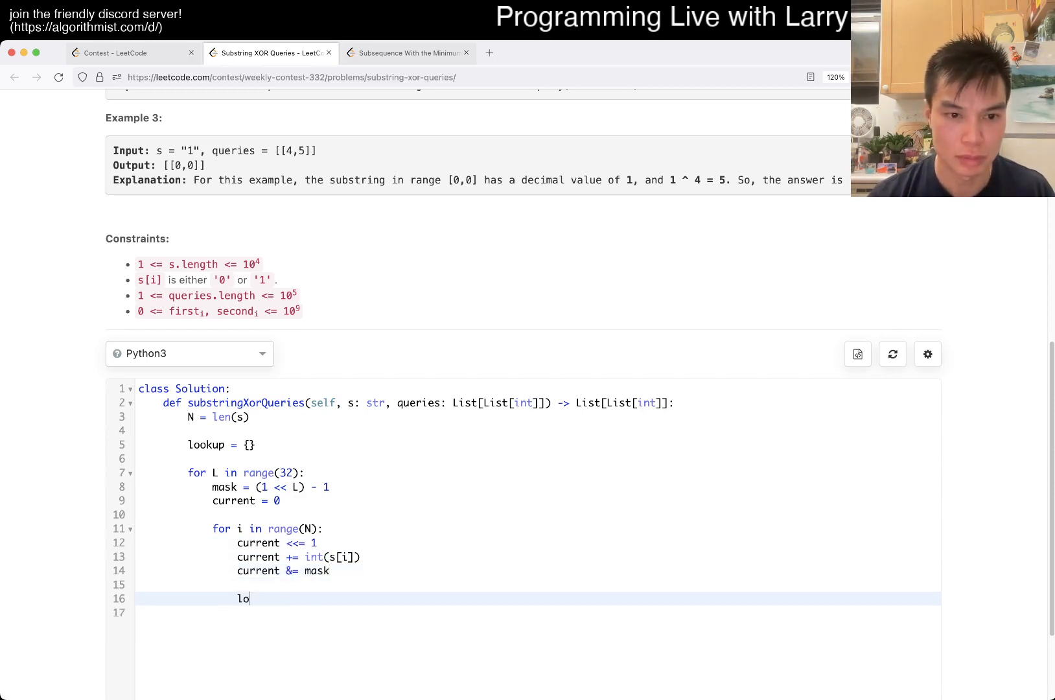
key("Backspace")
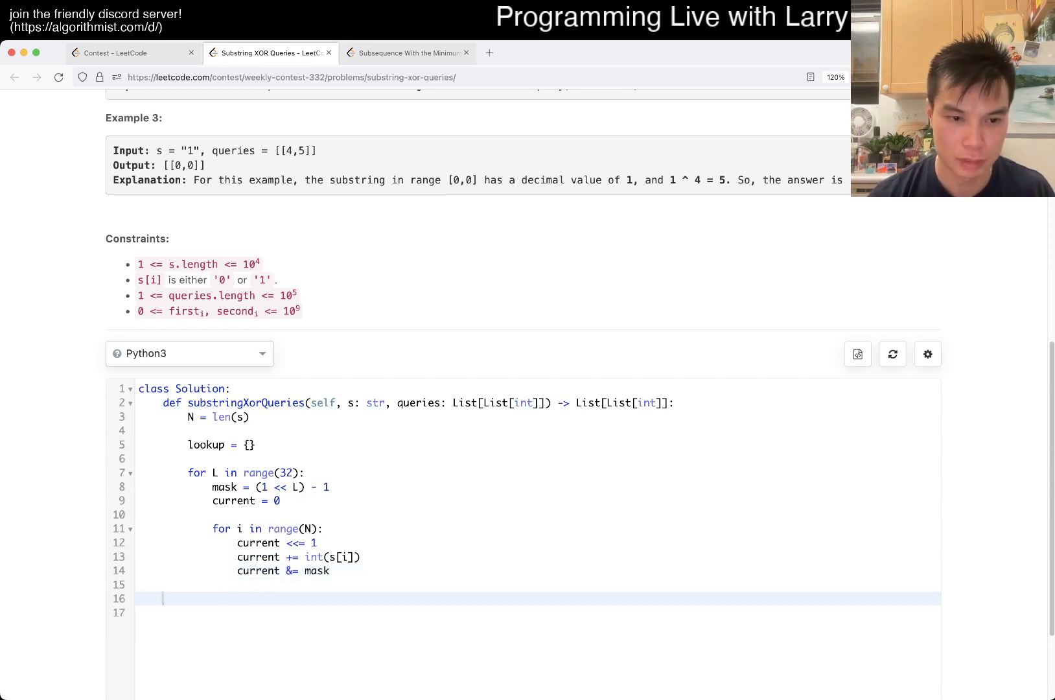
type("if current not in l")
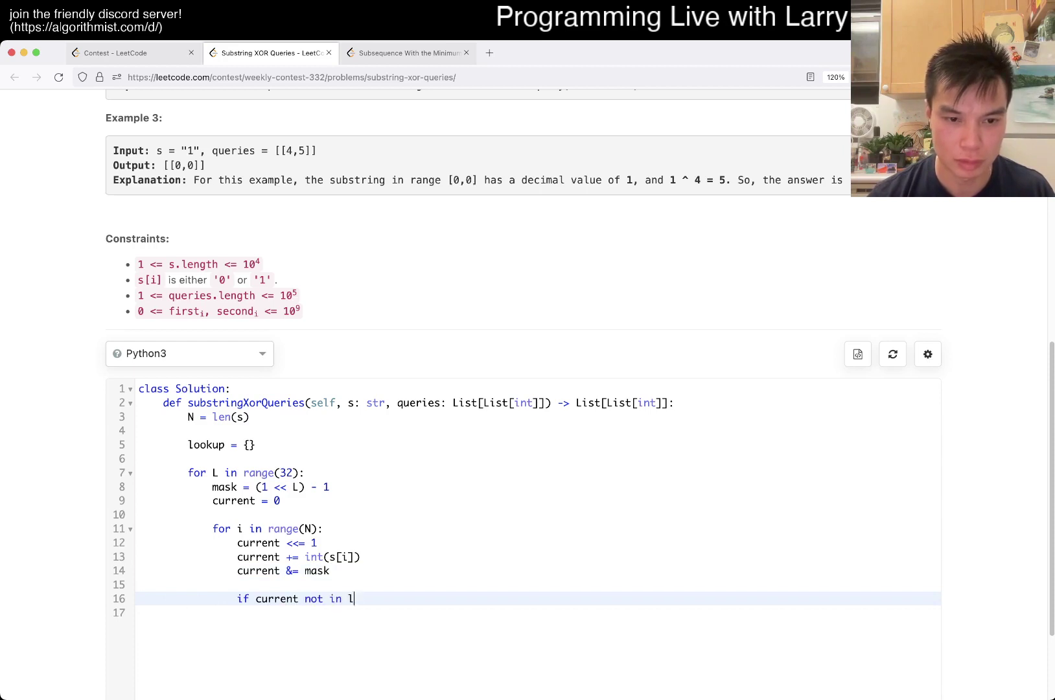
type("ookup:")
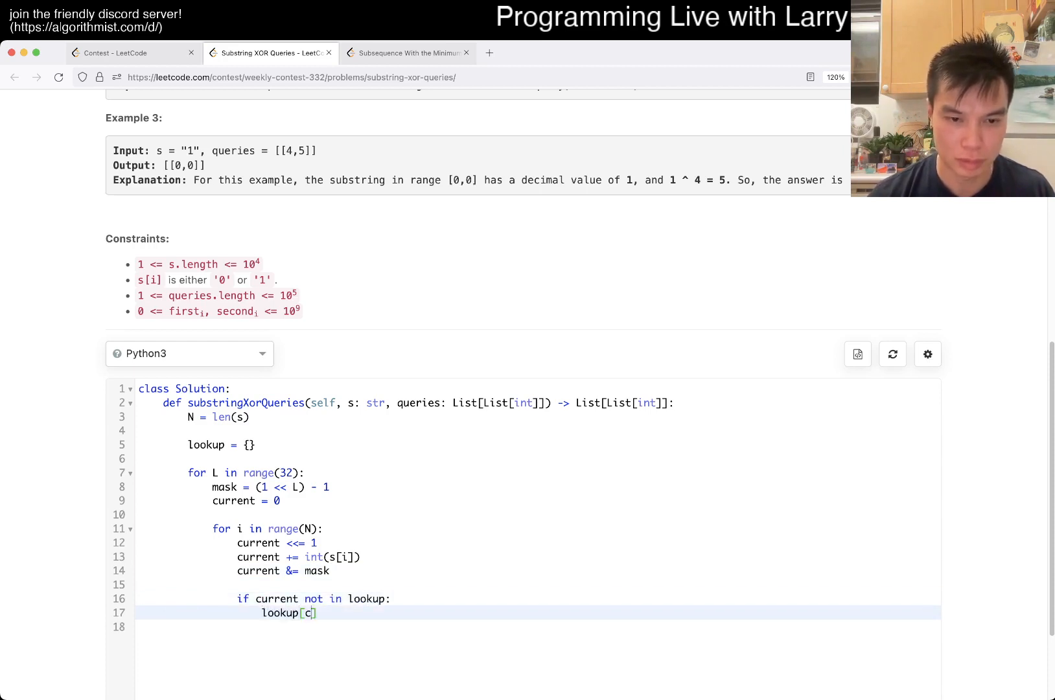
type("urrent] = i -")
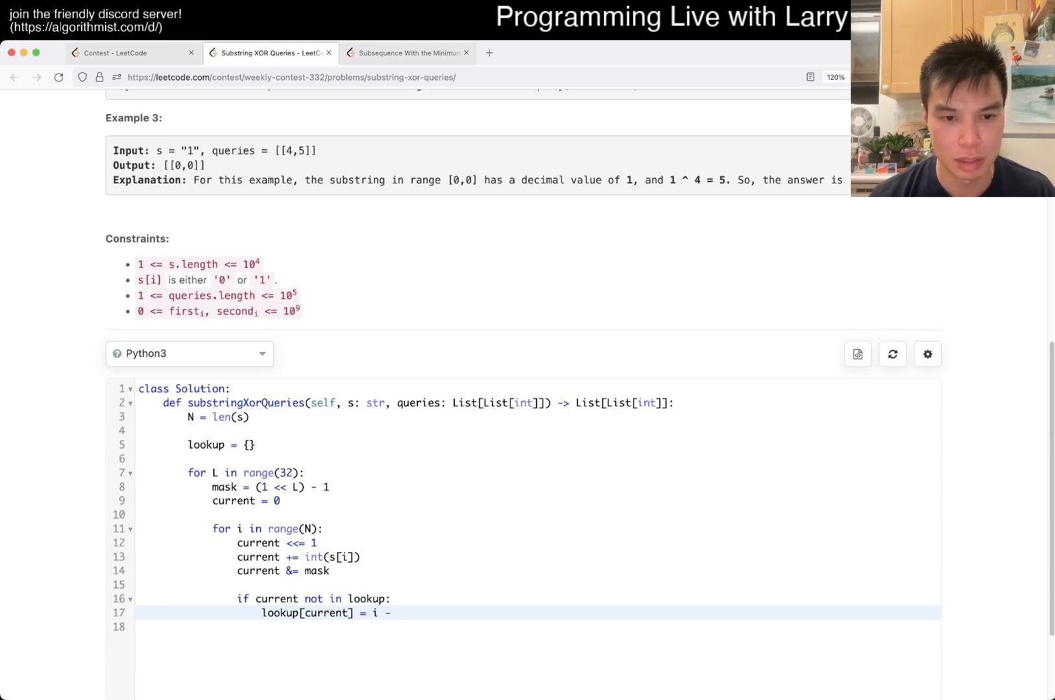
type("L")
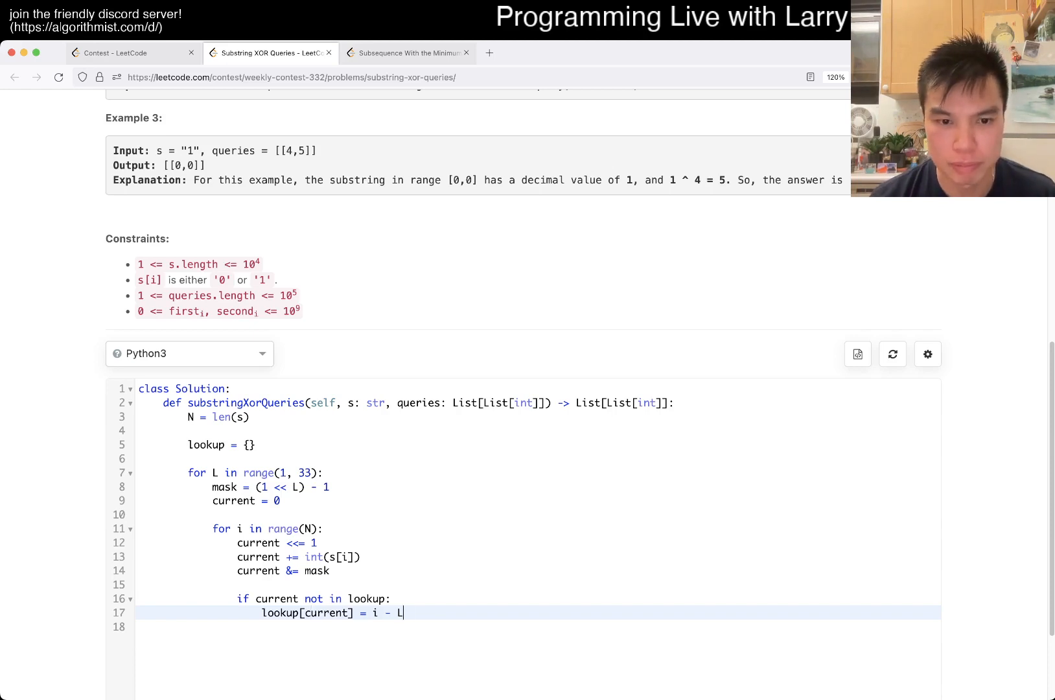
Store lookup[current] as the pair (i + 1 - L, L) and add a len = {} line
type("+ 1")
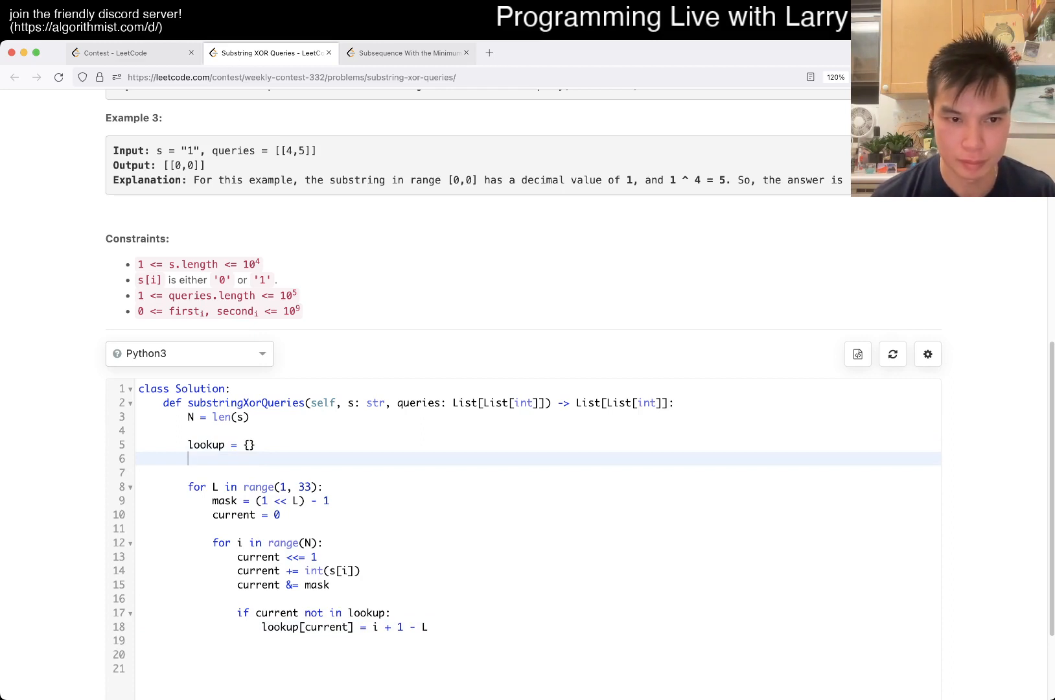
type("len = {}")
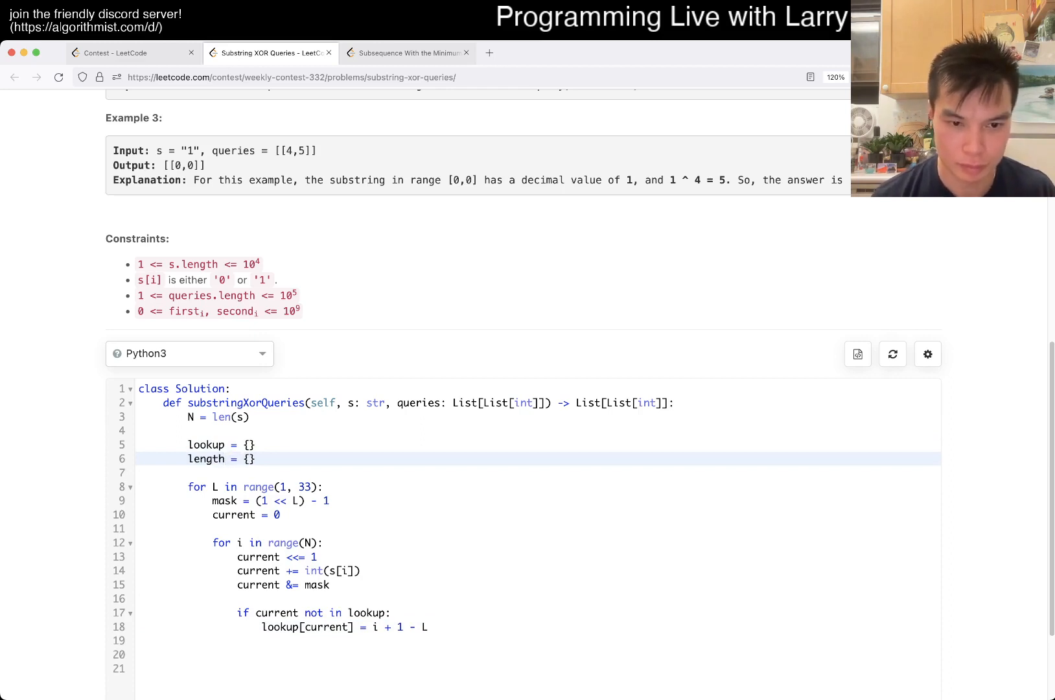
type("length[c]")
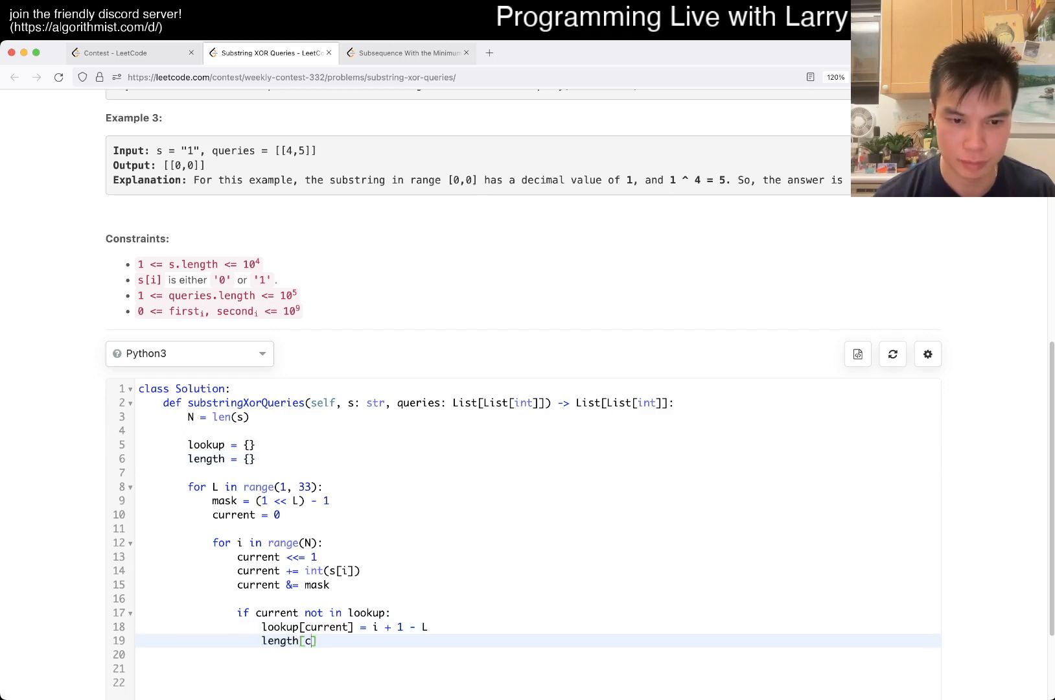
type("urrent] =")
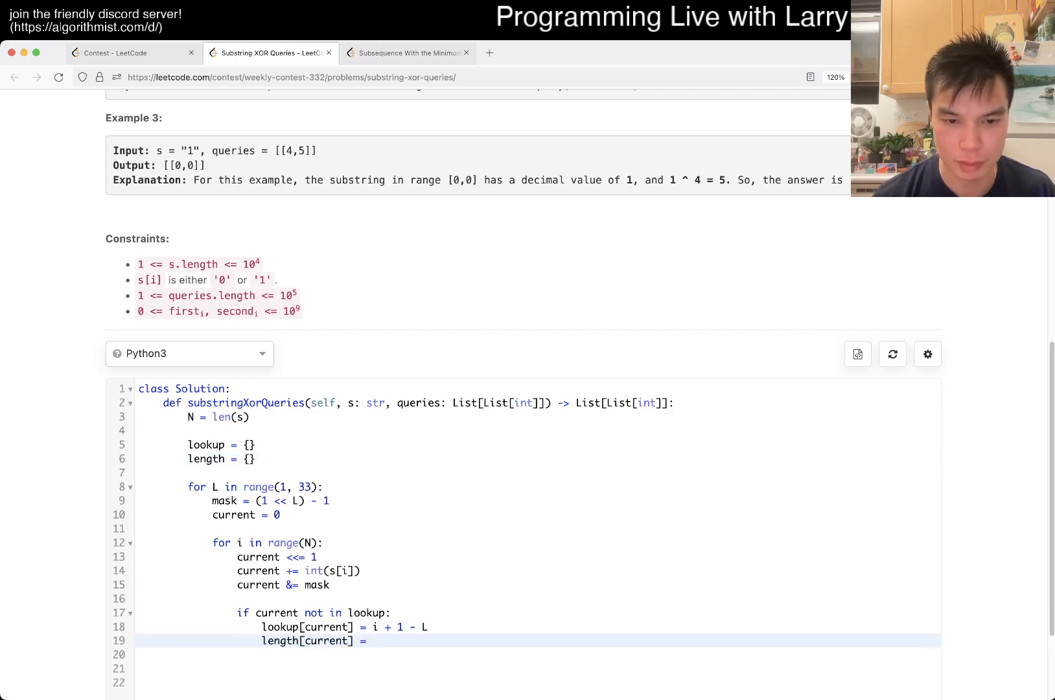
type("(")
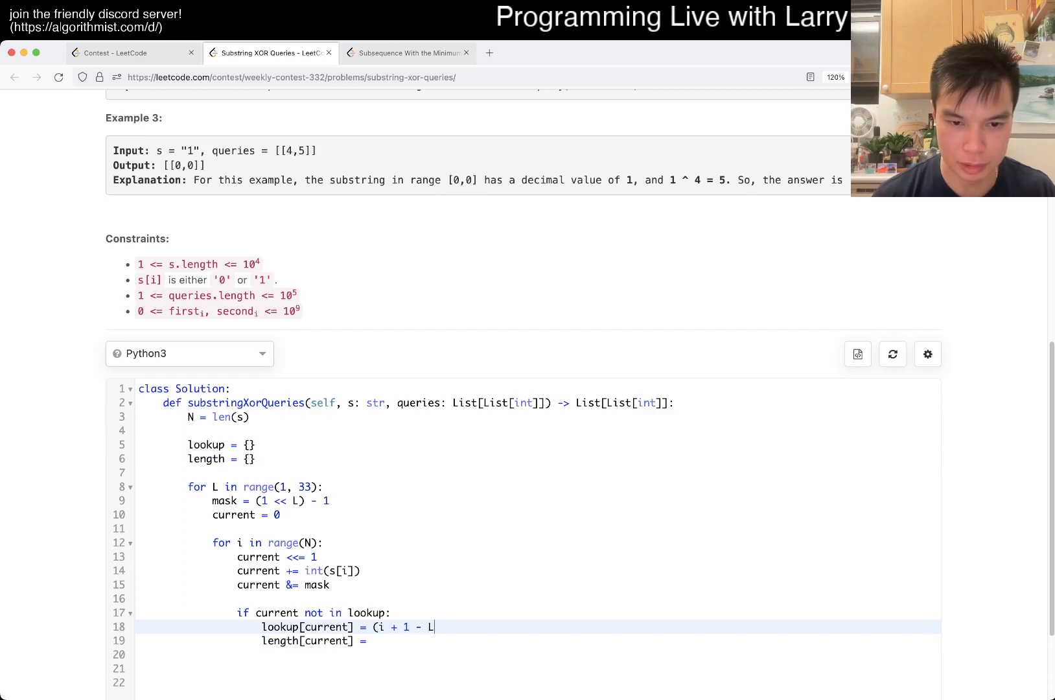
type(", L)")
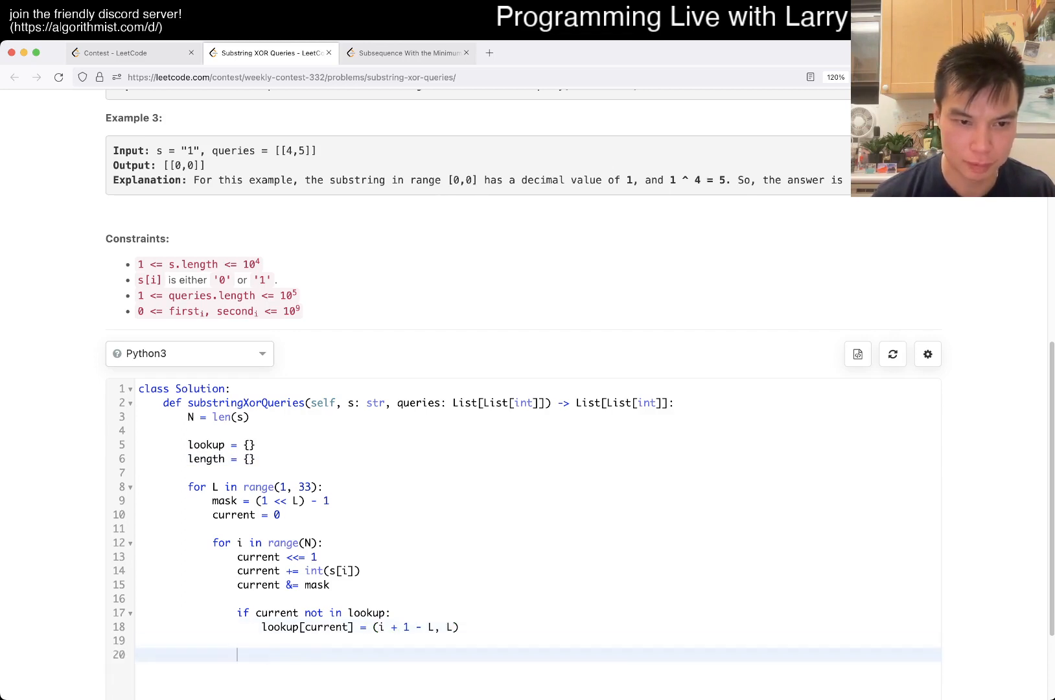
type("for")
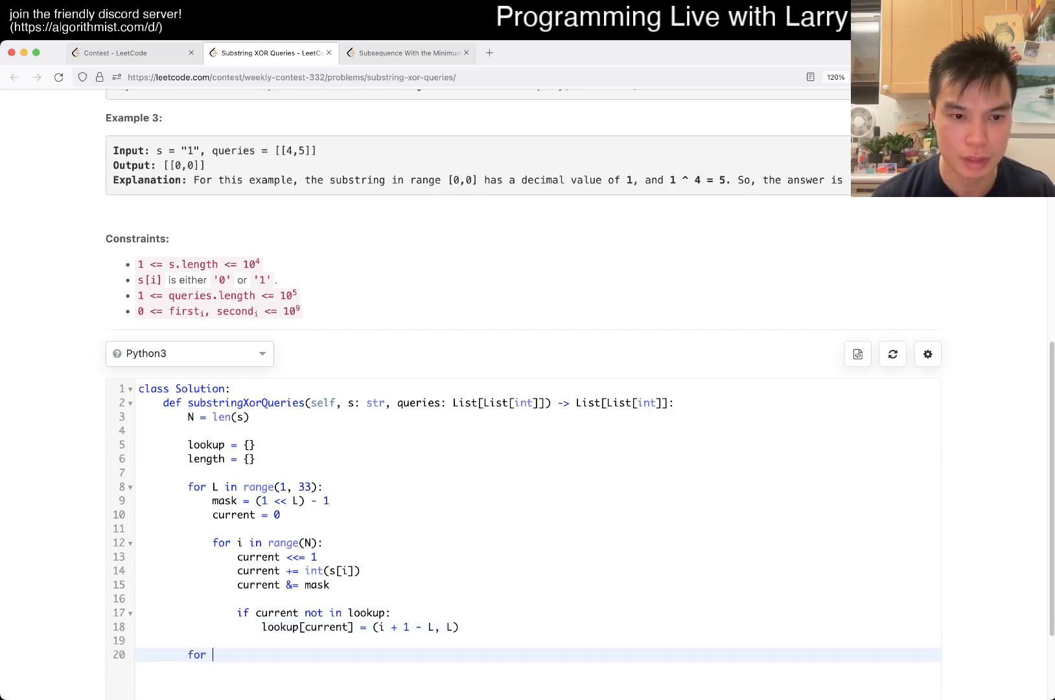
Create ans = [] and loop over x, y in queries, computing q
type("x, y in queries:")
type("a")
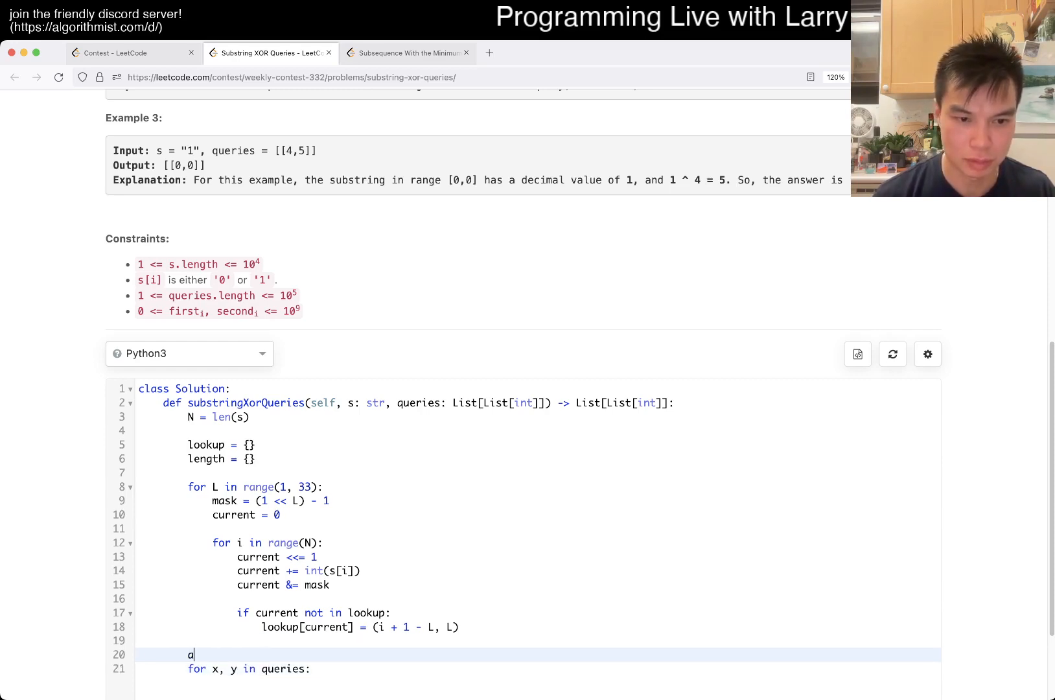
type("ns = []")
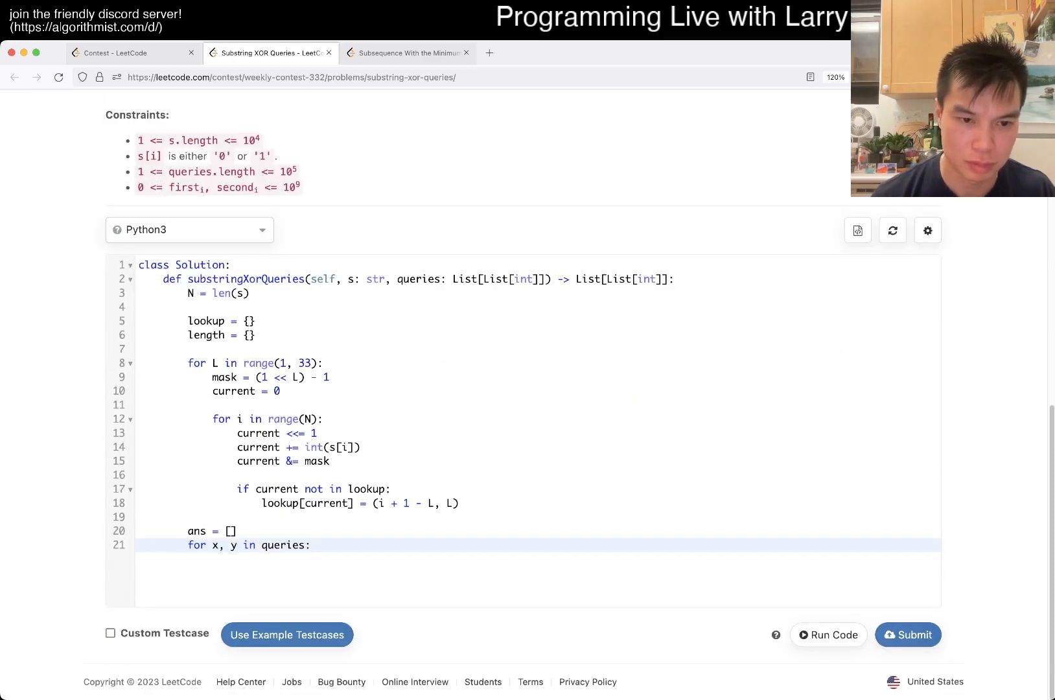
key("Enter")
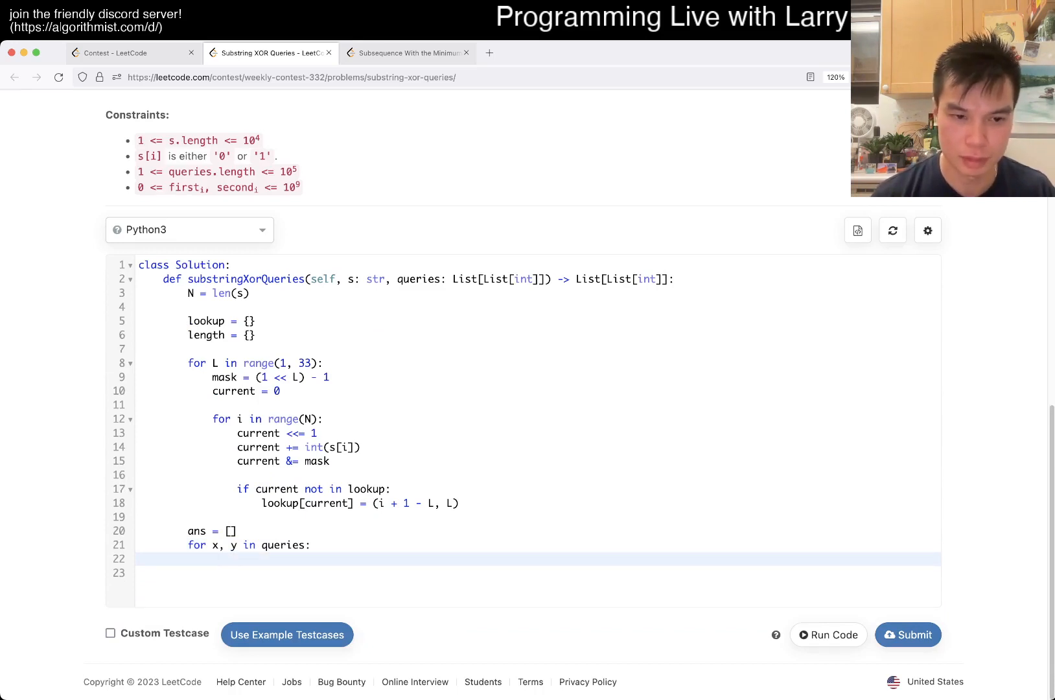
type("t")
type("q = x ^ y")
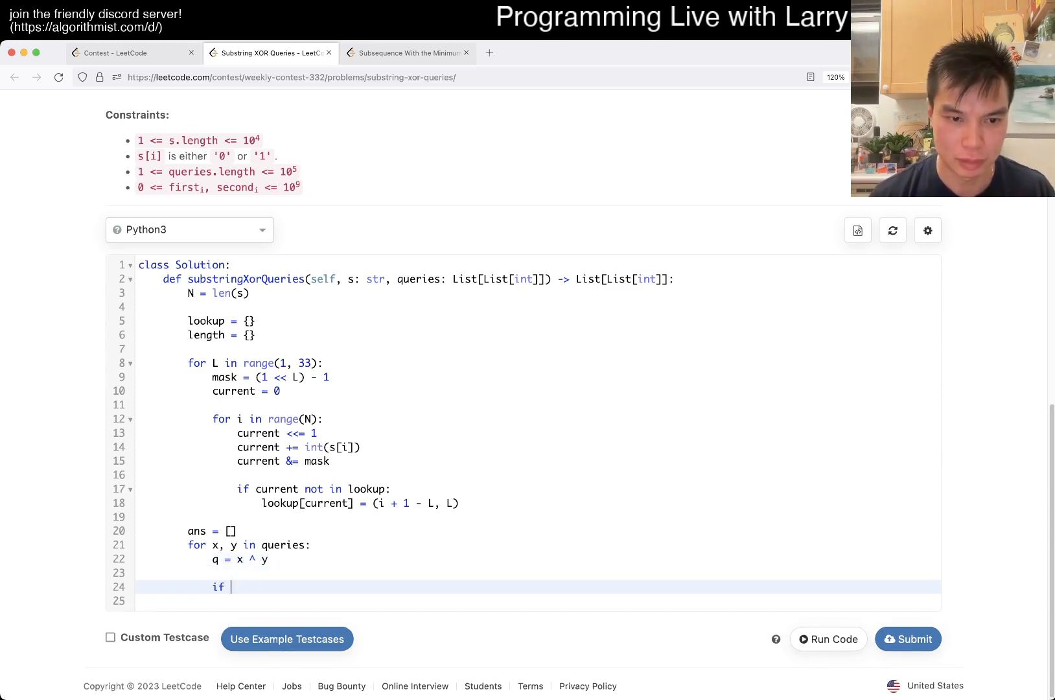
type("qin")
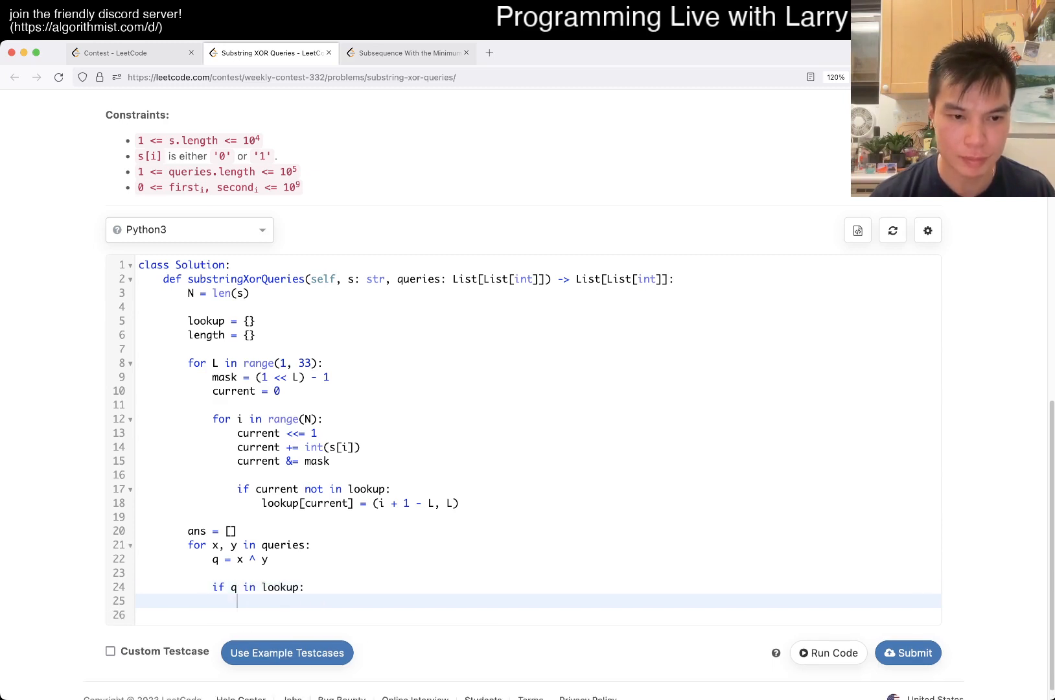
Append [s, s + l] from lookup[q], else [-1, -1], and return ans
type("ans.append()")
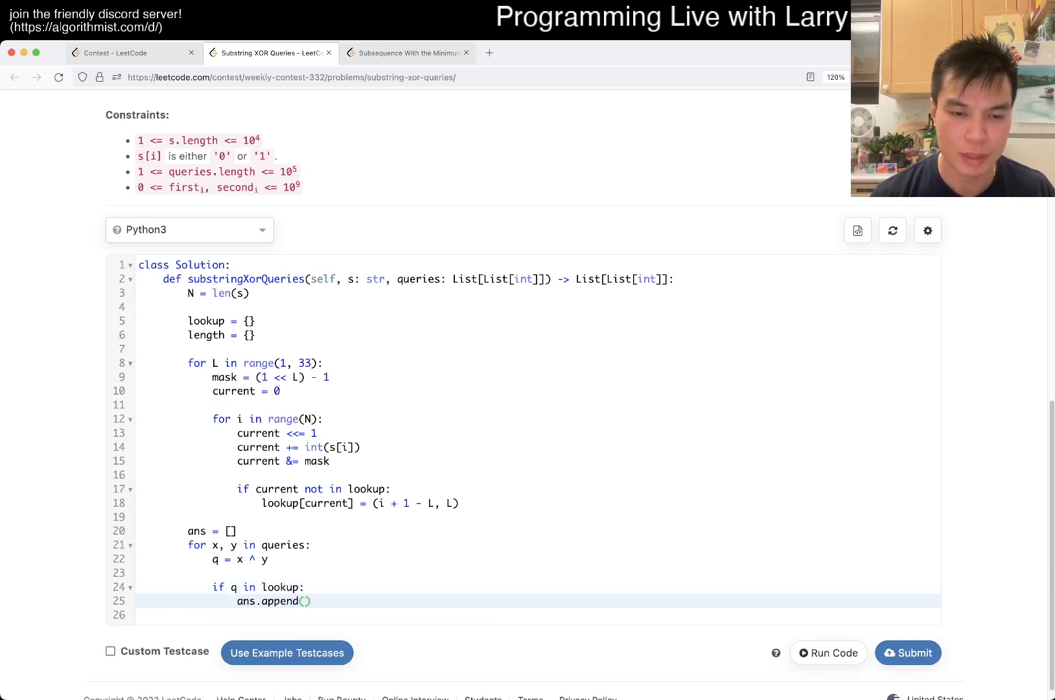
type("lookup[q]")
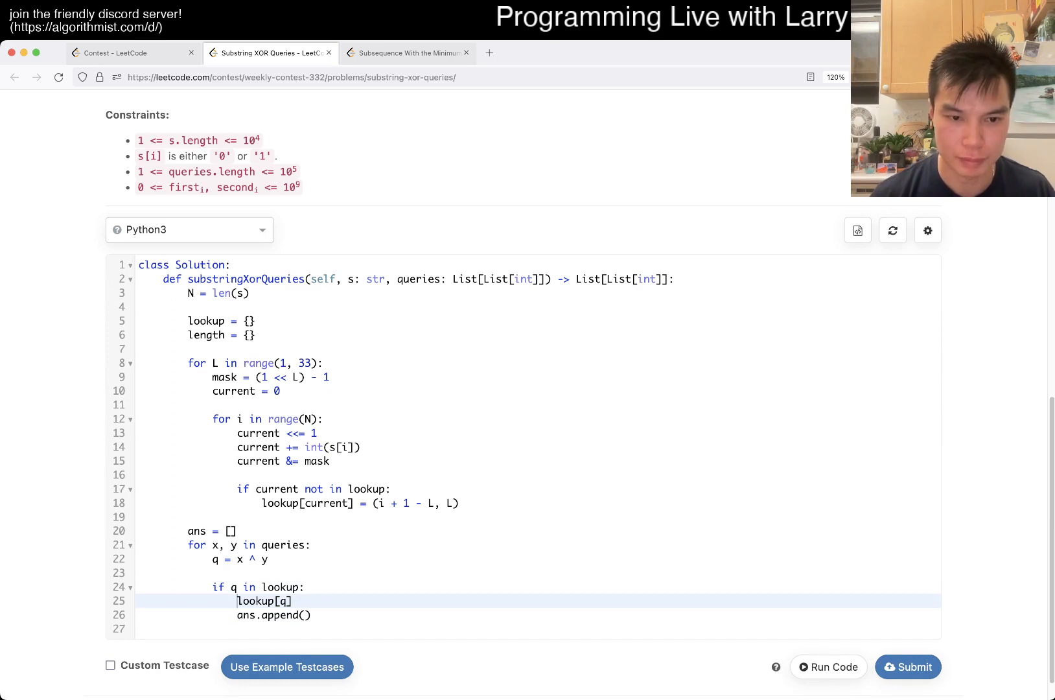
type("s, l =")
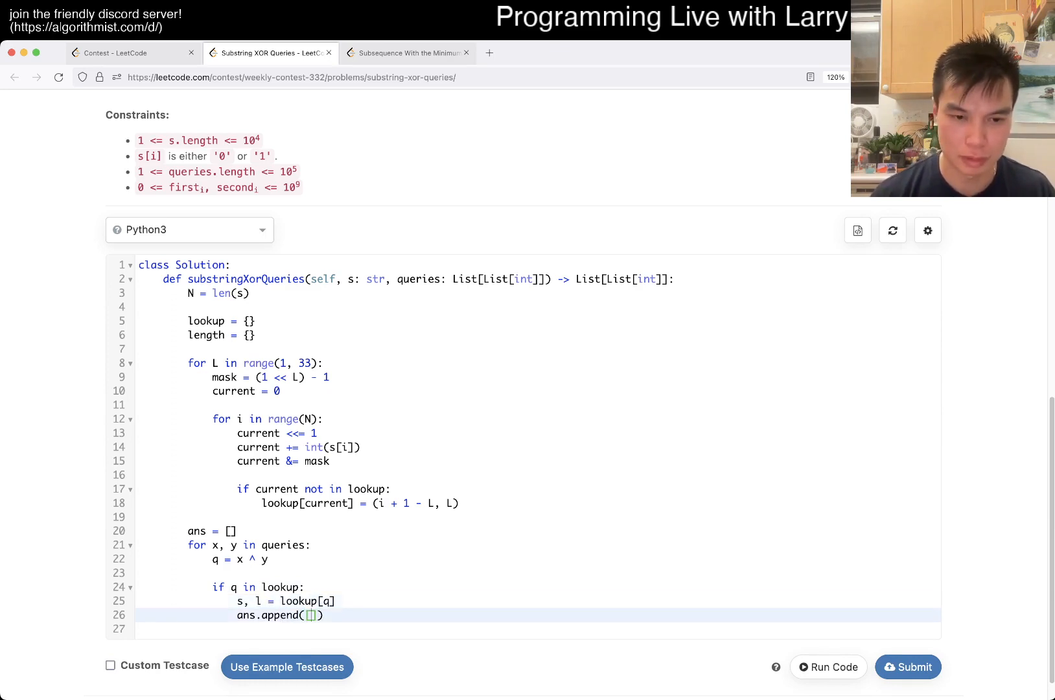
type("[s, s + l]")
type("ans.")
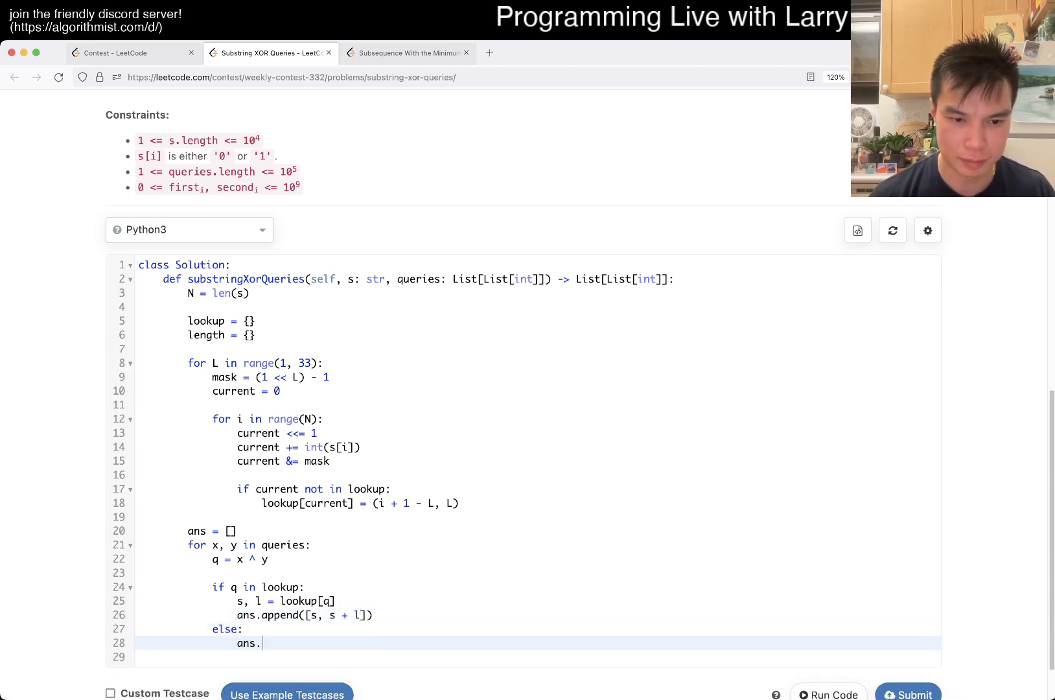
type("append([-1, -1])")
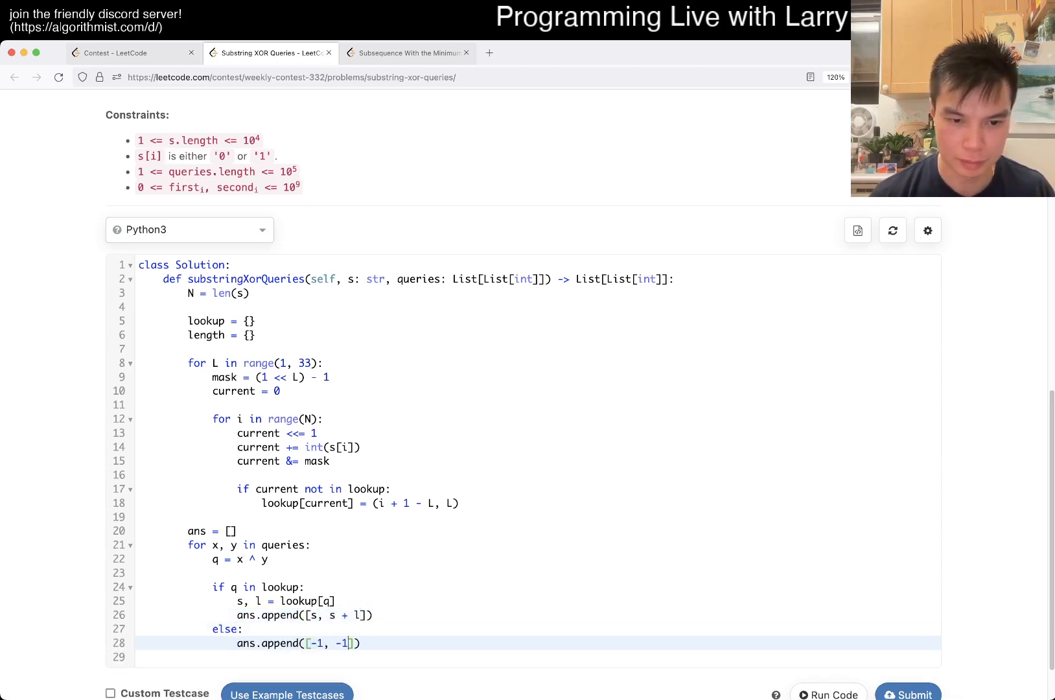
type("return ans")
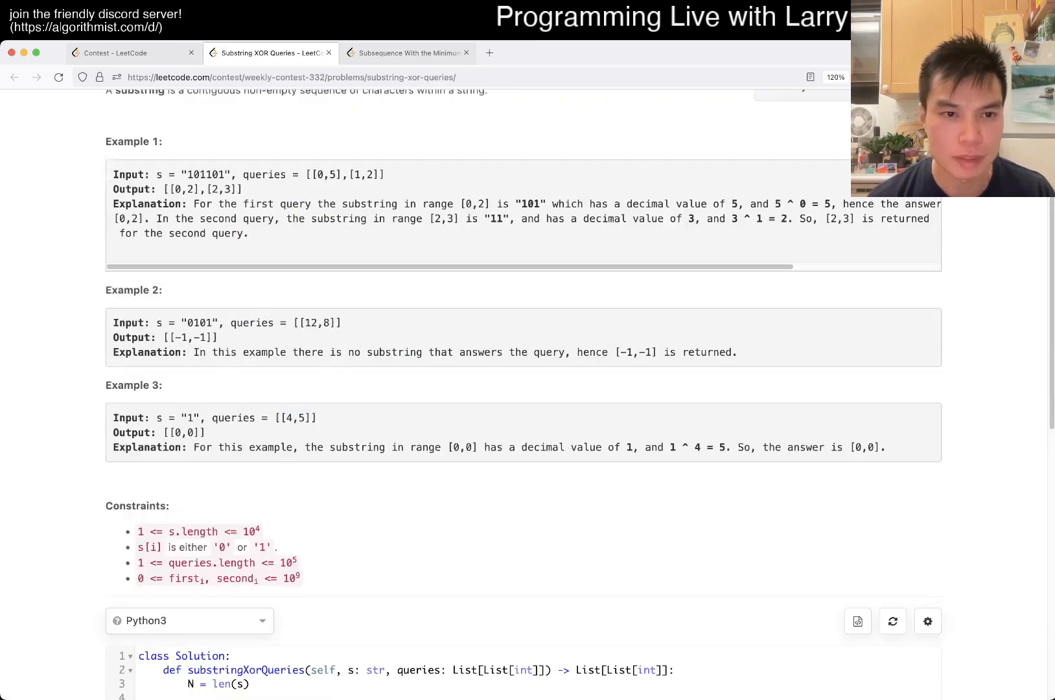
Change the end index from s + l to s + l - 1, rerun the three examples, and submit
left_click(830, 111)
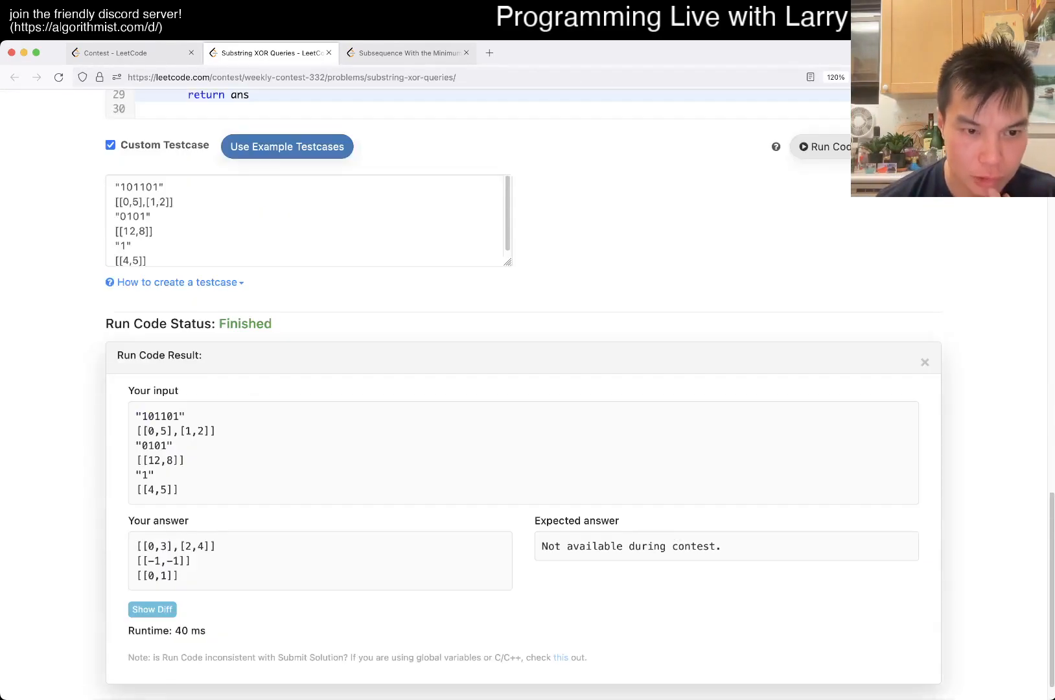
scroll("down", 3)
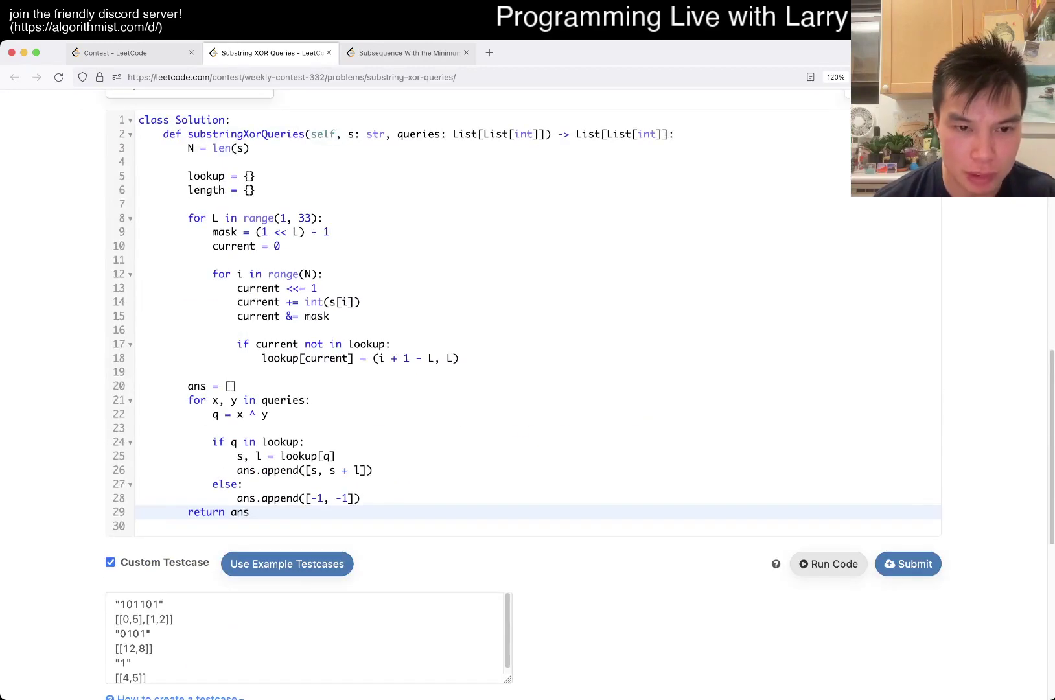
type("-")
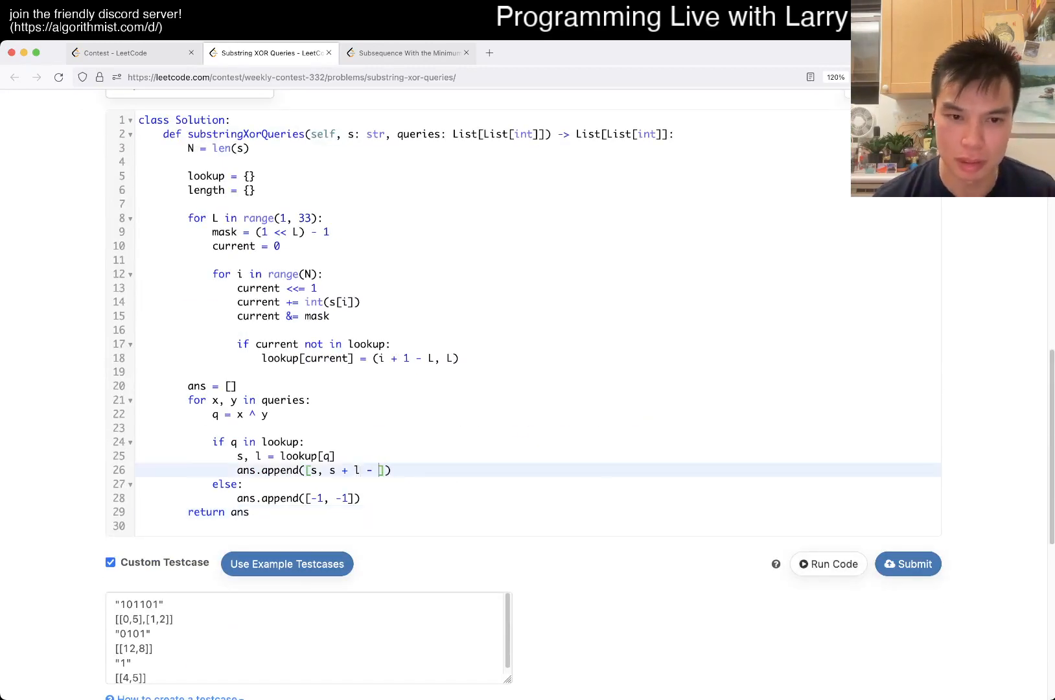
left_click(829, 564)
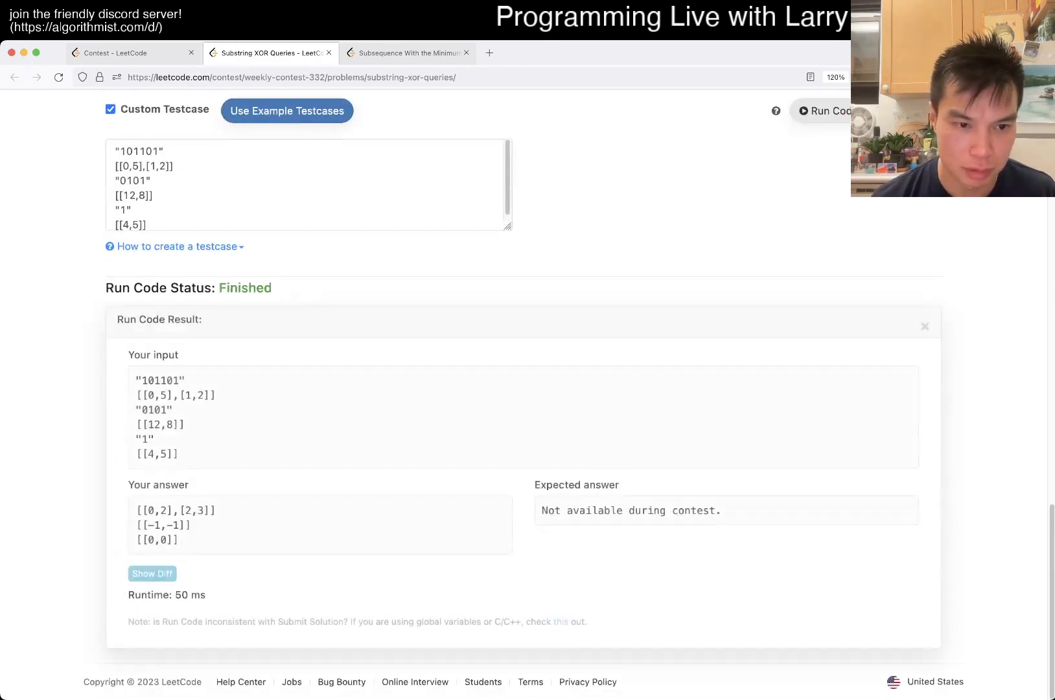
left_click(909, 498)
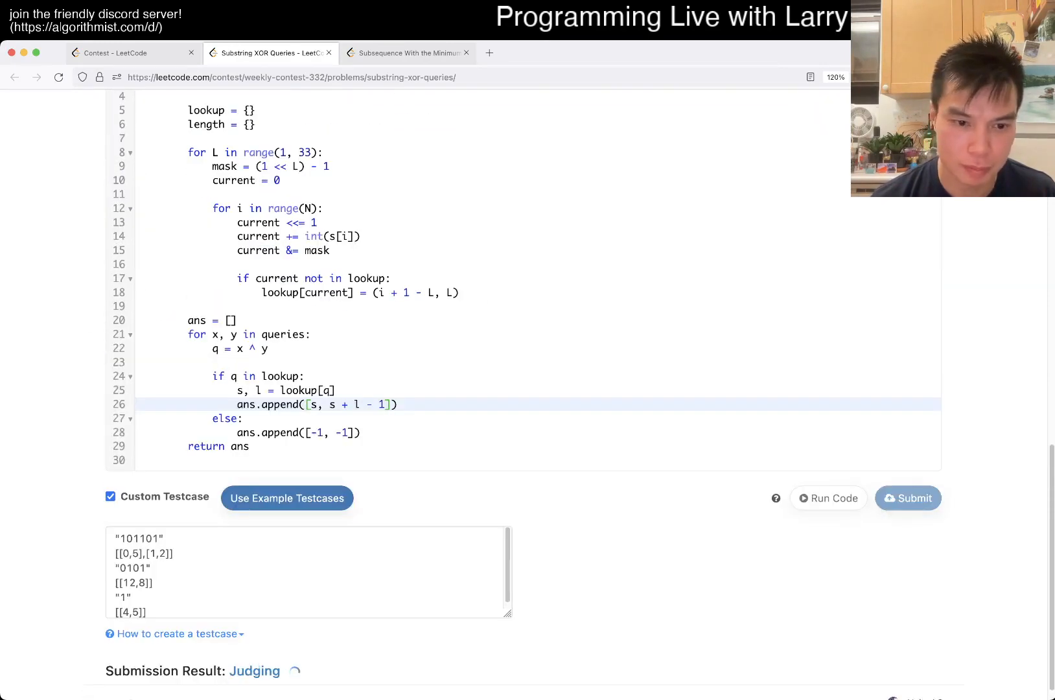